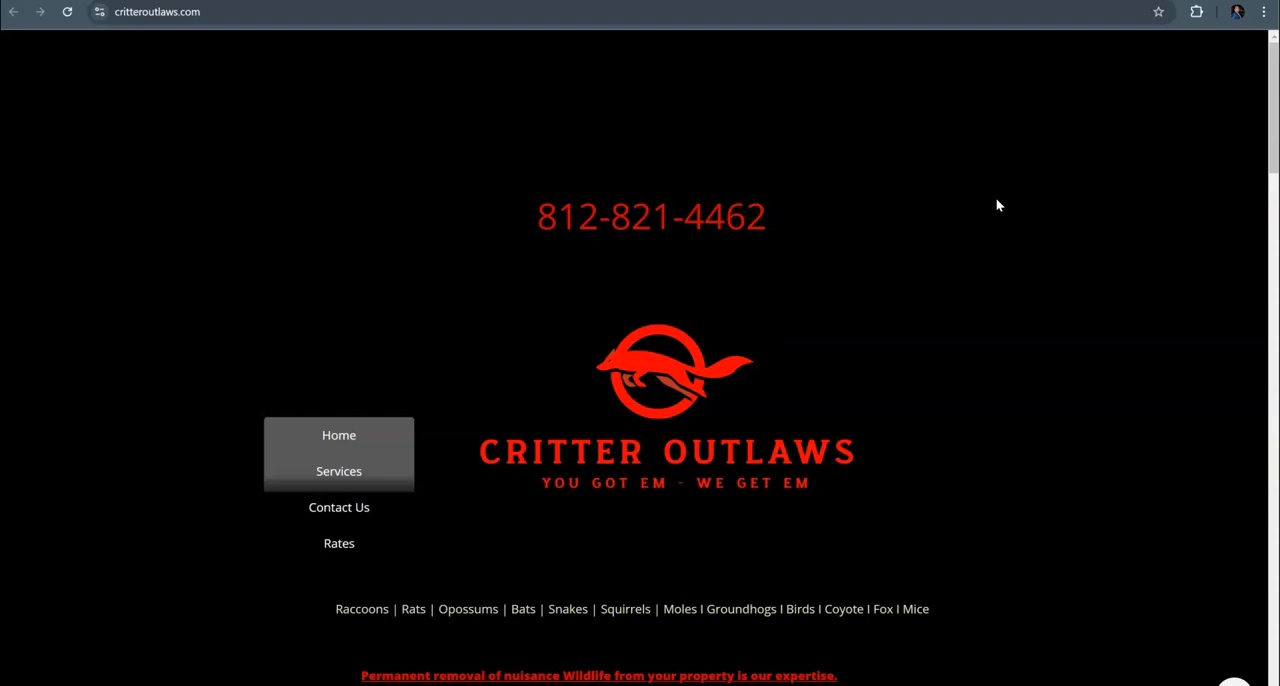
pyautogui.moveTo(877, 243)
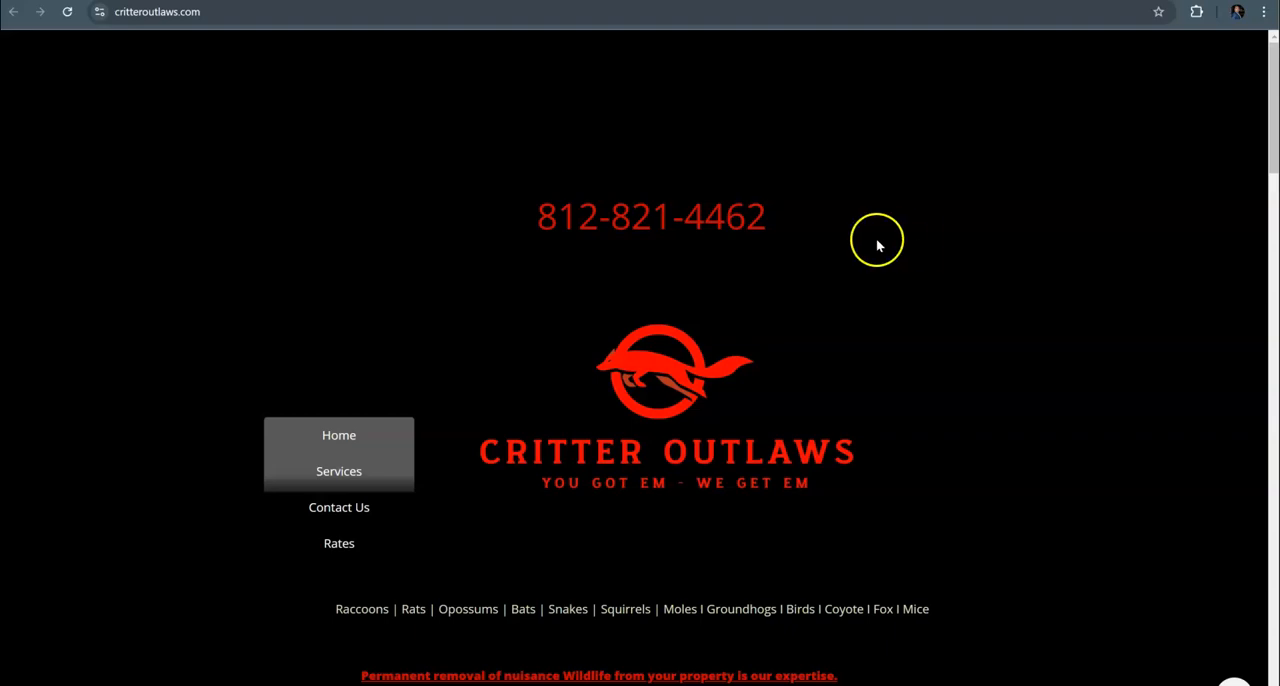
# Step: Select the 812 area code, then the 'rodent control bloomington' keyword text in Ahrefs
pyautogui.doubleClick(567, 217)
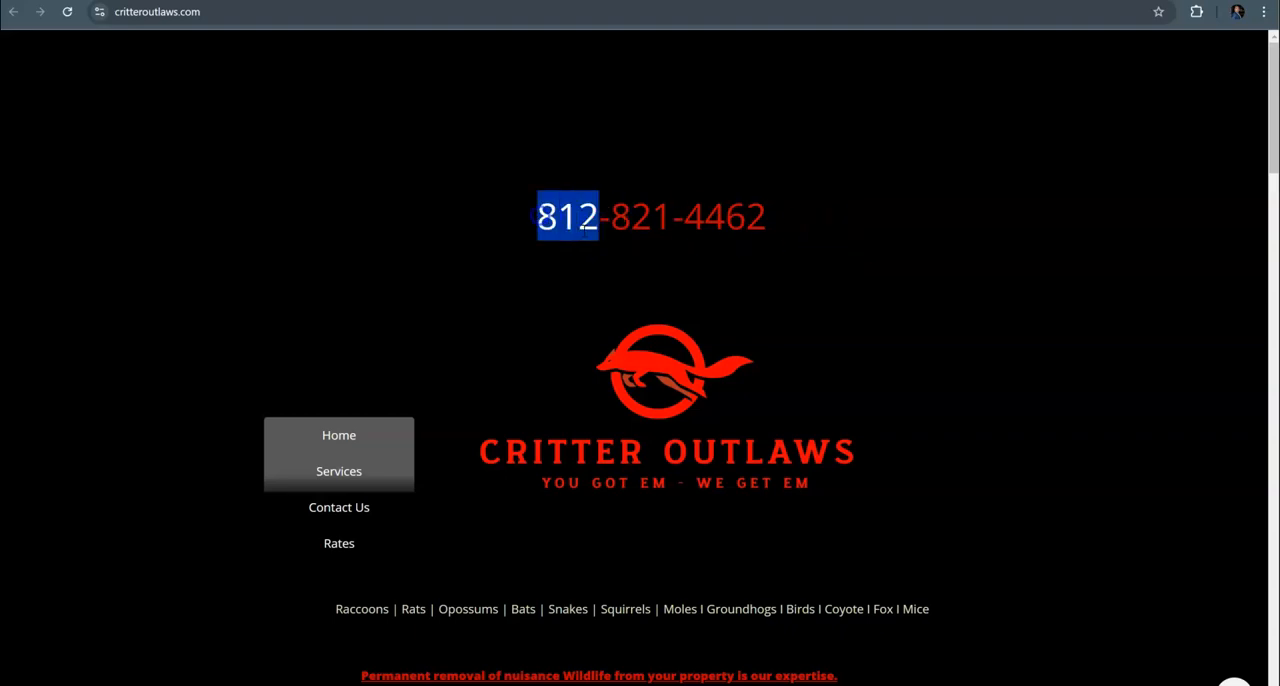
pyautogui.moveTo(987, 267)
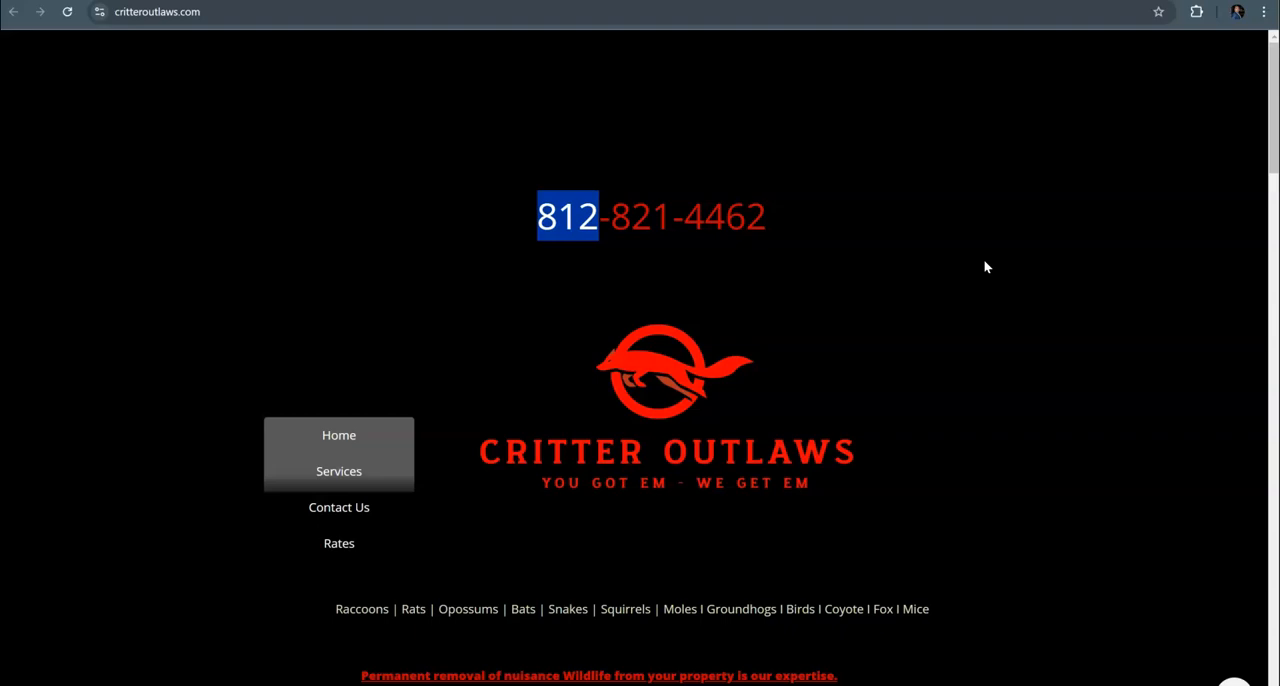
pyautogui.click(1050, 270)
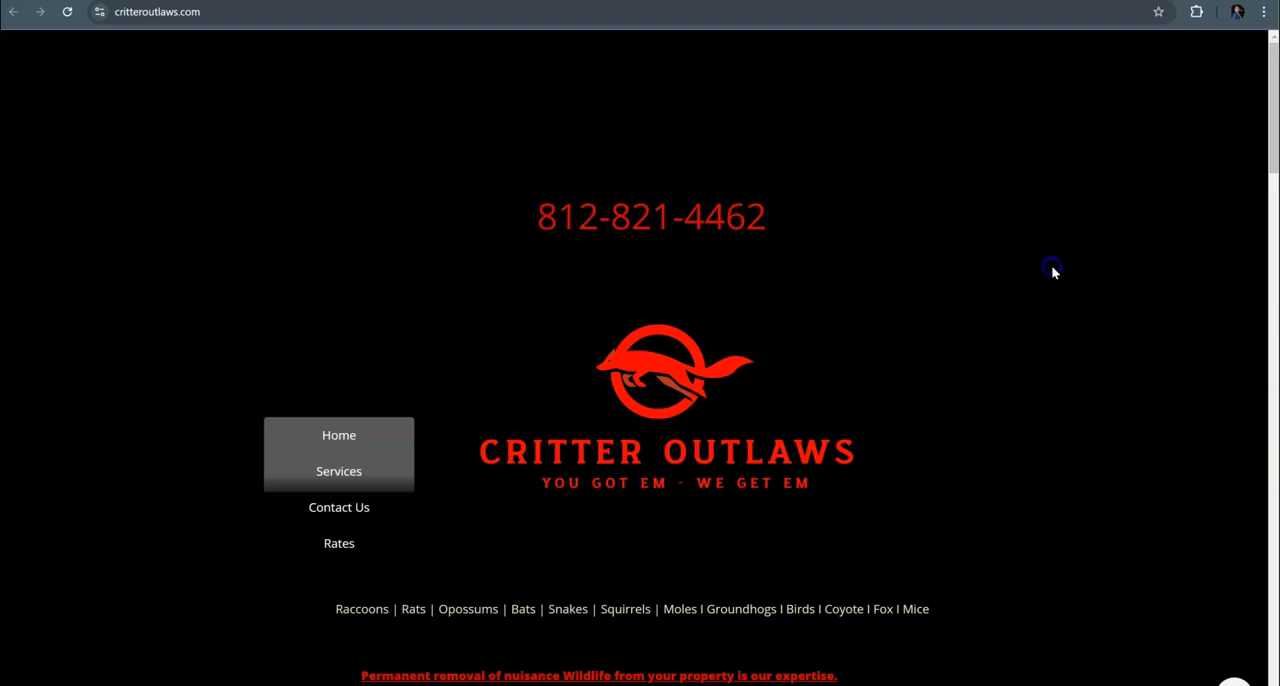
pyautogui.moveTo(771, 191)
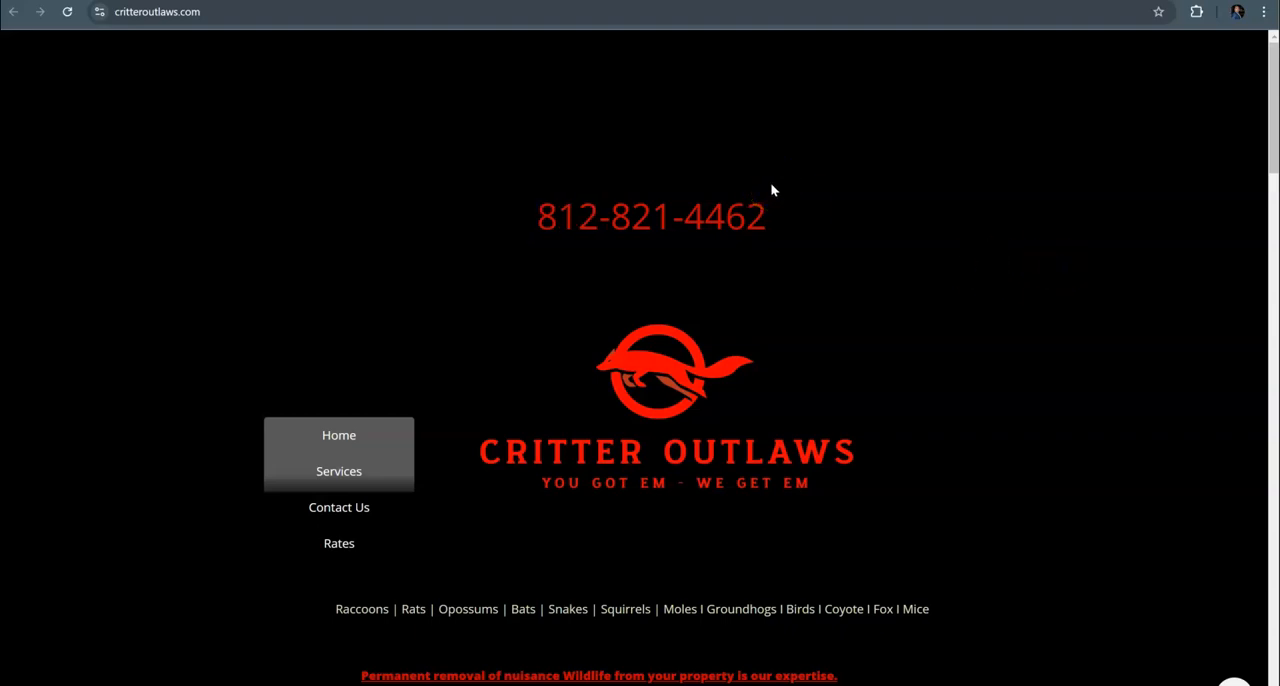
pyautogui.moveTo(503, 62)
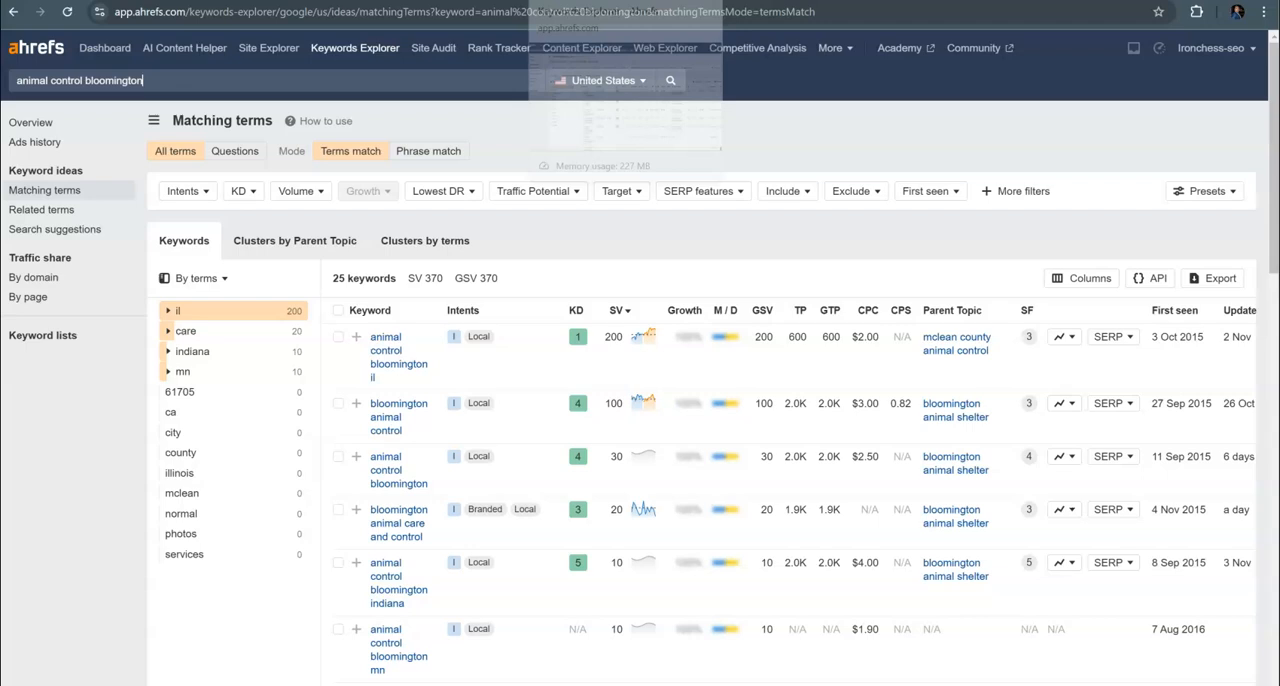
pyautogui.moveTo(478, 403)
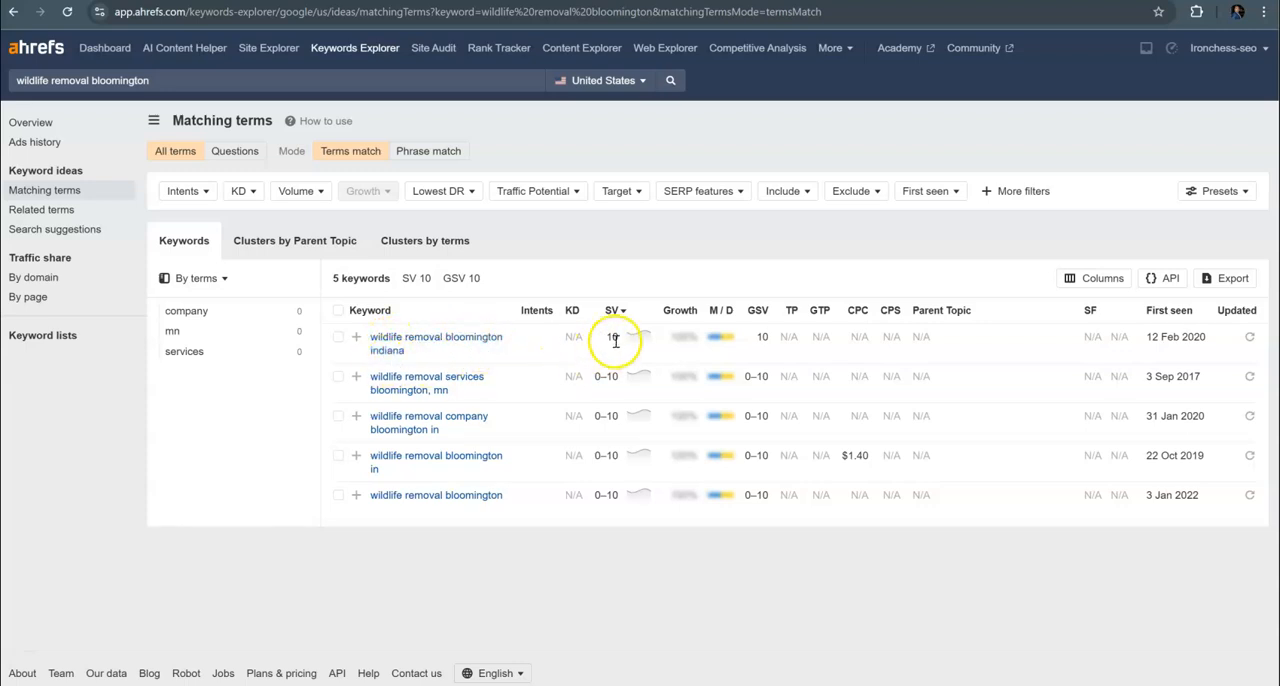
pyautogui.doubleClick(611, 336)
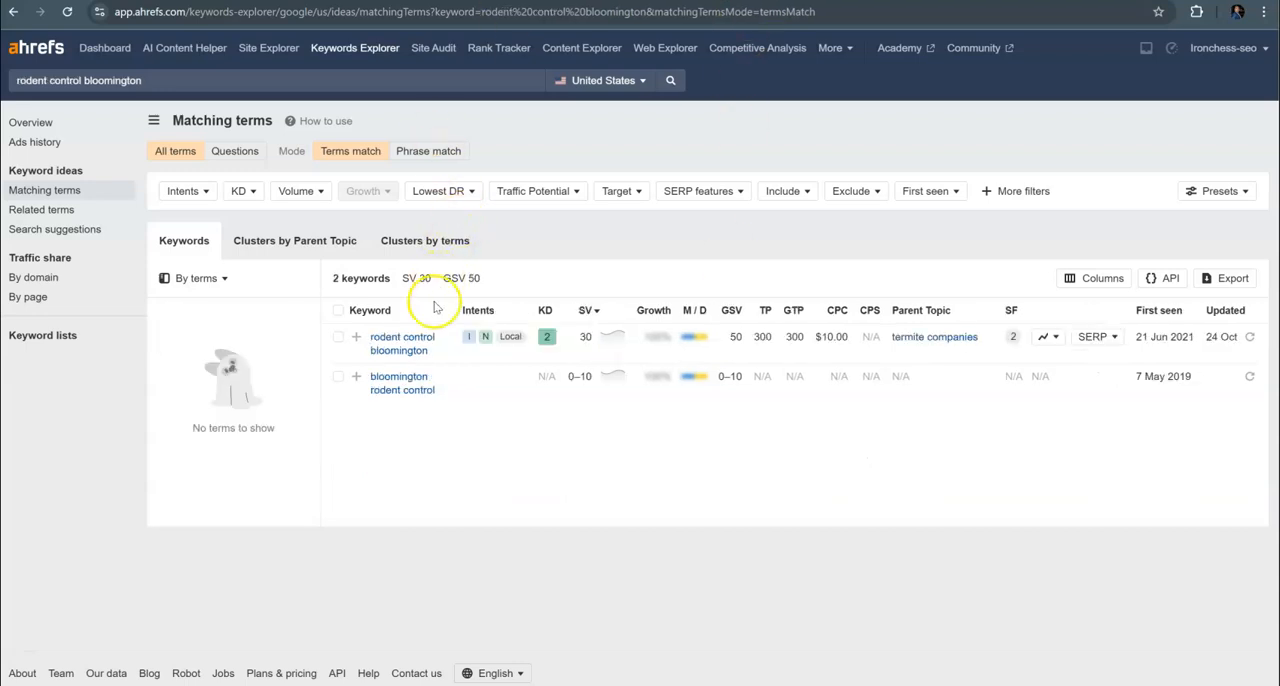
pyautogui.moveTo(593, 351)
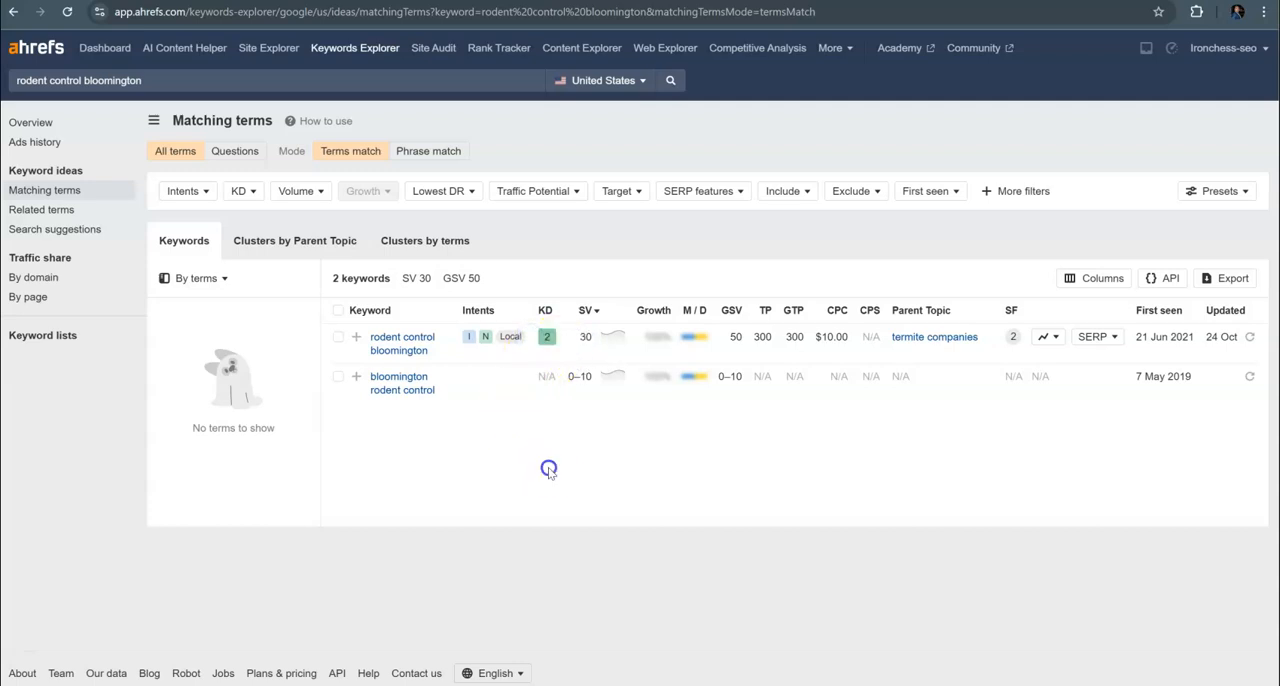
pyautogui.doubleClick(402, 336)
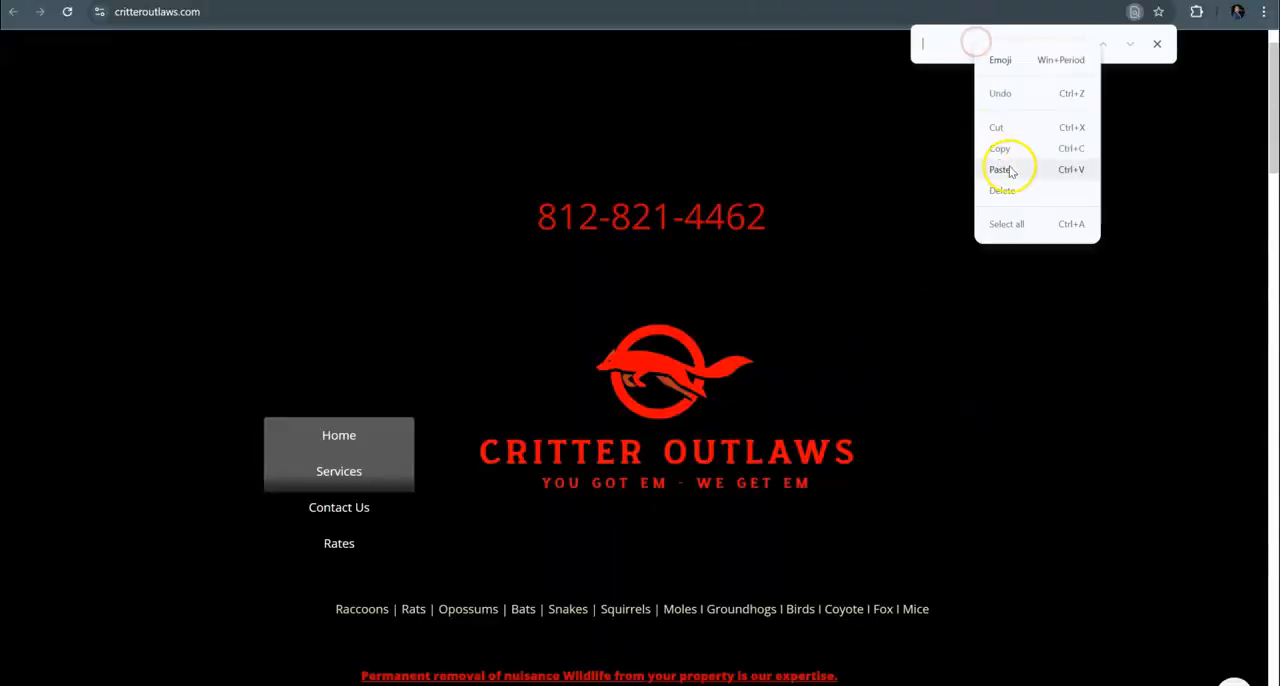
# Step: Find 'rodent control bloomington' on the Critter Outlaws homepage and scroll to confirm zero matches
pyautogui.click(1000, 168)
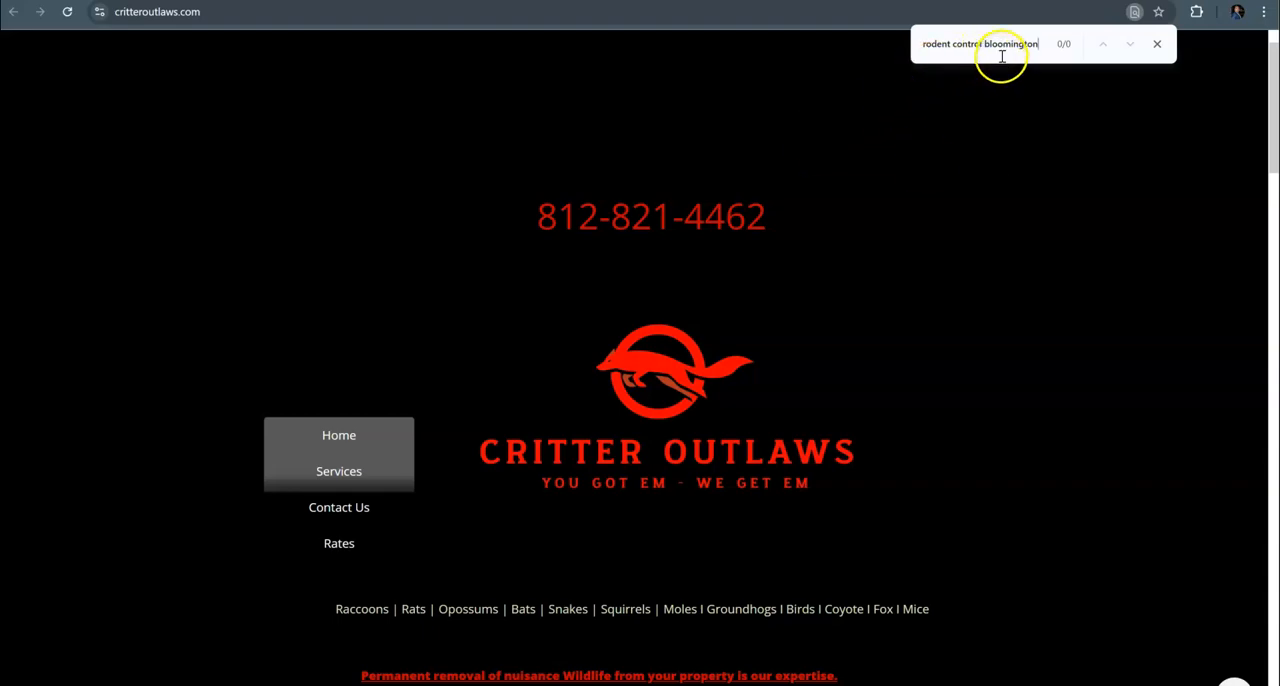
pyautogui.scroll(-3)
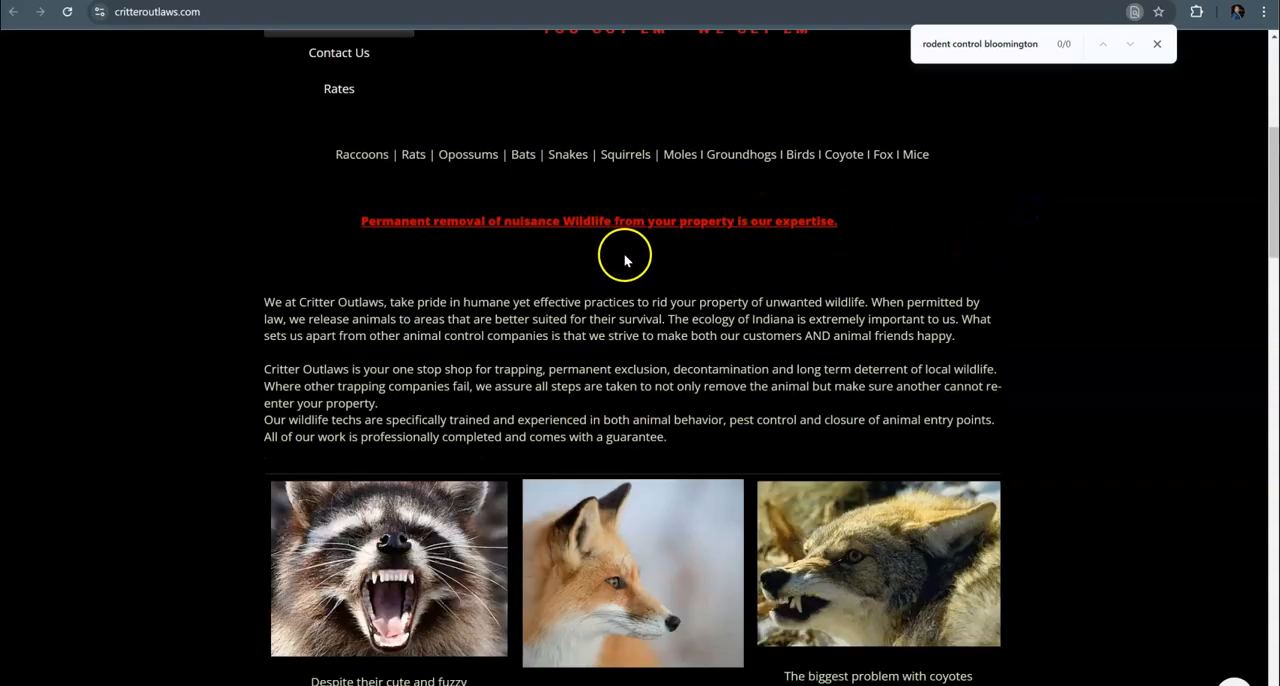
pyautogui.scroll(3)
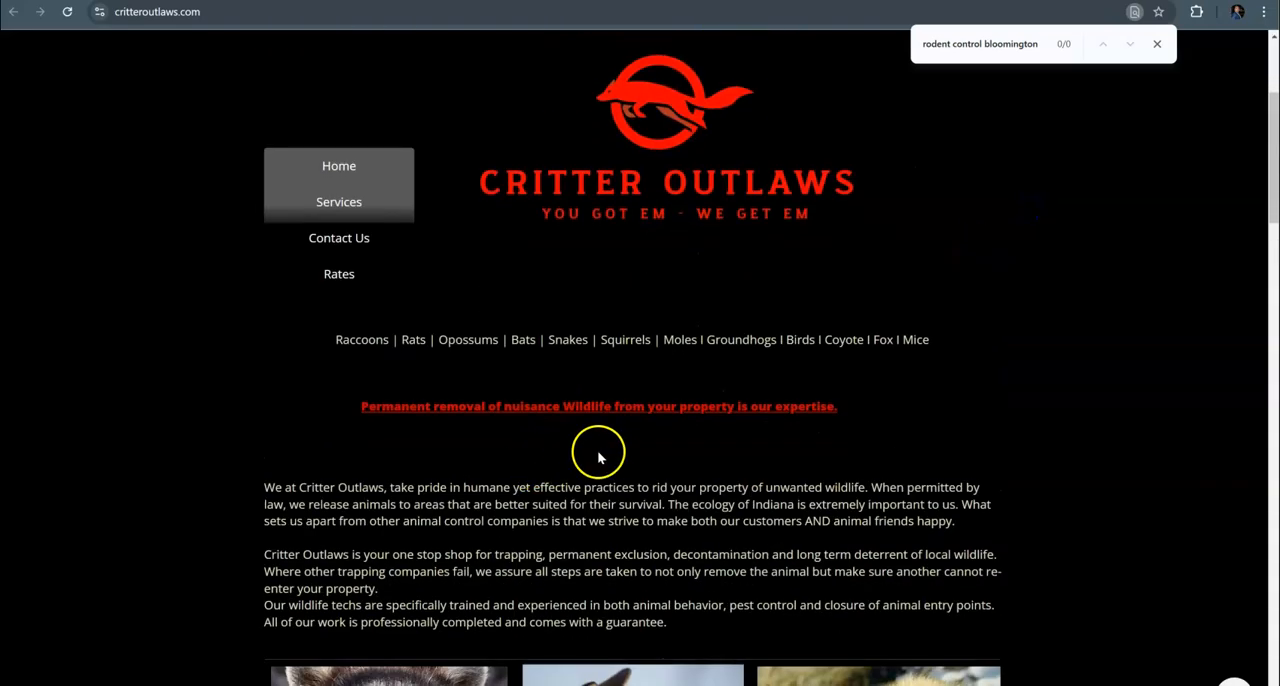
# Step: Run SEO Minion's Analyze On-Page SEO on the Critter Outlaws homepage from the Extensions menu
pyautogui.click(1196, 11)
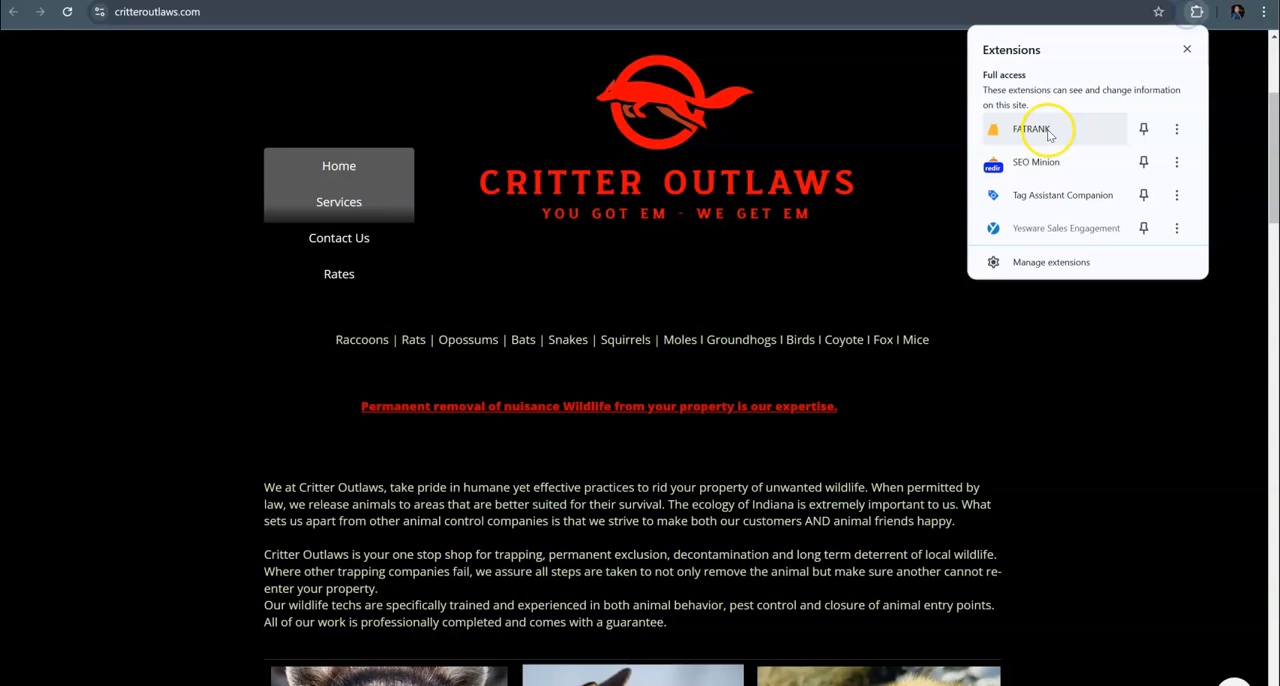
pyautogui.click(1035, 162)
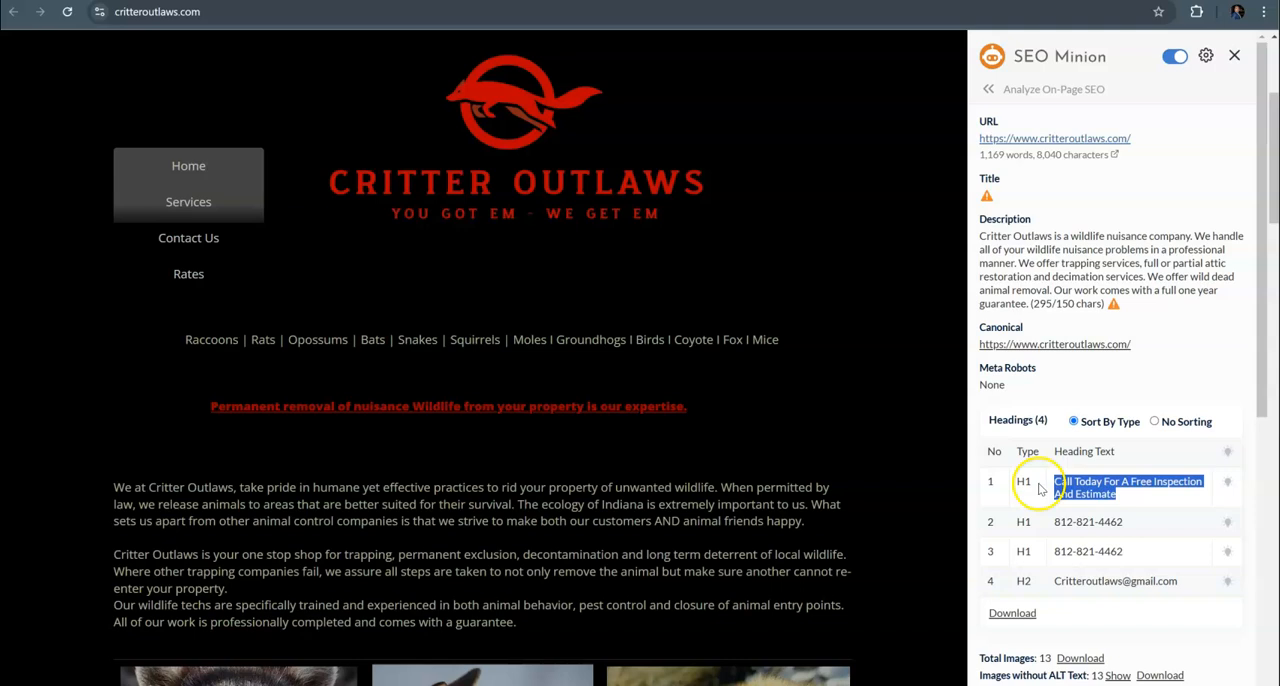
pyautogui.moveTo(1043, 525)
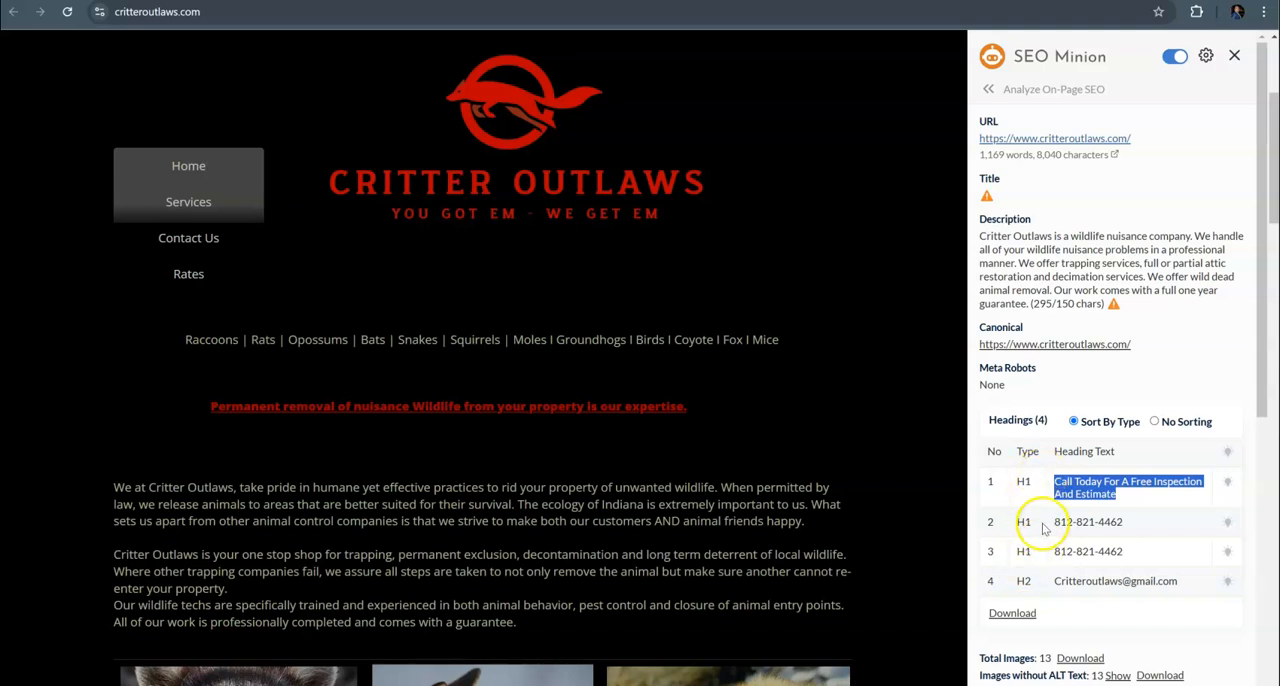
pyautogui.moveTo(1038, 560)
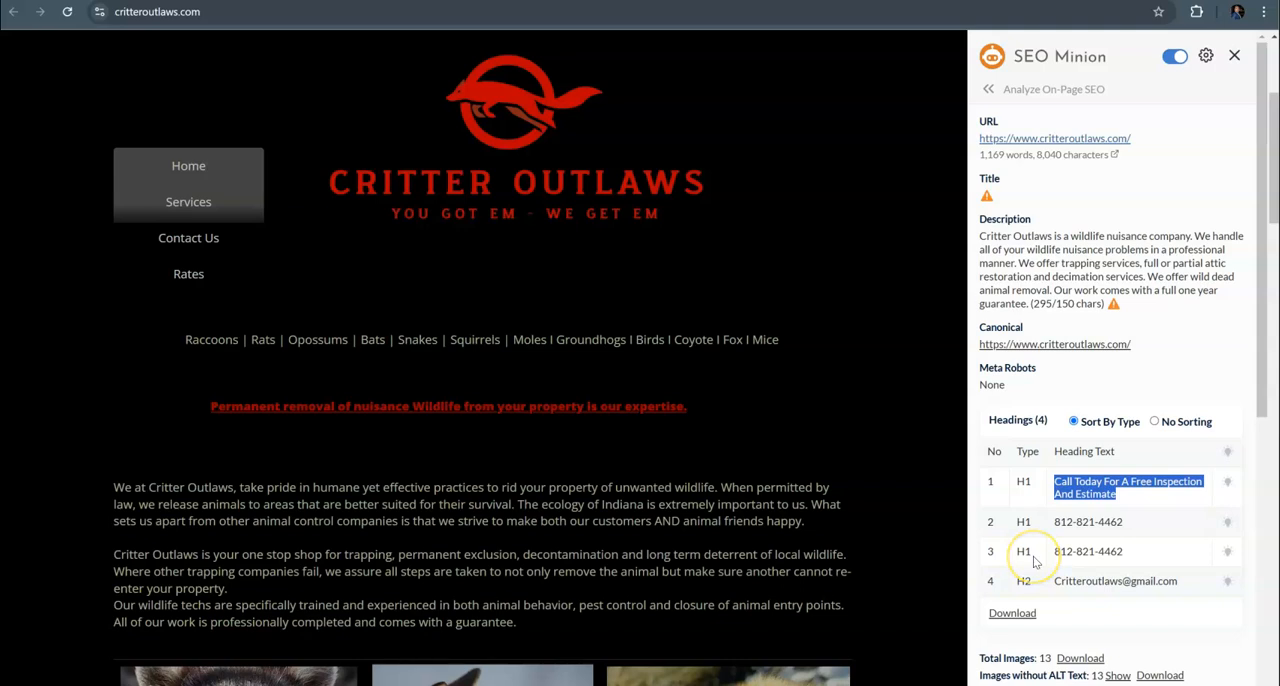
pyautogui.moveTo(1043, 521)
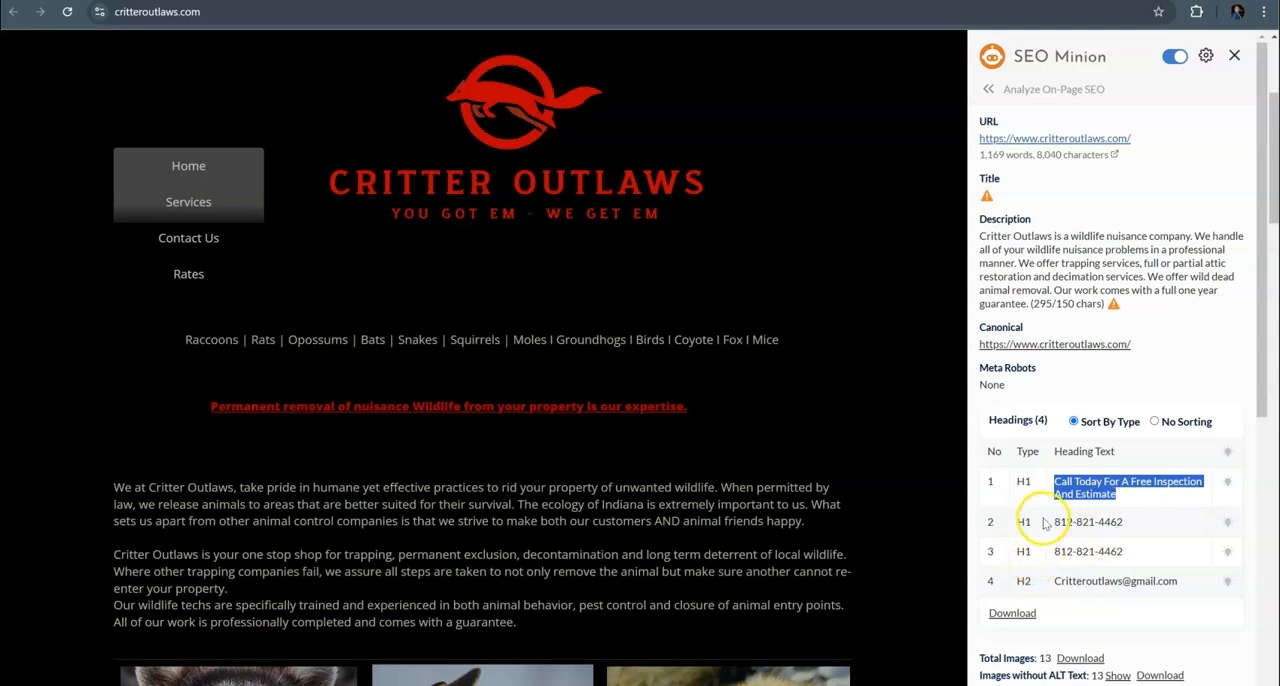
pyautogui.moveTo(1020, 214)
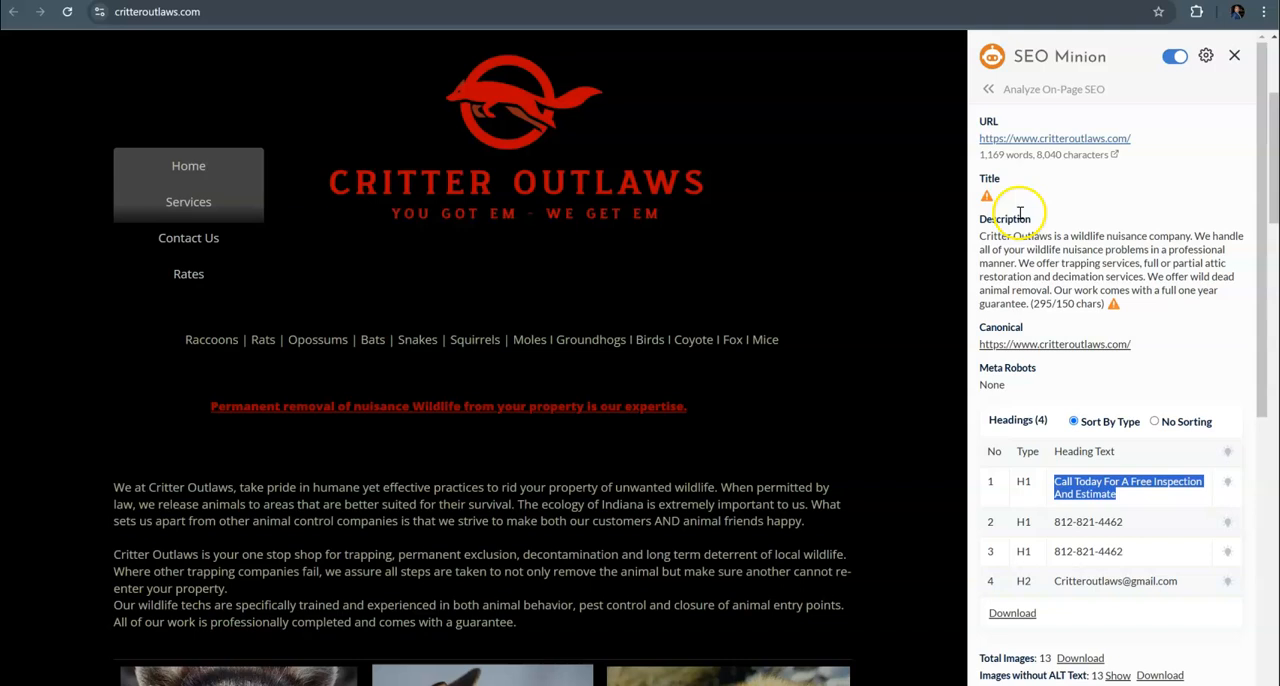
pyautogui.moveTo(987, 197)
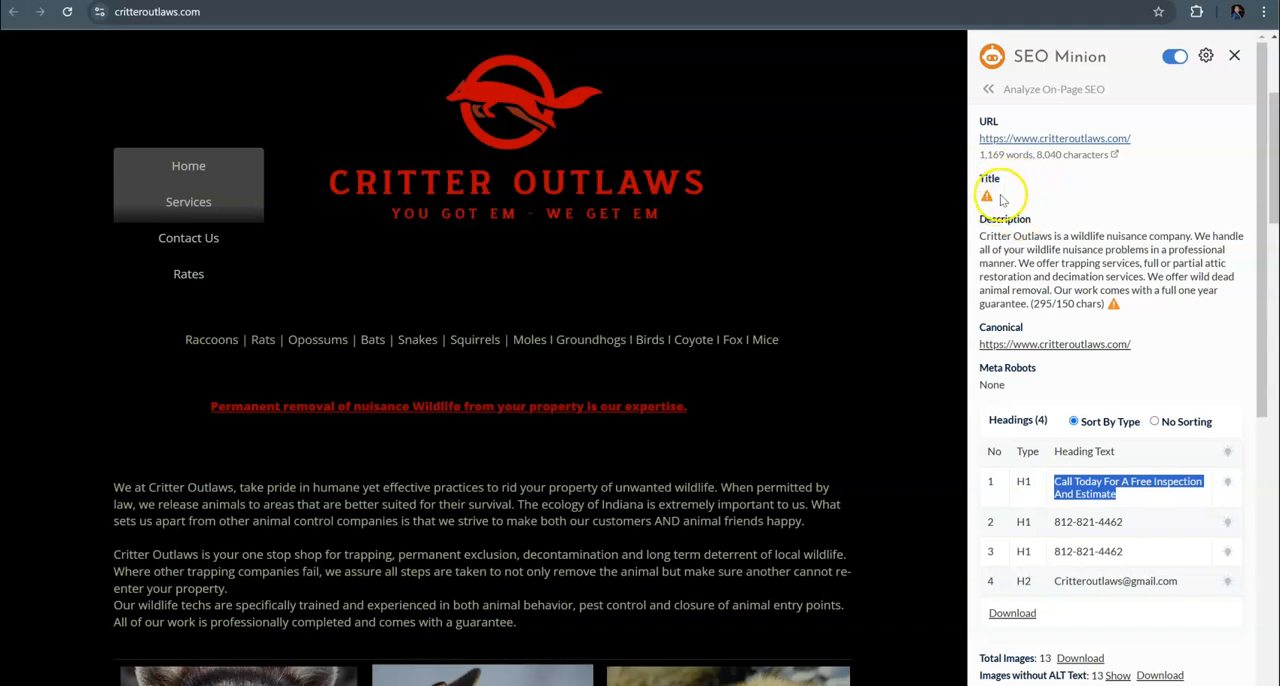
pyautogui.moveTo(987, 196)
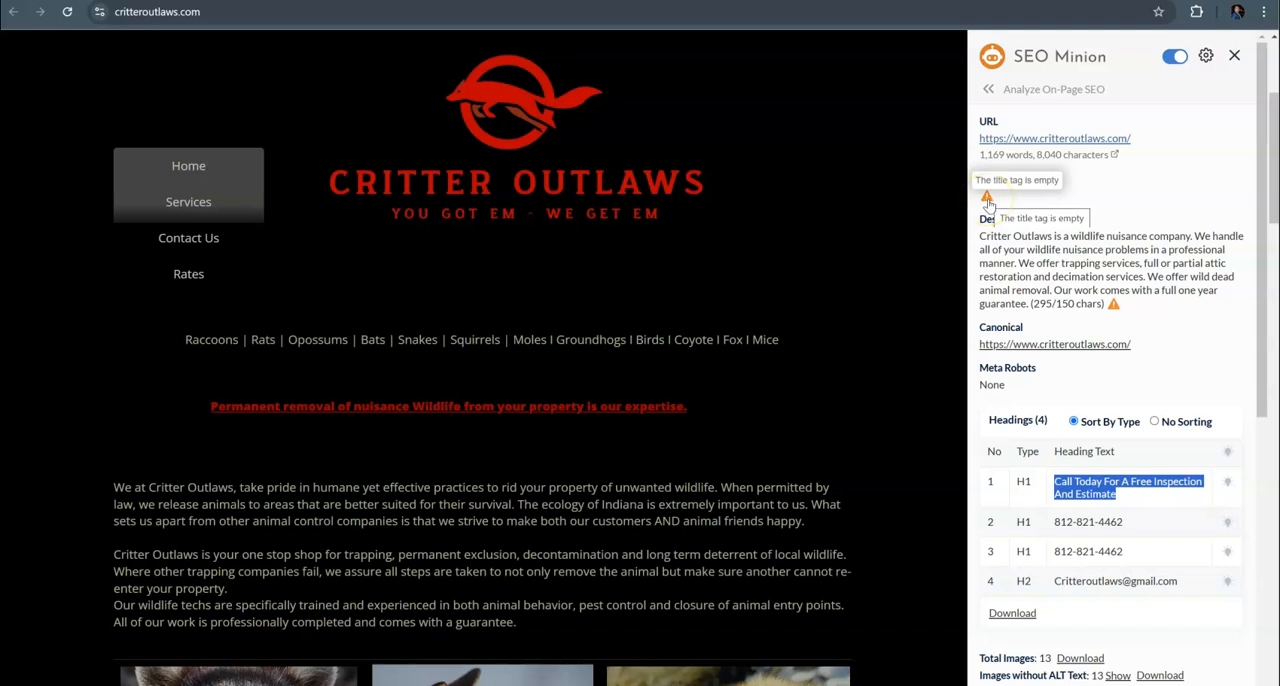
pyautogui.moveTo(1048, 198)
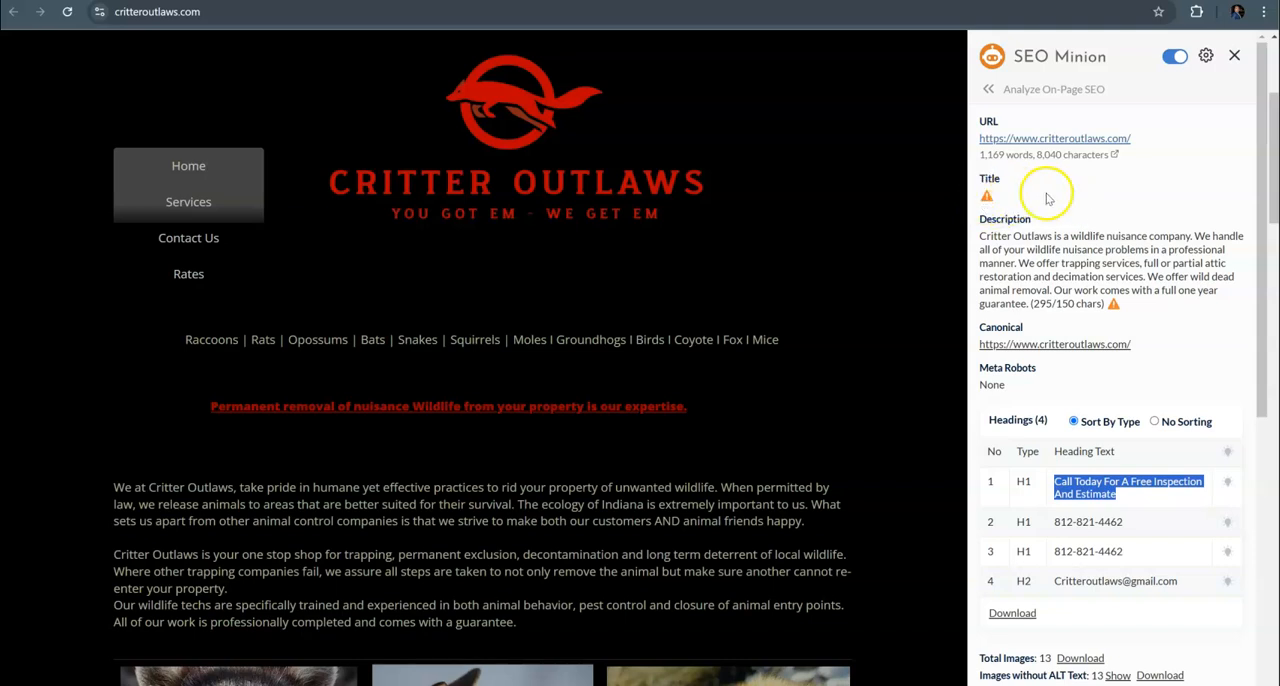
pyautogui.moveTo(1125, 197)
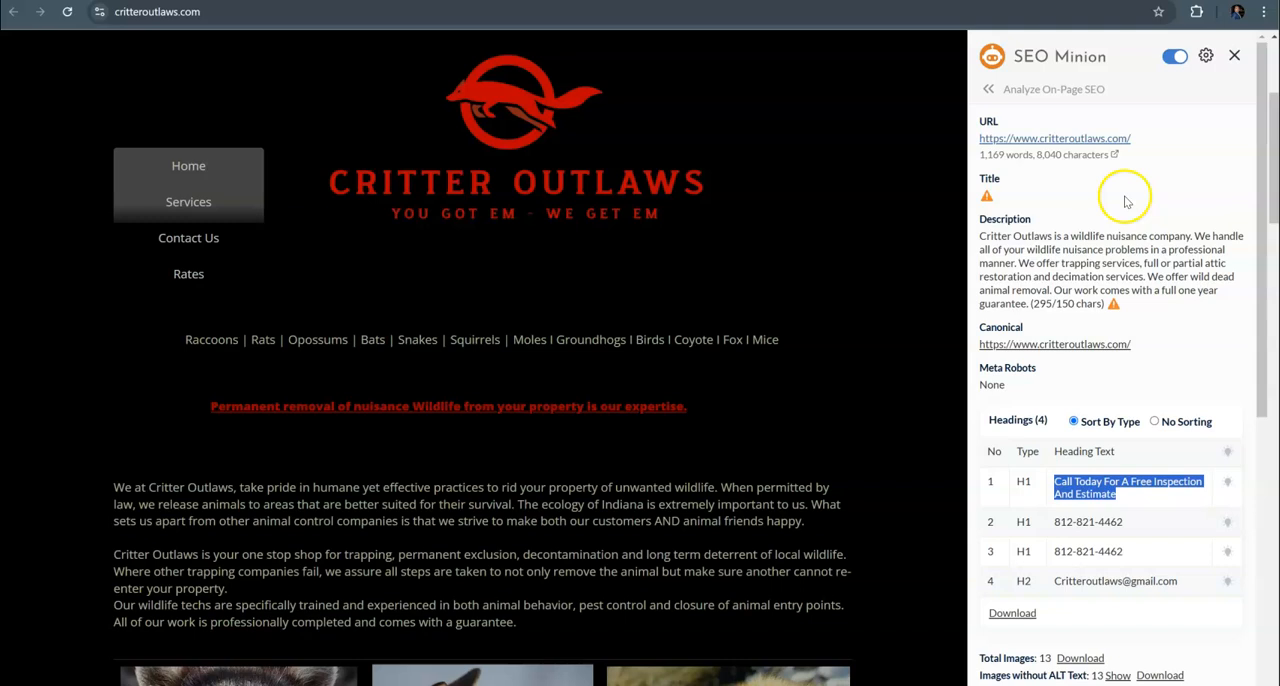
pyautogui.moveTo(997, 205)
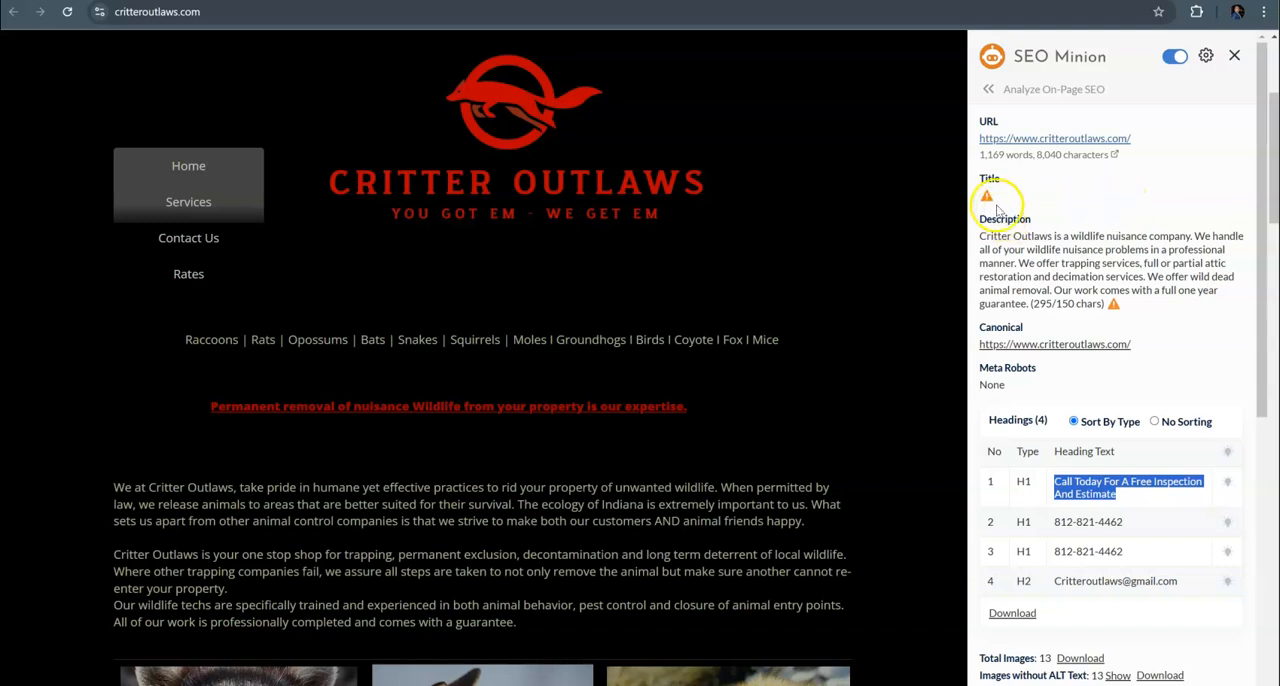
pyautogui.moveTo(1058, 262)
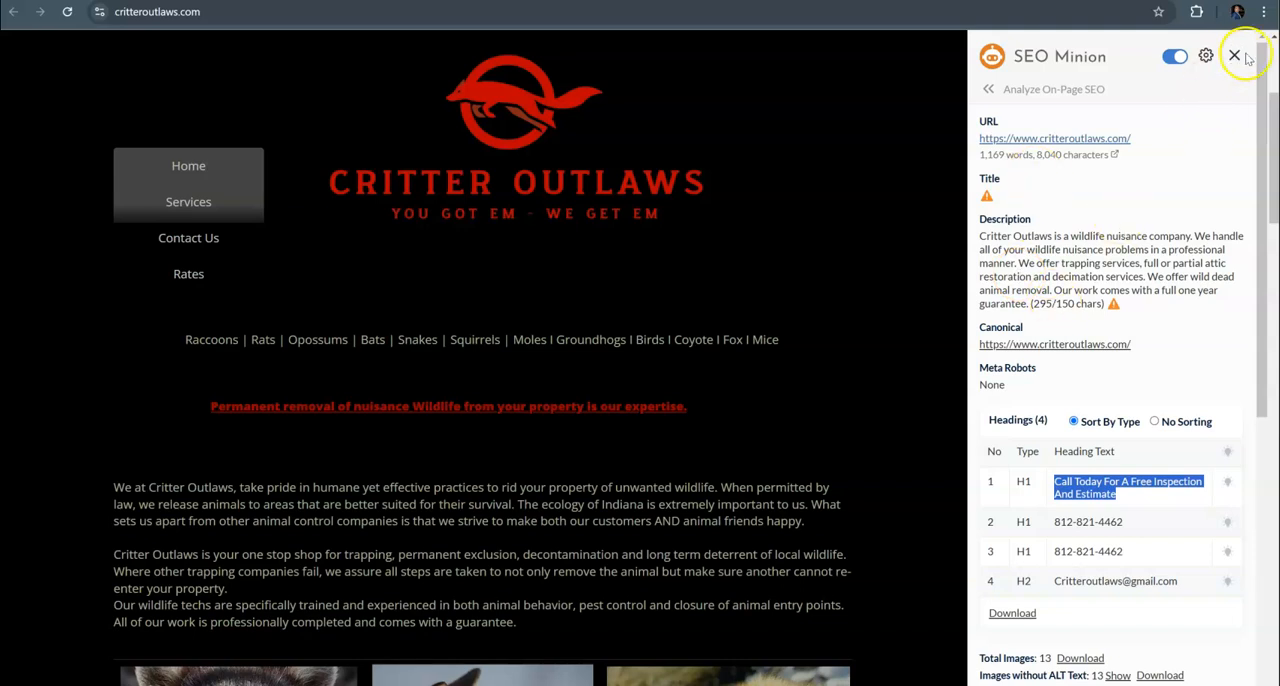
pyautogui.click(1233, 55)
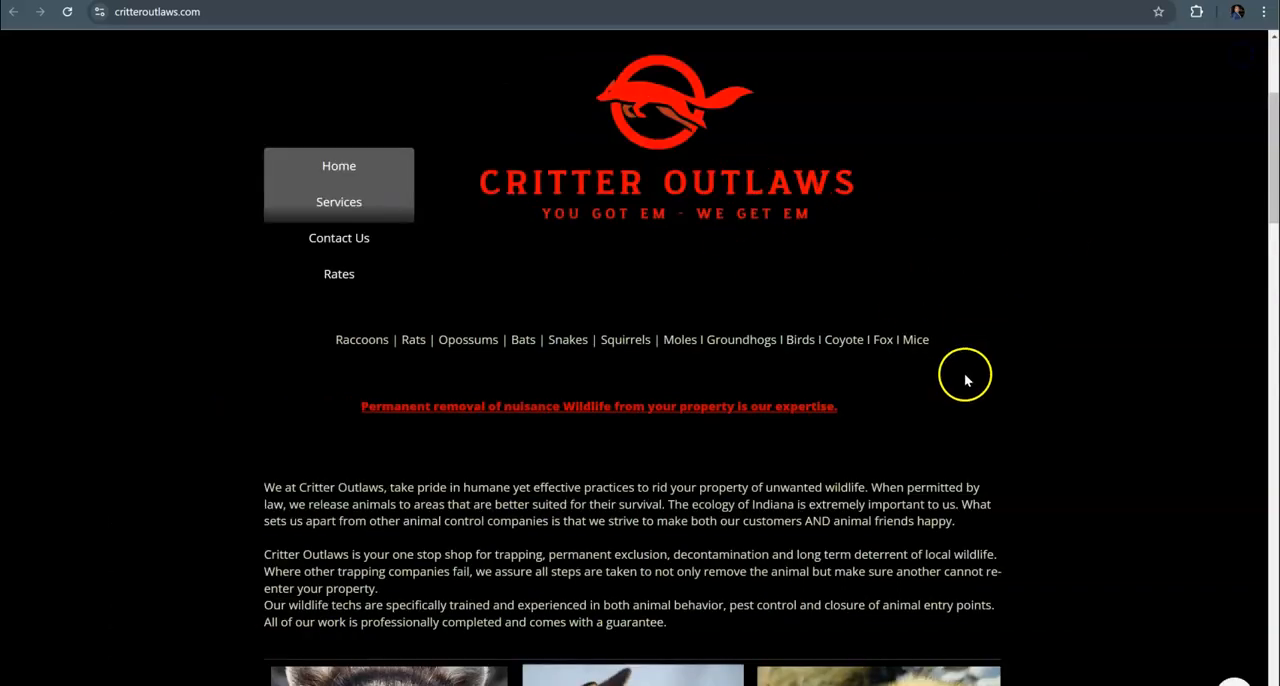
pyautogui.scroll(-3)
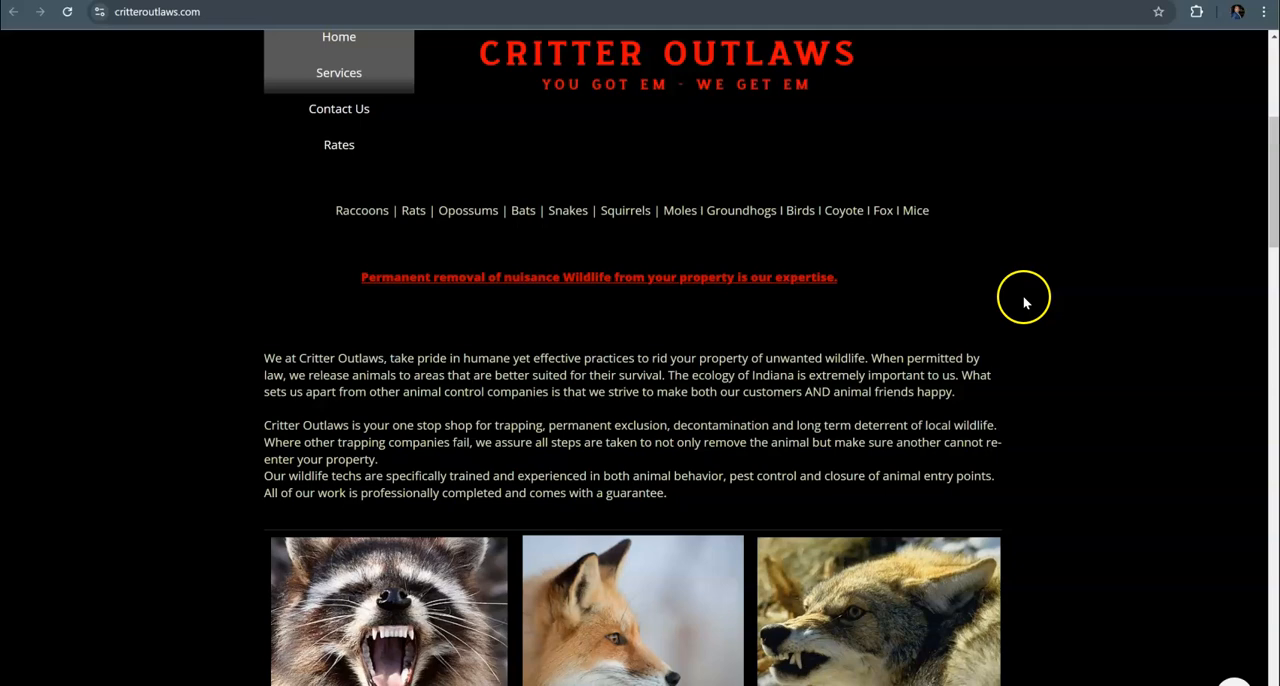
pyautogui.moveTo(757, 163)
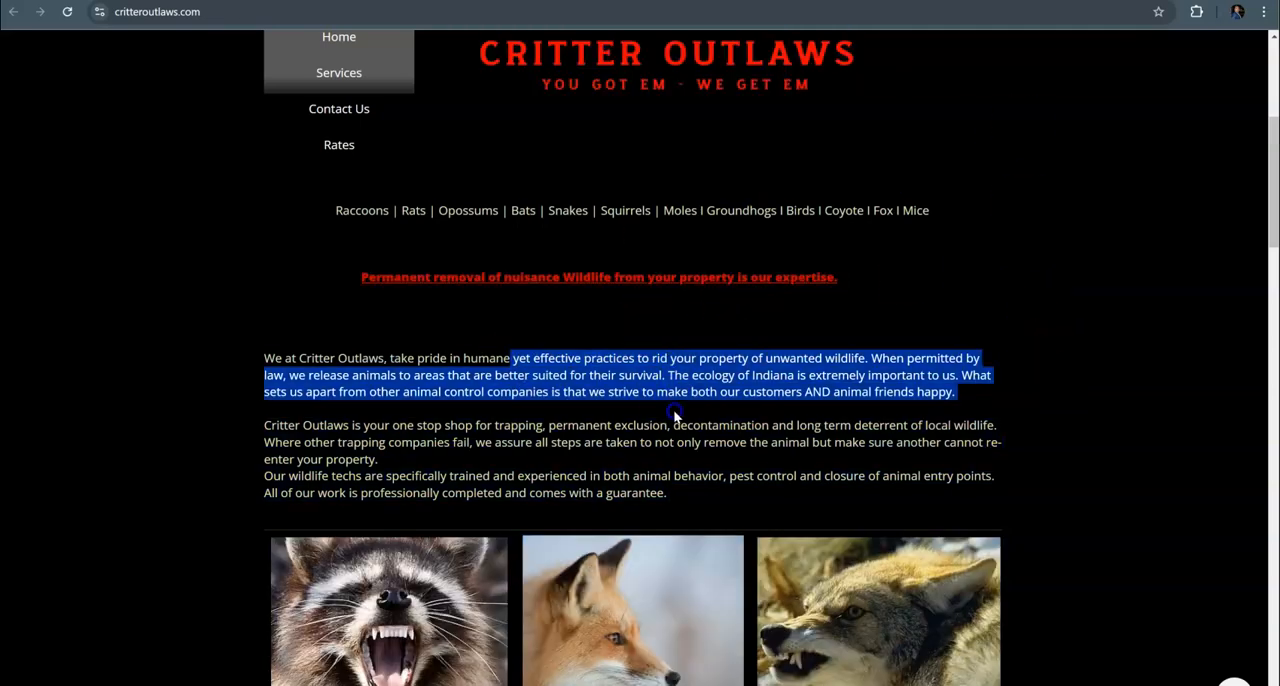
pyautogui.scroll(-3)
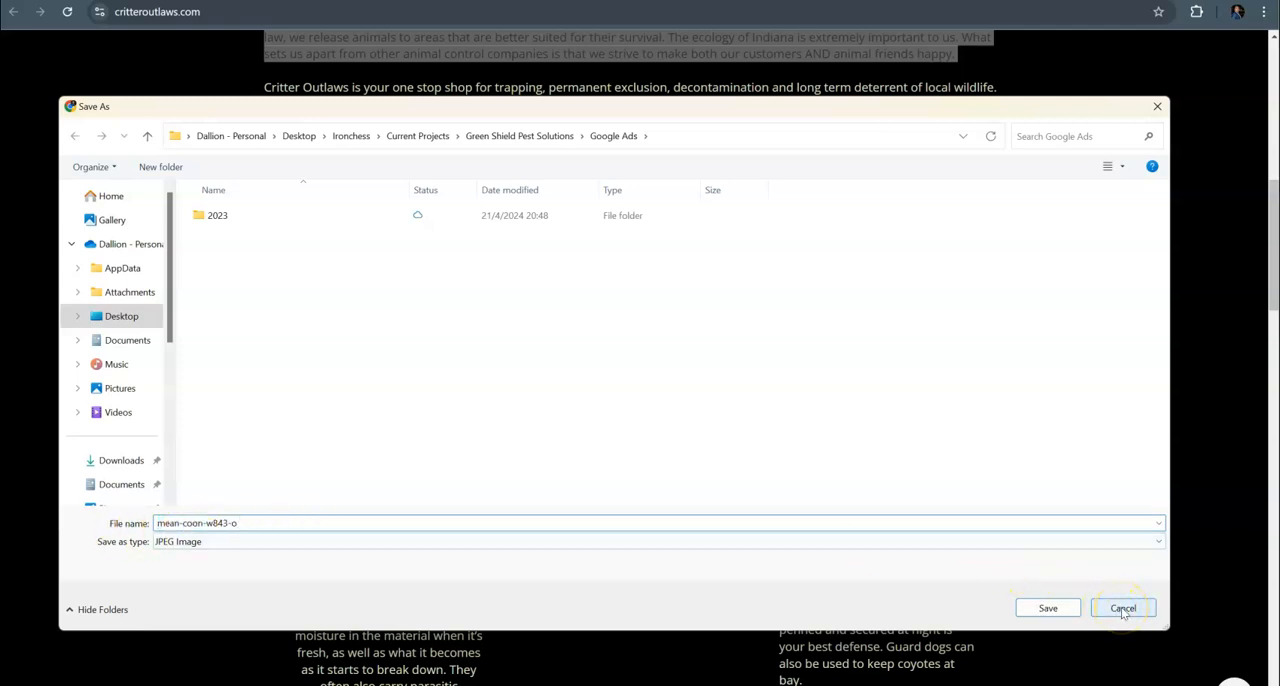
pyautogui.click(1123, 608)
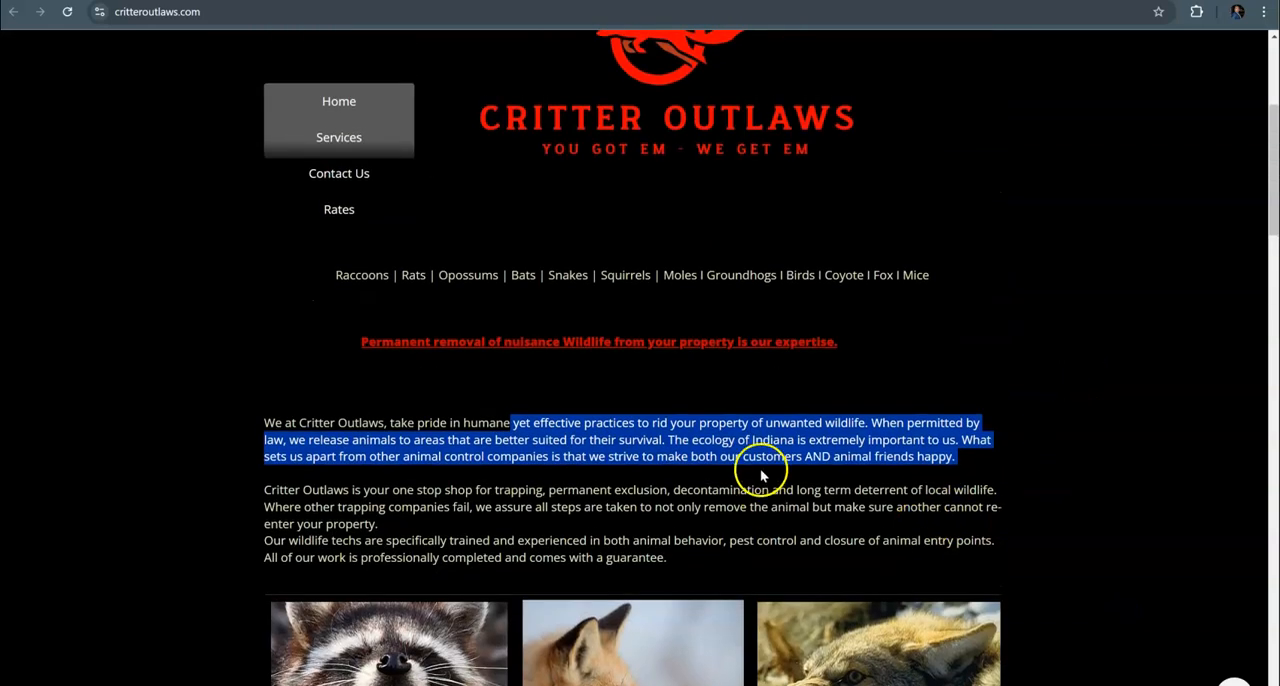
pyautogui.click(865, 456)
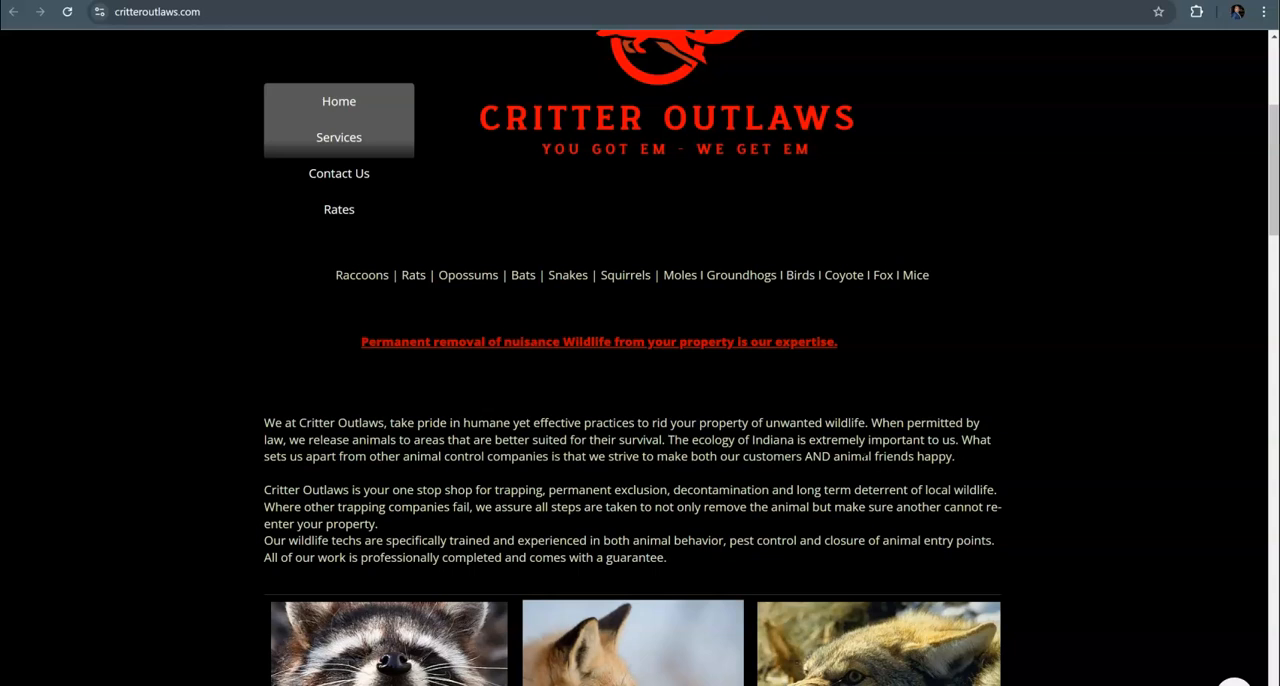
pyautogui.moveTo(930, 432)
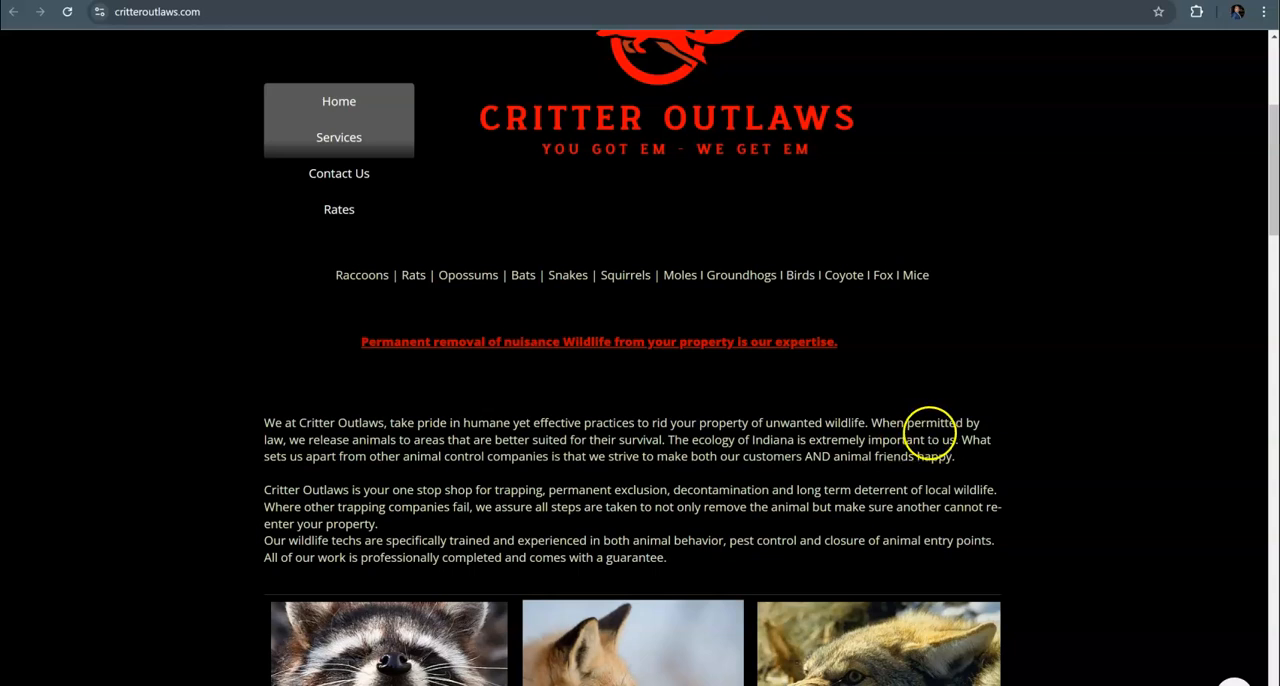
# Step: Scroll up to the Critter Outlaws header with the phone number, logo and services menu
pyautogui.scroll(3)
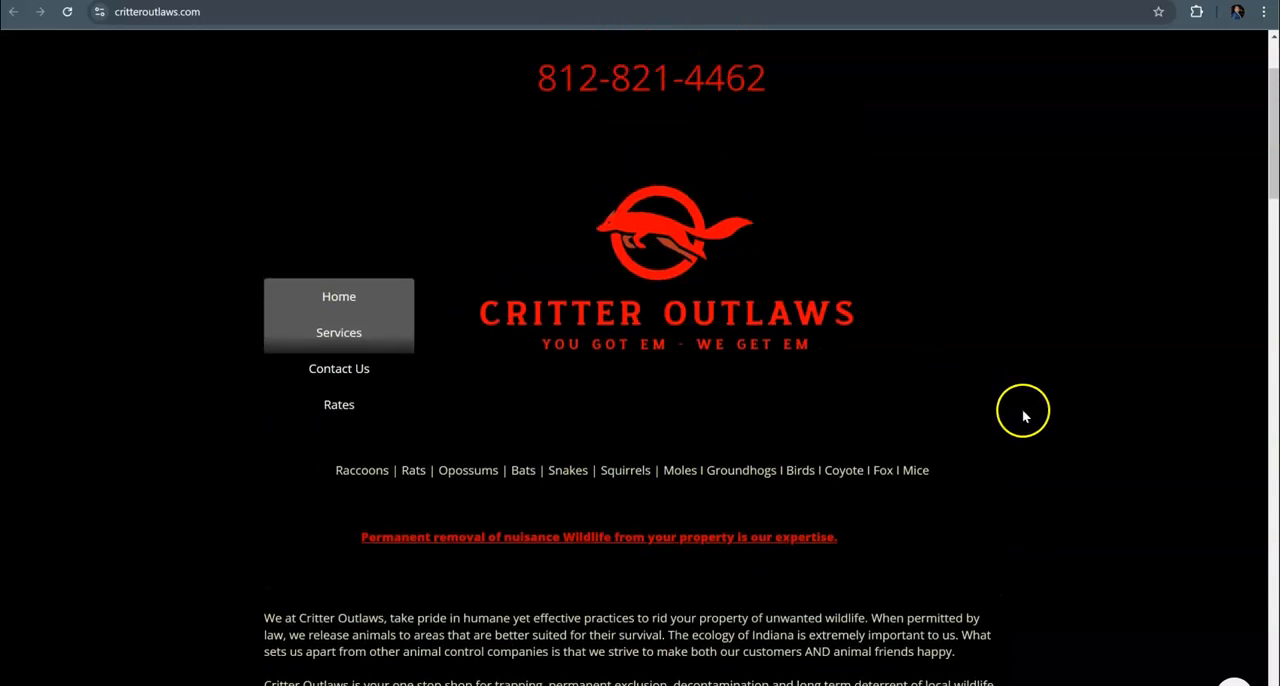
pyautogui.scroll(3)
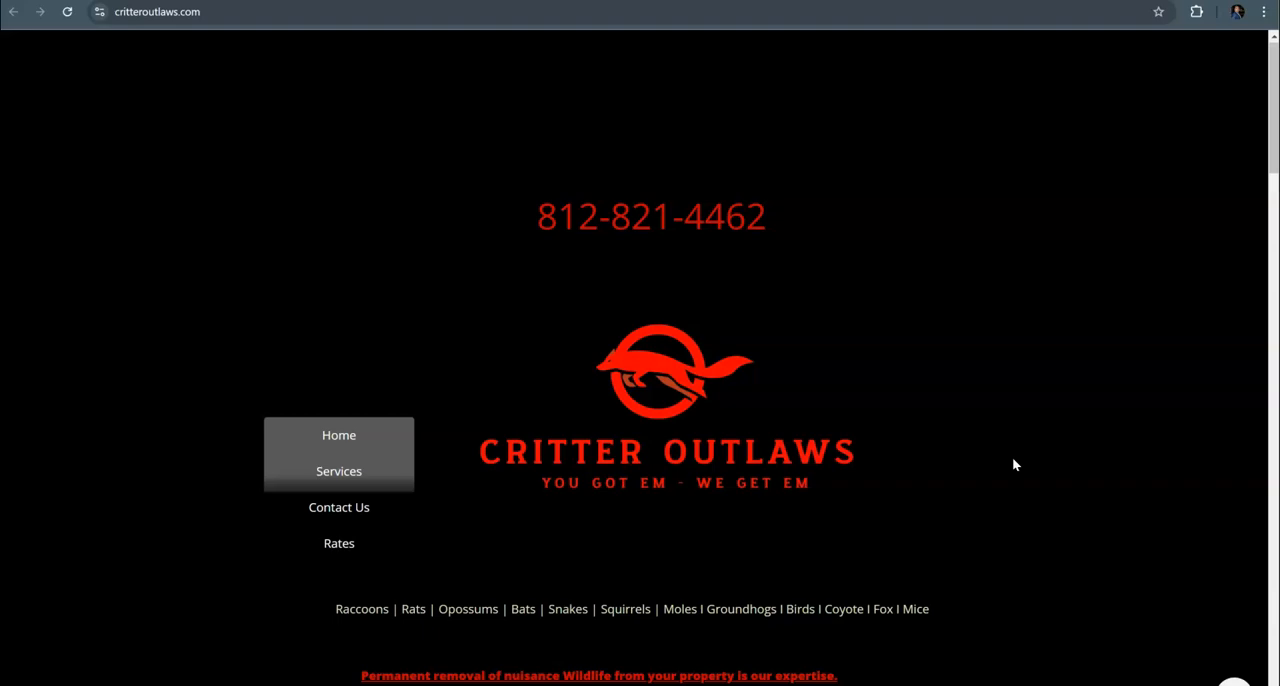
pyautogui.moveTo(918, 161)
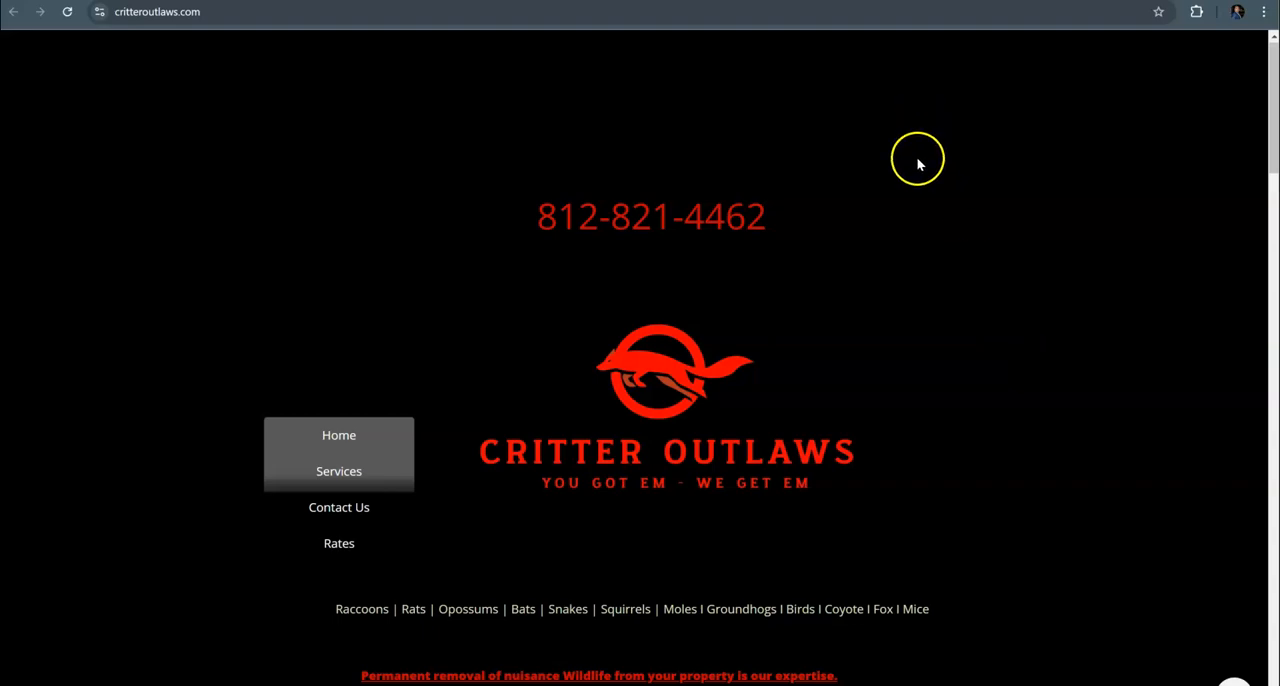
pyautogui.moveTo(917, 160)
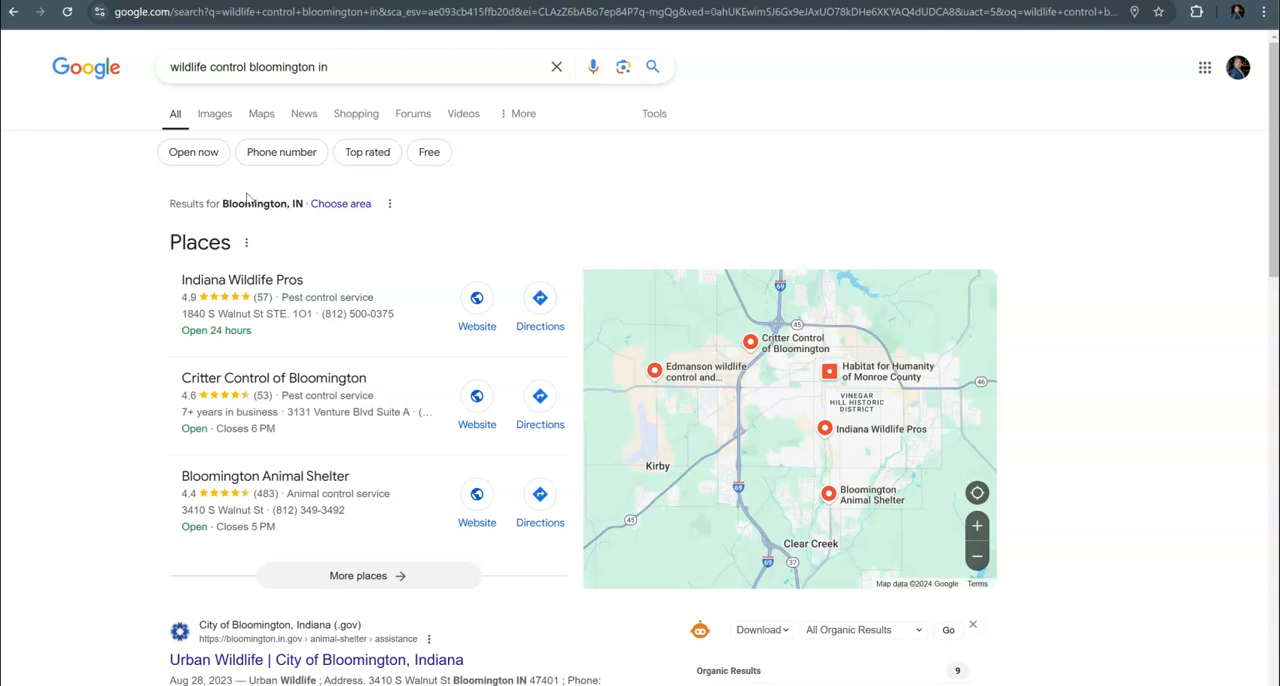
pyautogui.moveTo(255, 203)
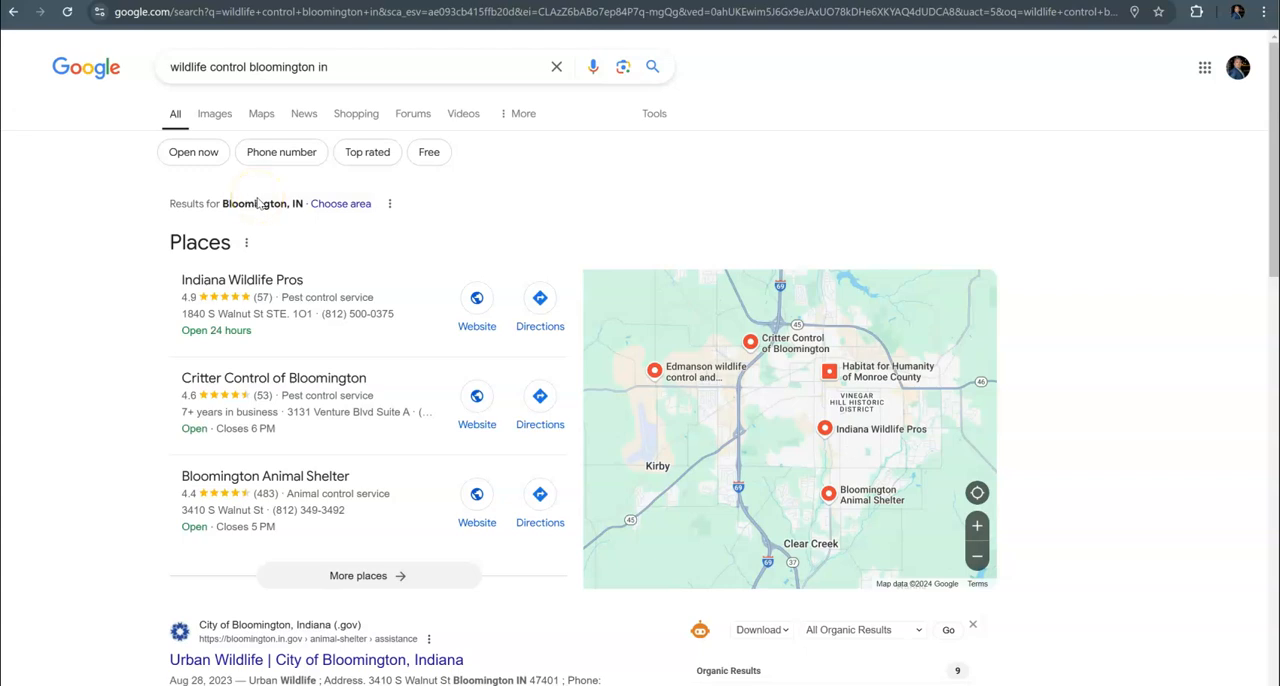
pyautogui.moveTo(268, 195)
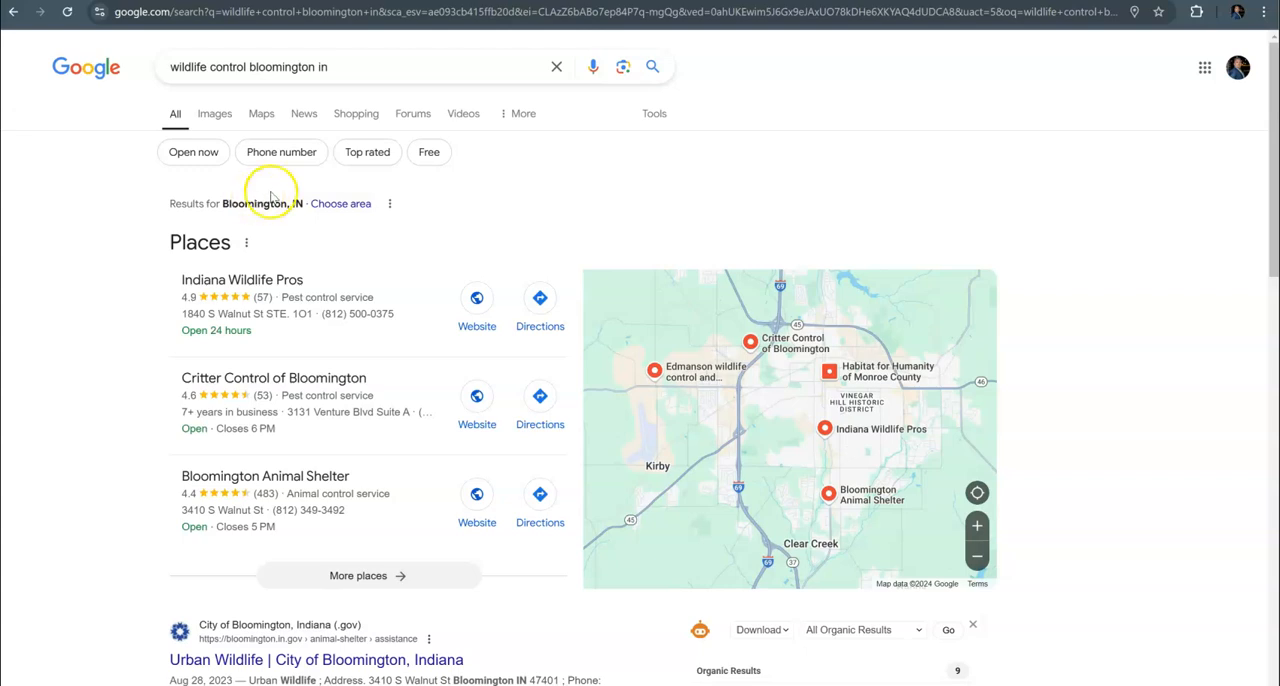
pyautogui.moveTo(275, 195)
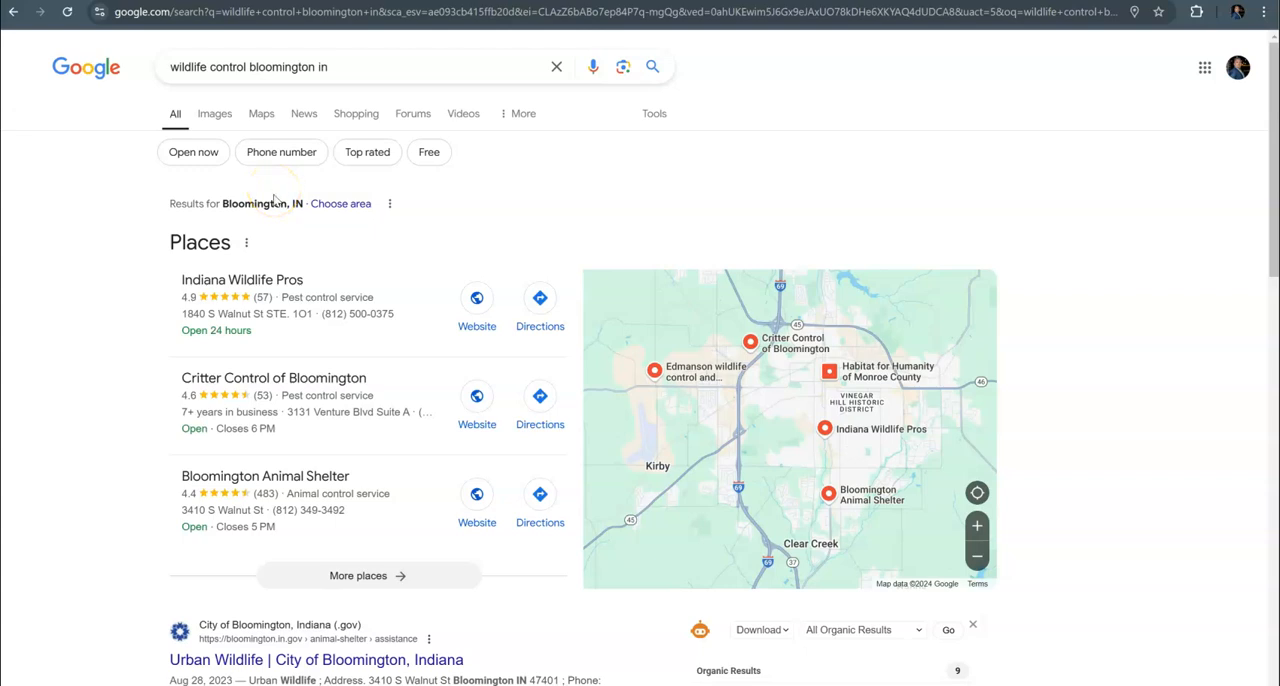
pyautogui.moveTo(167, 221)
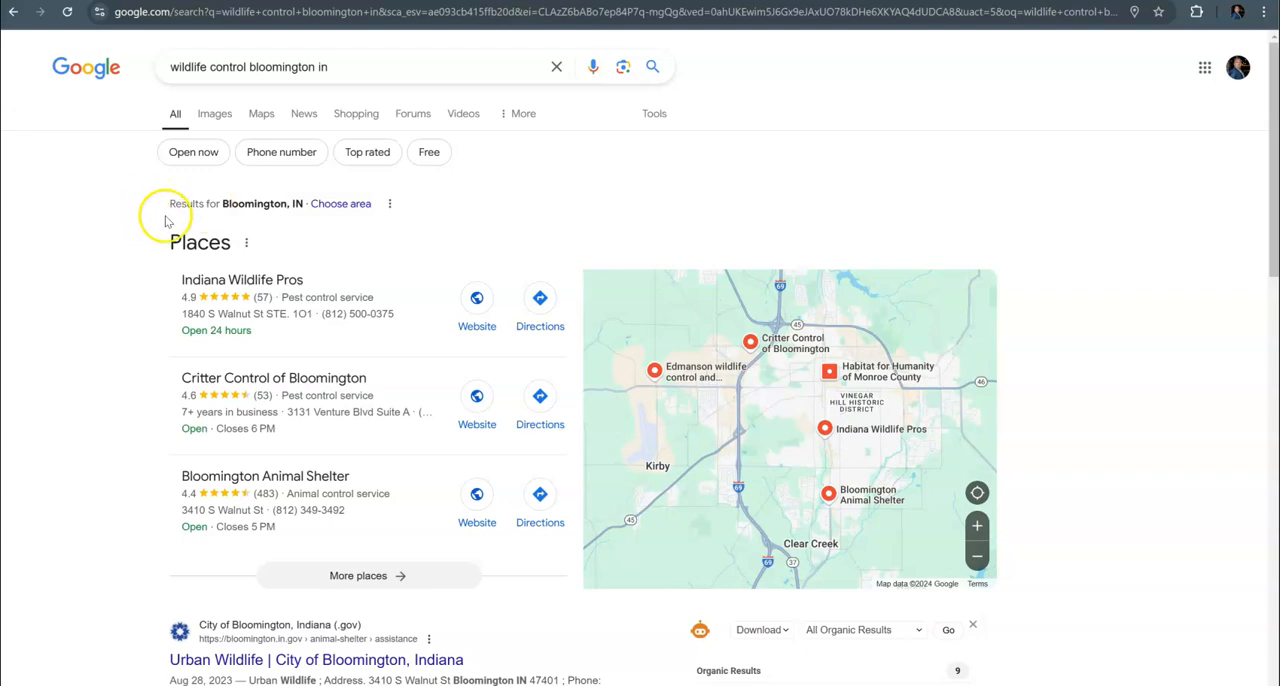
pyautogui.moveTo(175, 225)
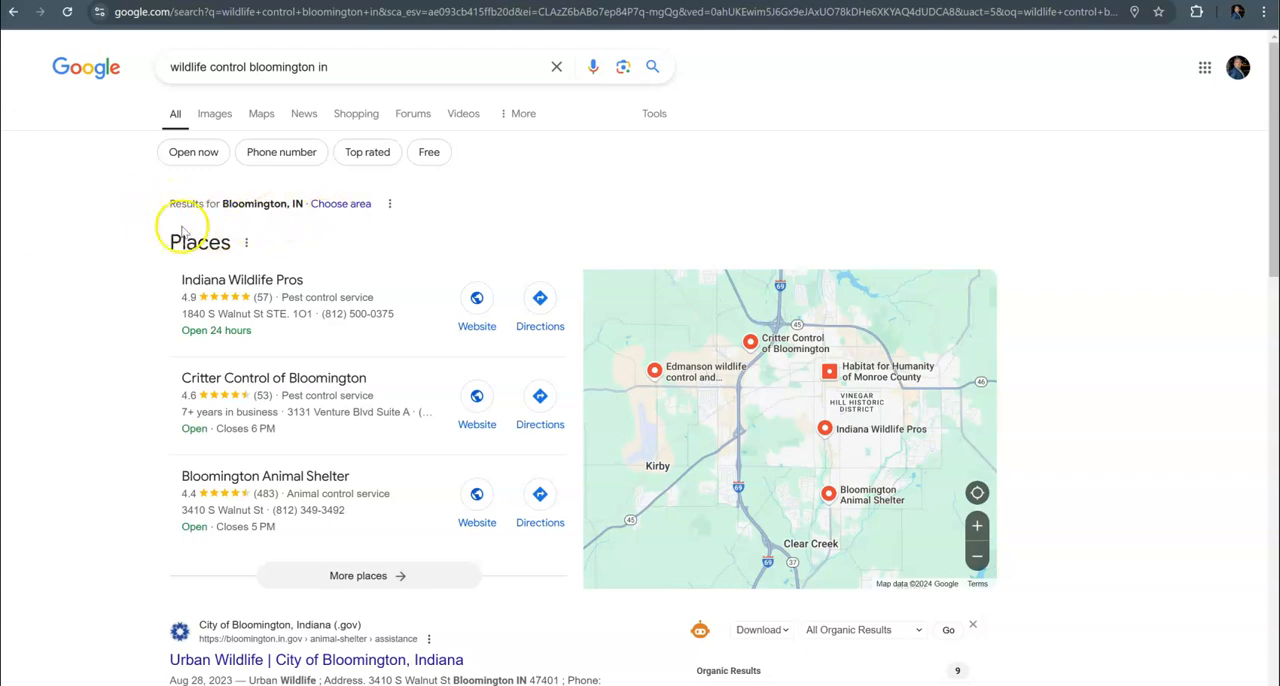
pyautogui.moveTo(145, 258)
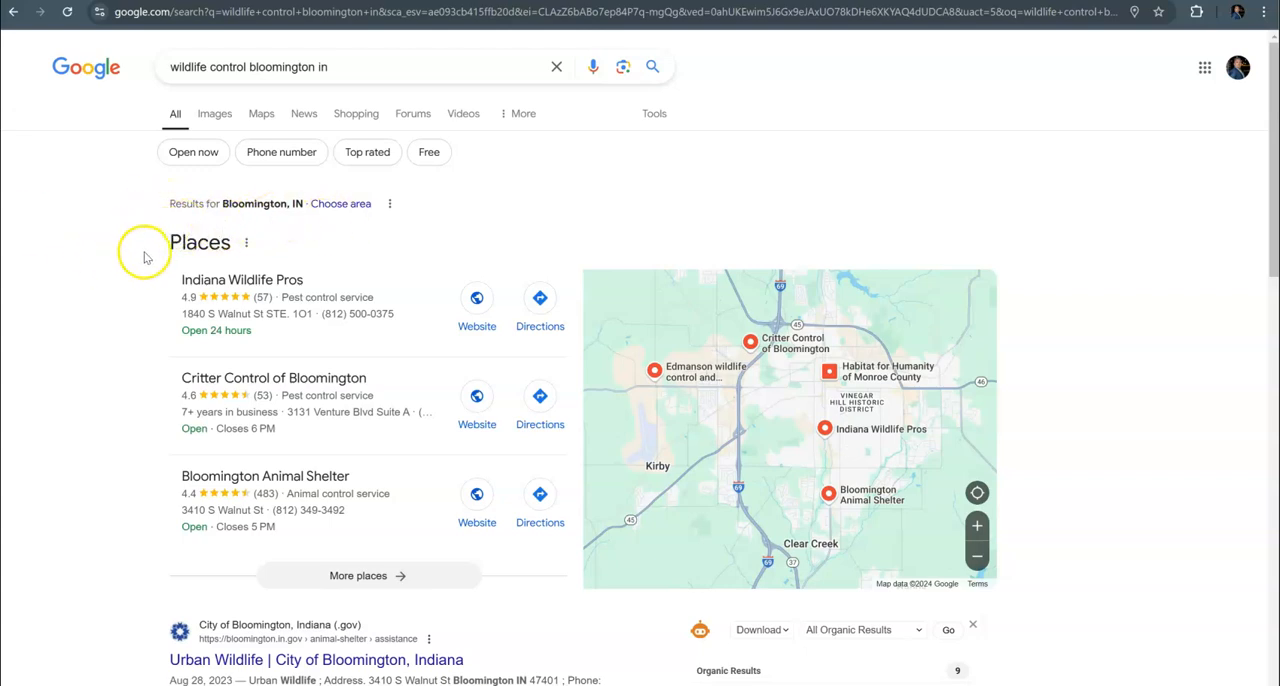
pyautogui.moveTo(145, 255)
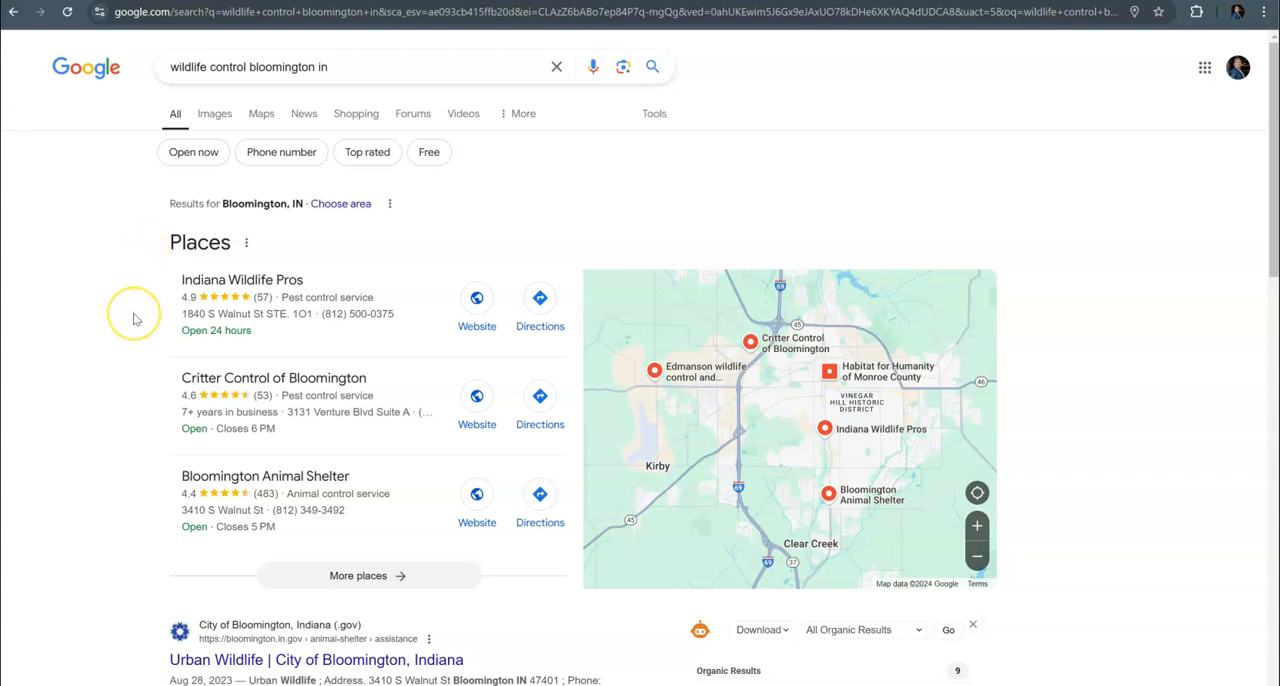
pyautogui.moveTo(135, 318)
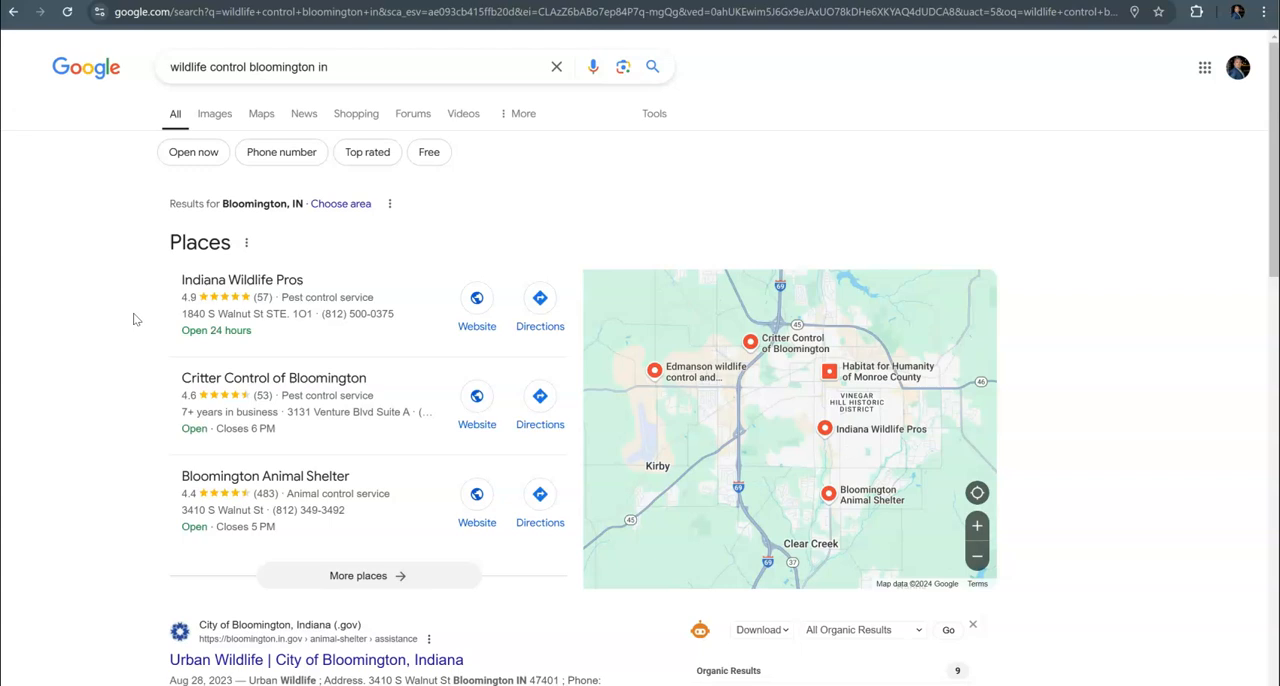
pyautogui.moveTo(131, 340)
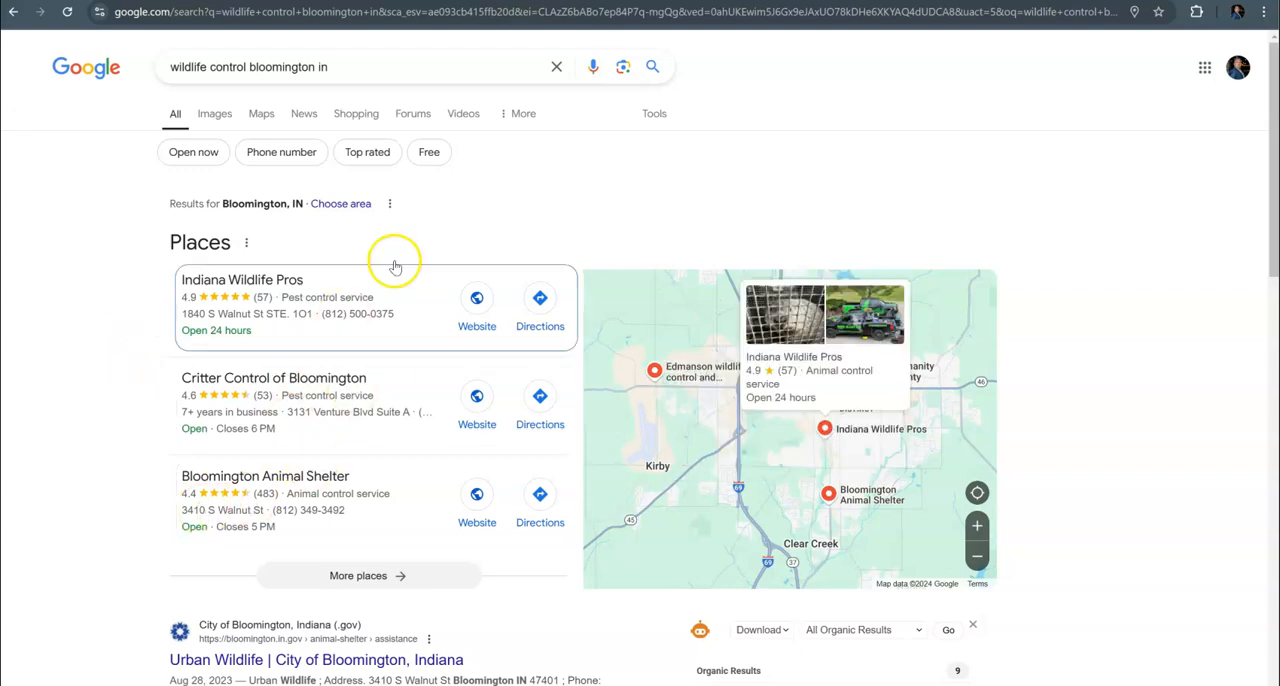
# Step: Review the 'wildlife control bloomington in' Places listings led by Indiana Wildlife Pros
pyautogui.click(273, 390)
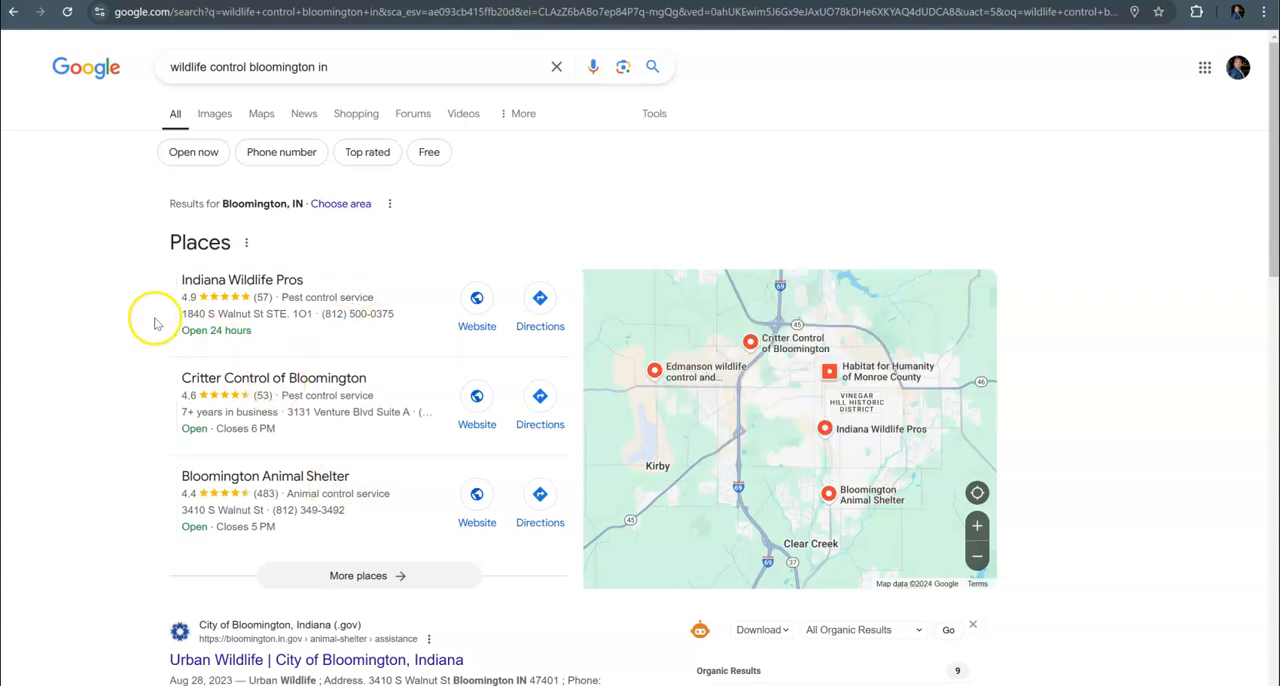
pyautogui.moveTo(152, 318)
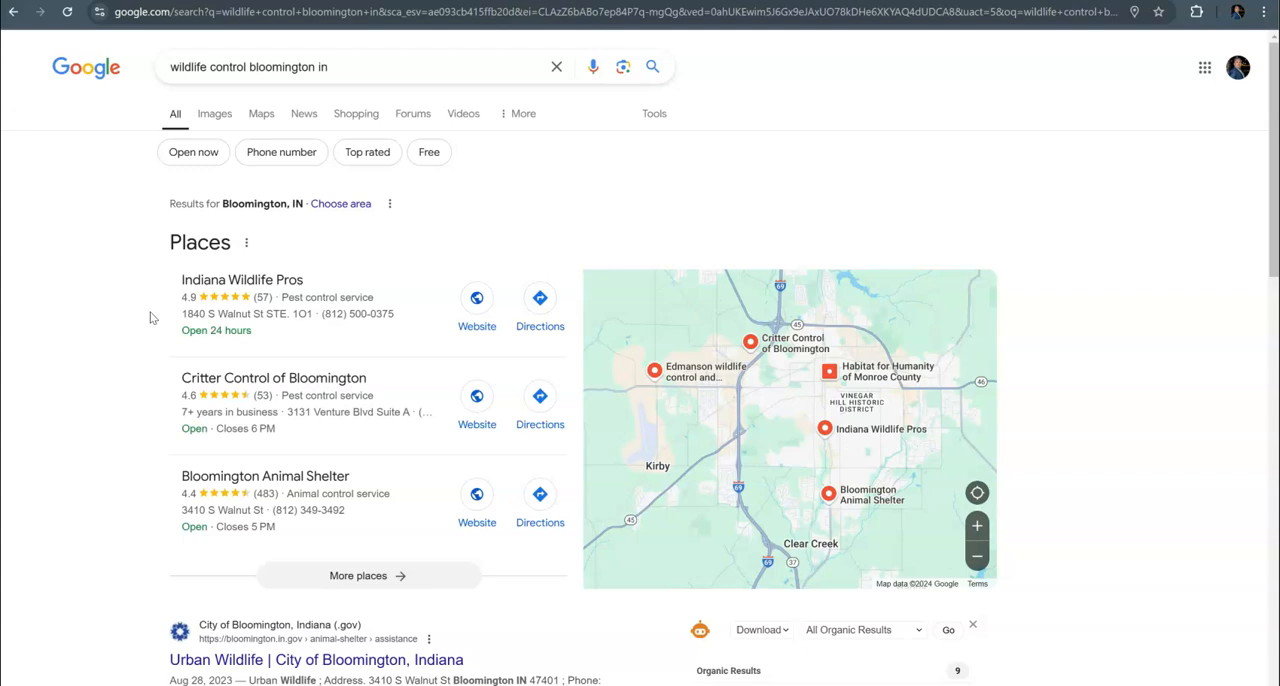
# Step: Scroll past the map pack to the organic results, including Critter Control Bloomington
pyautogui.scroll(-3)
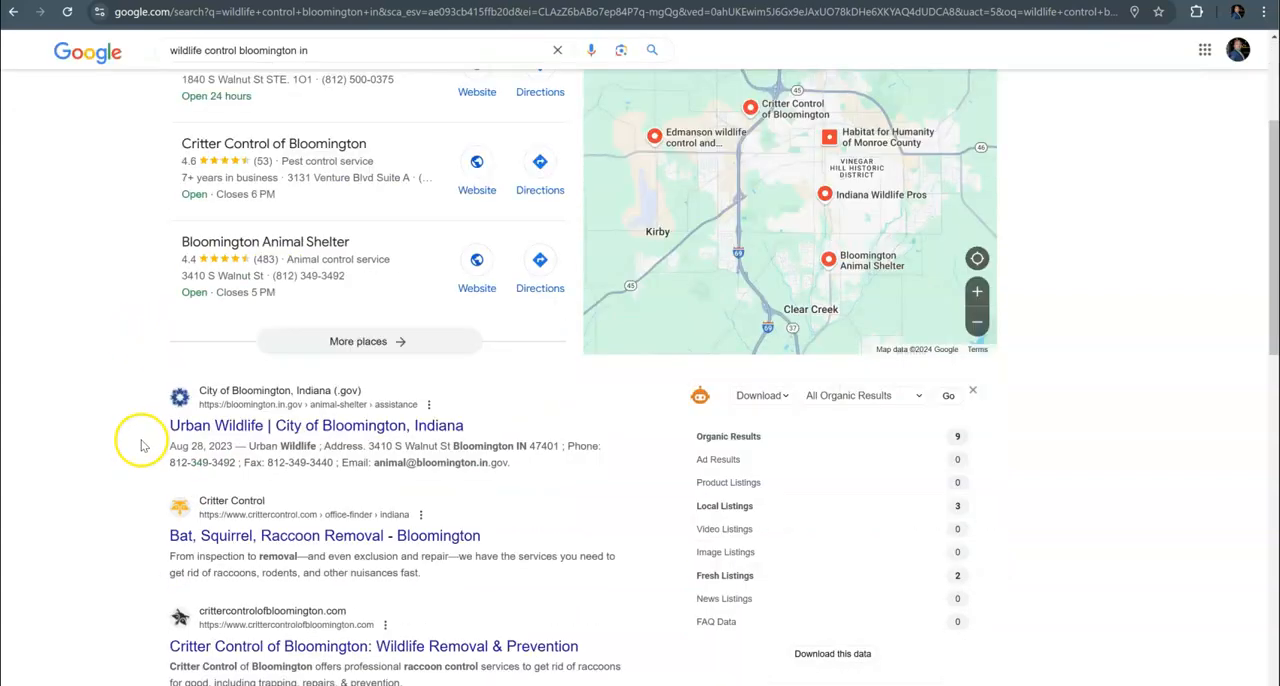
pyautogui.scroll(-3)
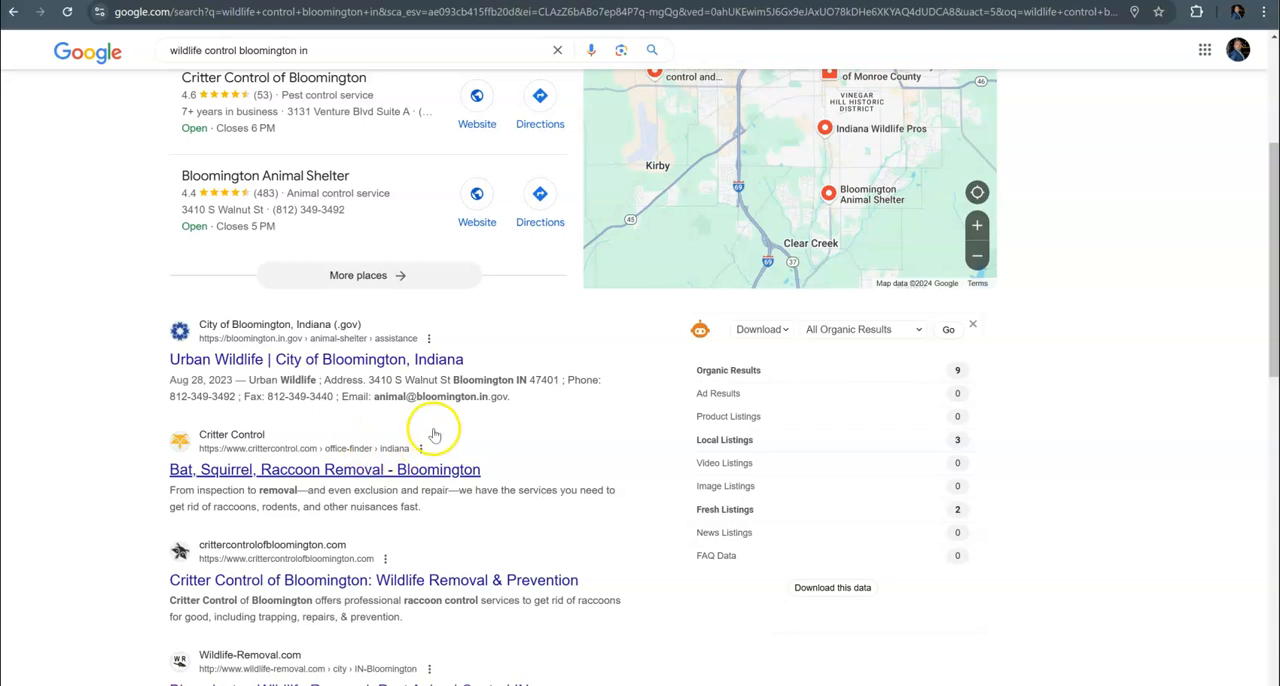
pyautogui.moveTo(535, 428)
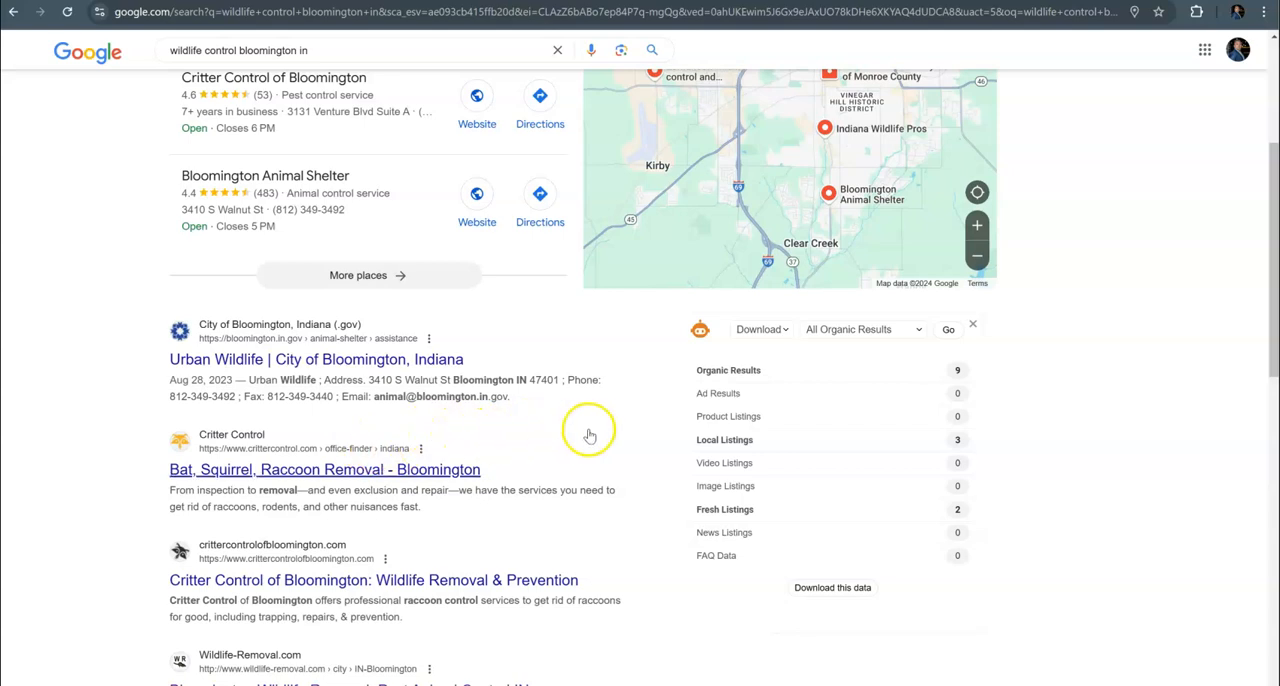
pyautogui.moveTo(613, 443)
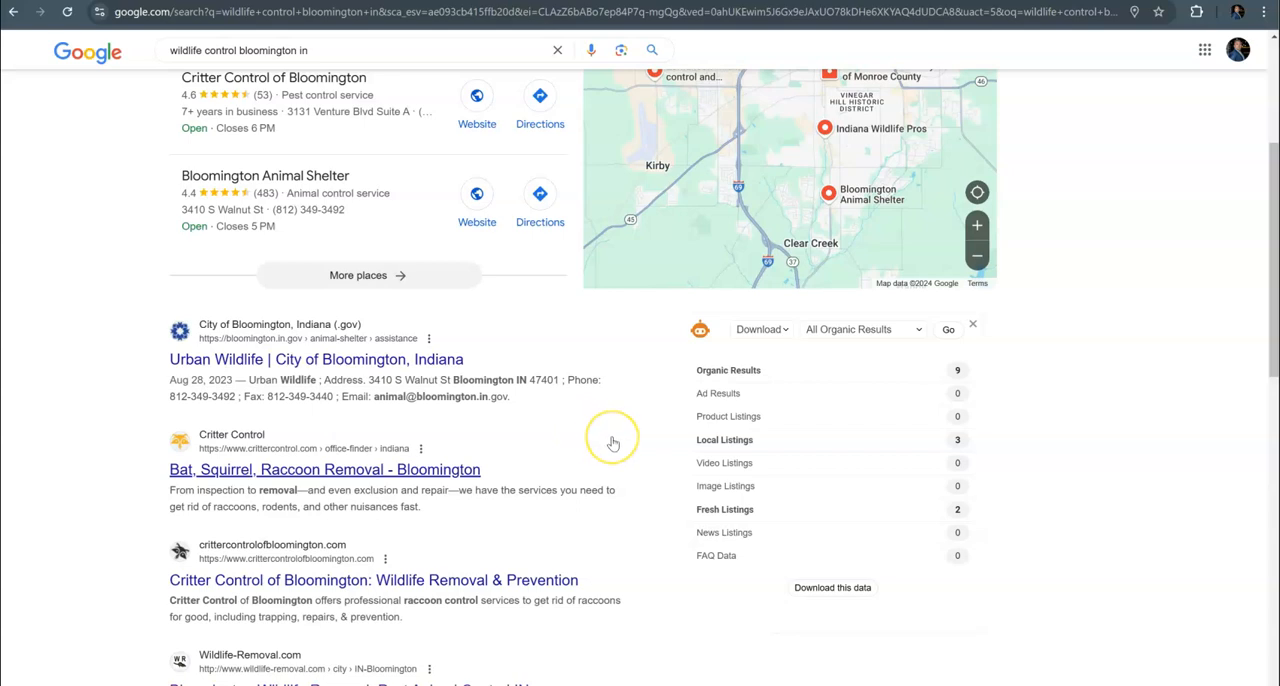
pyautogui.moveTo(617, 448)
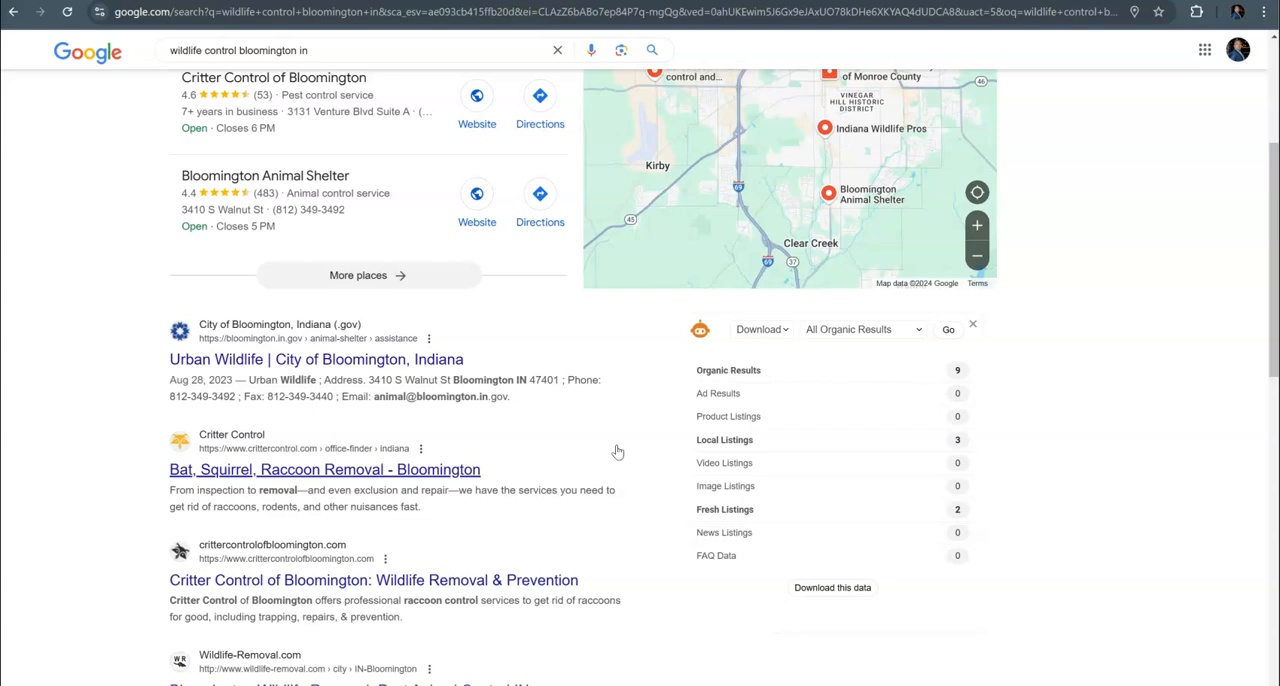
pyautogui.moveTo(611, 455)
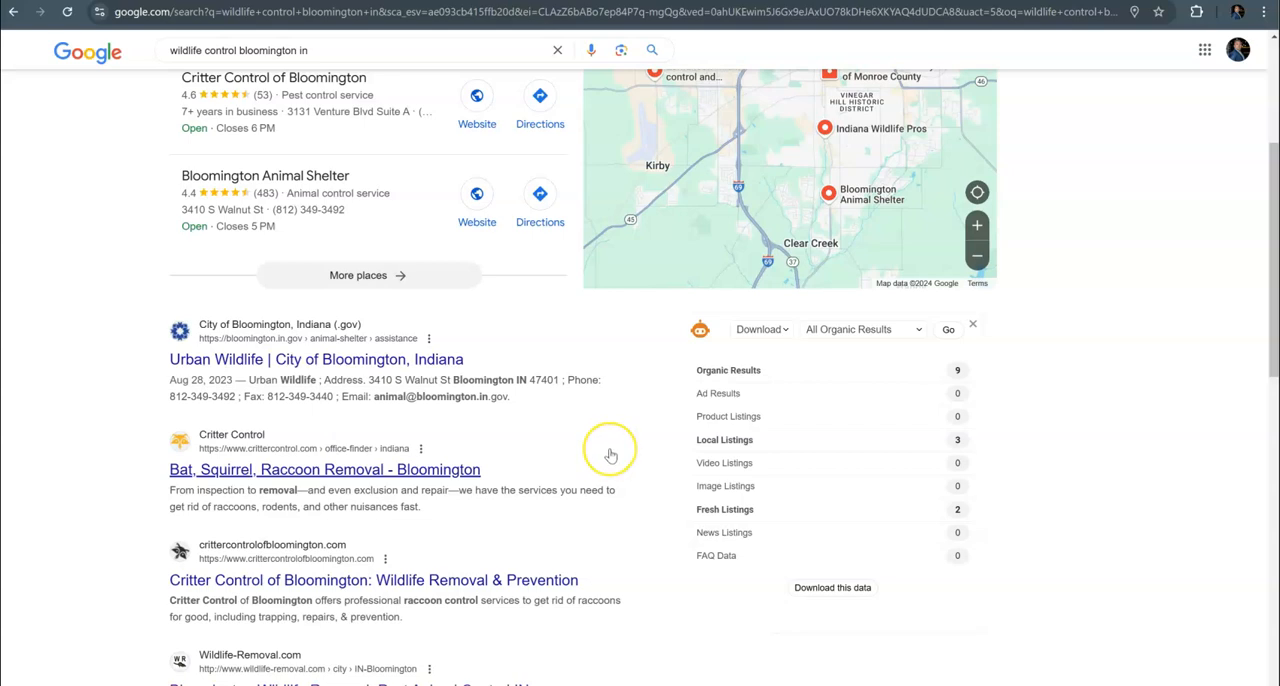
pyautogui.moveTo(611, 455)
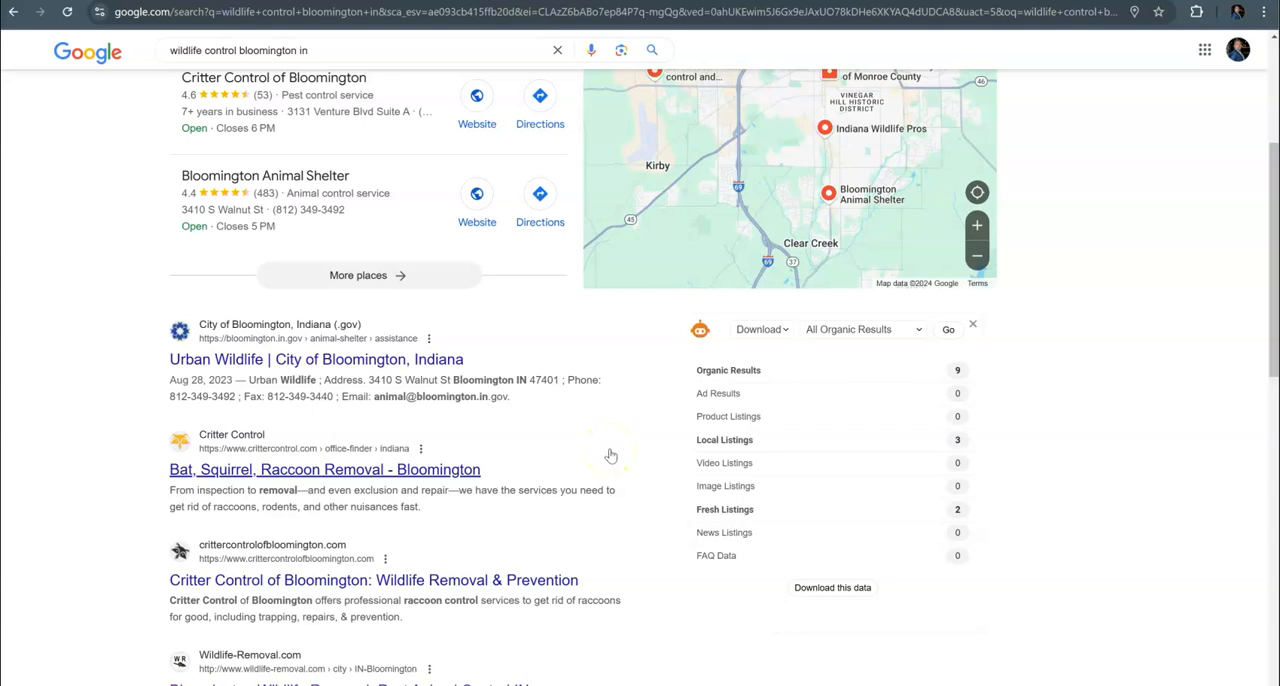
pyautogui.moveTo(657, 448)
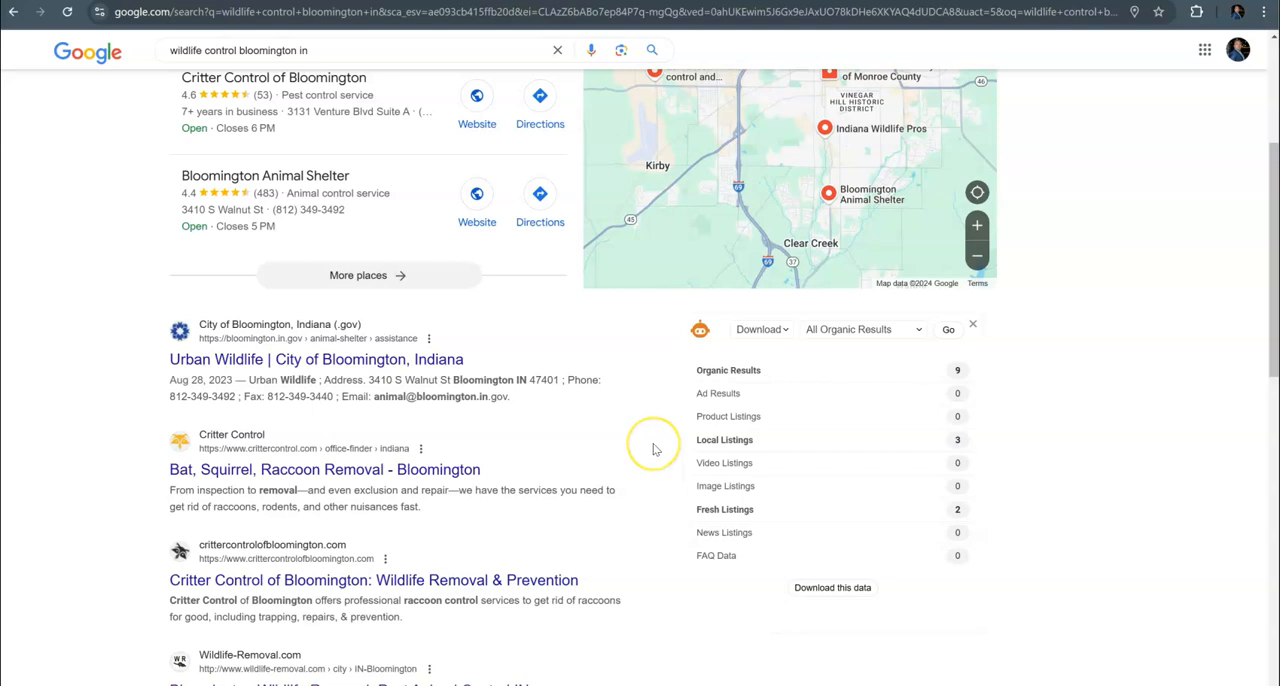
pyautogui.click(972, 324)
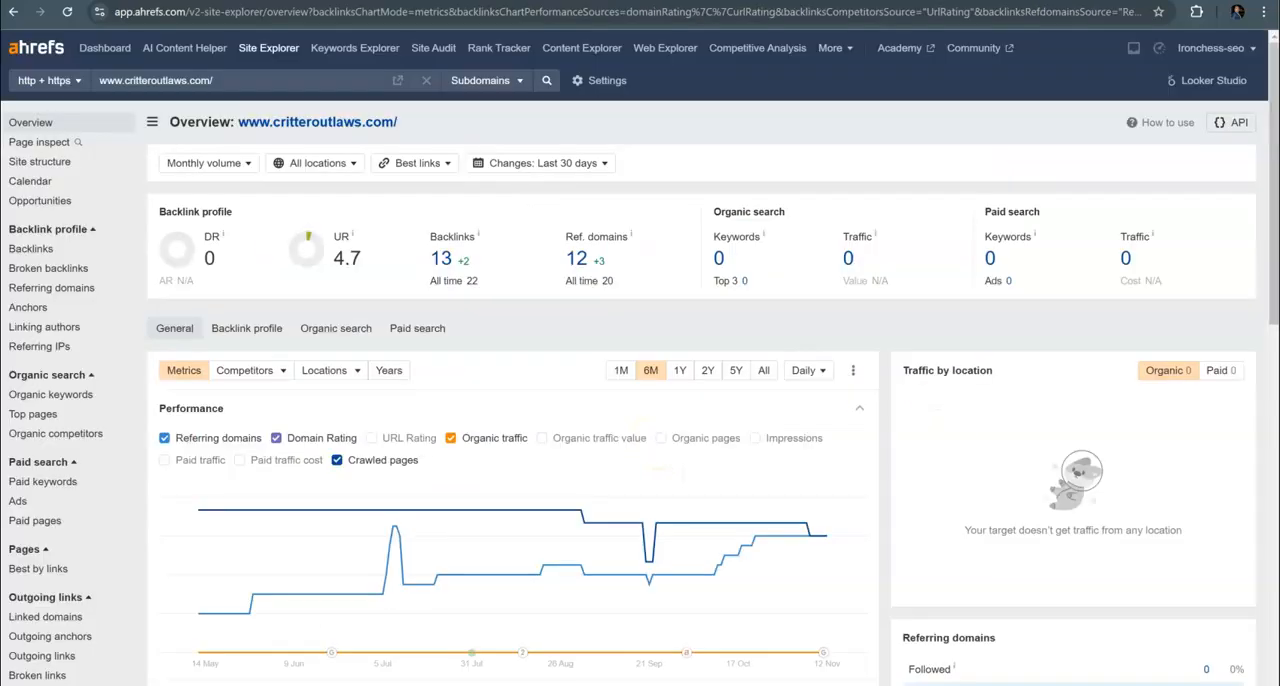
pyautogui.moveTo(625, 324)
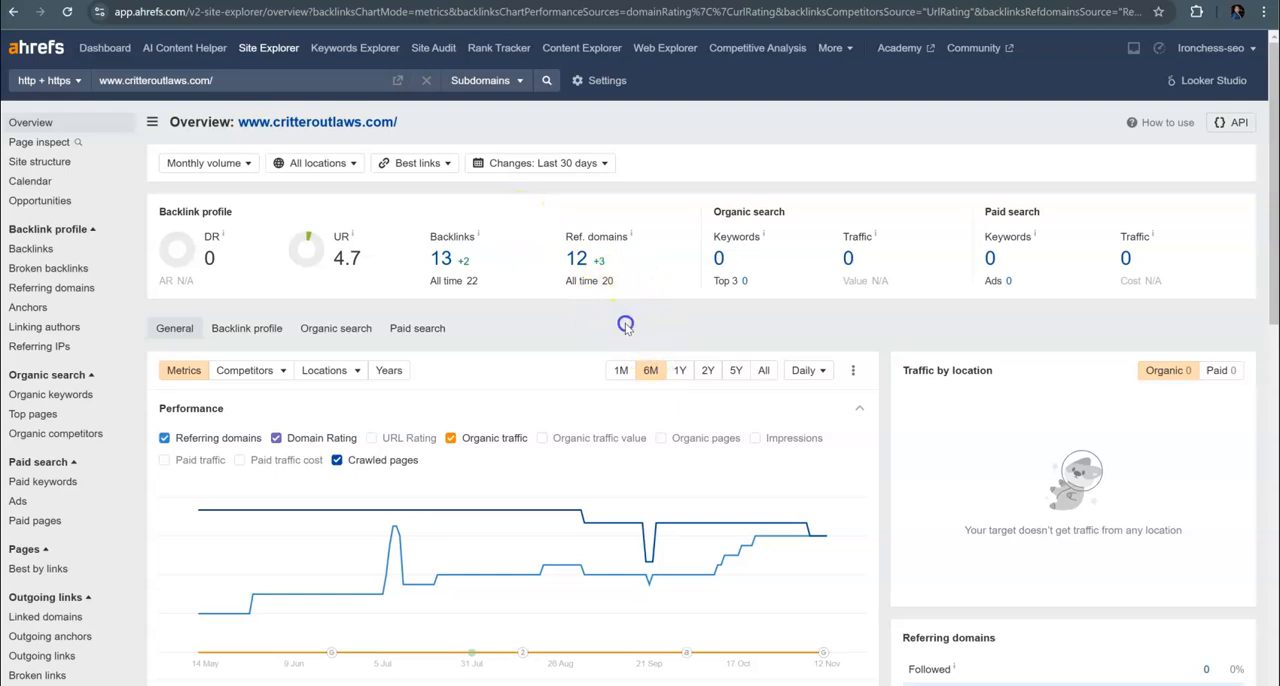
pyautogui.moveTo(588, 338)
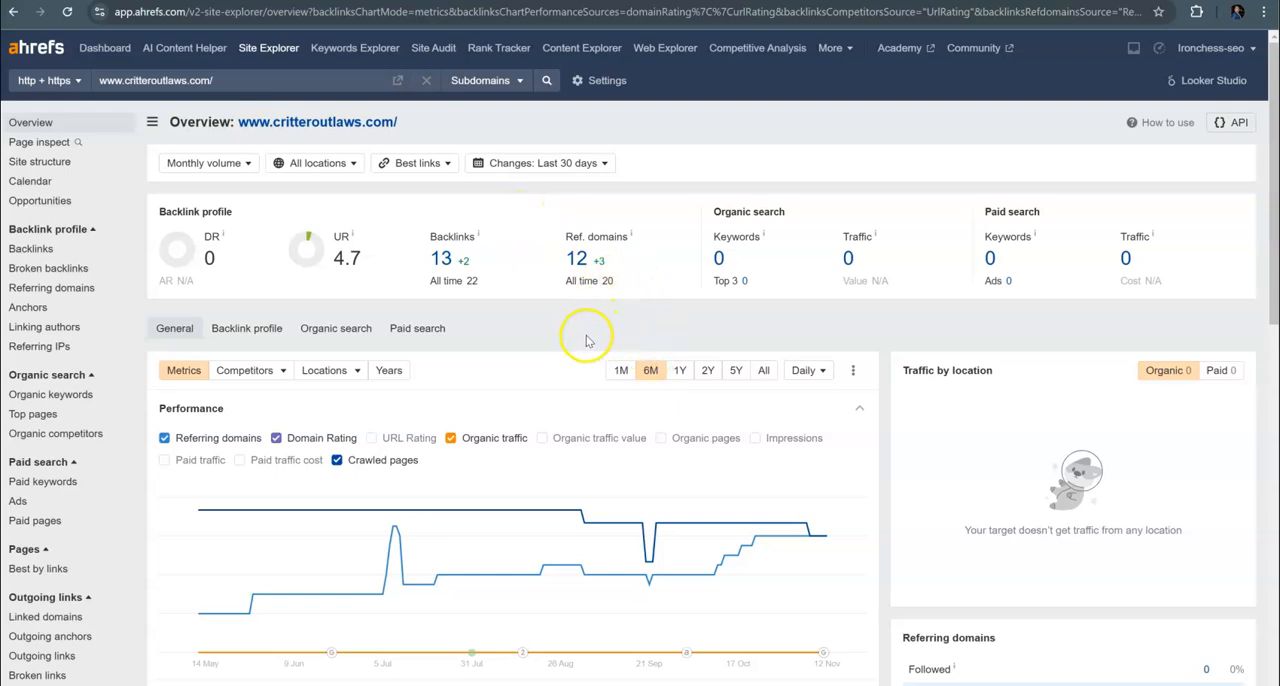
pyautogui.moveTo(218, 273)
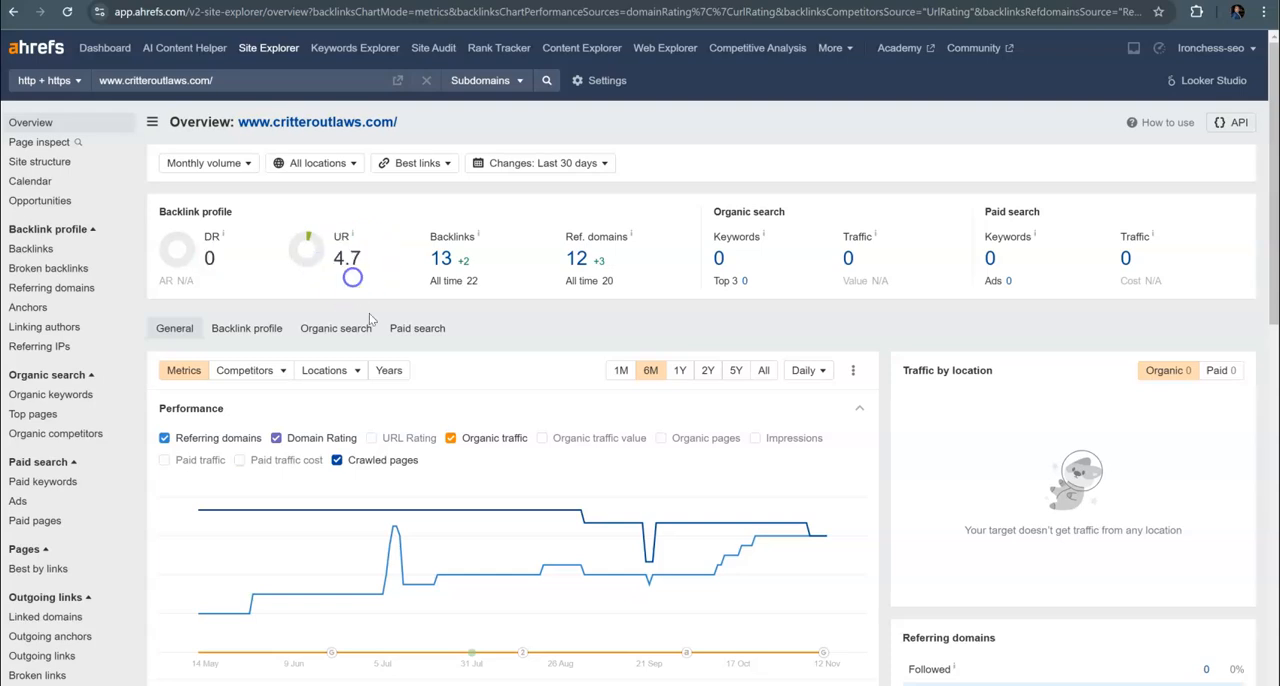
pyautogui.moveTo(472, 278)
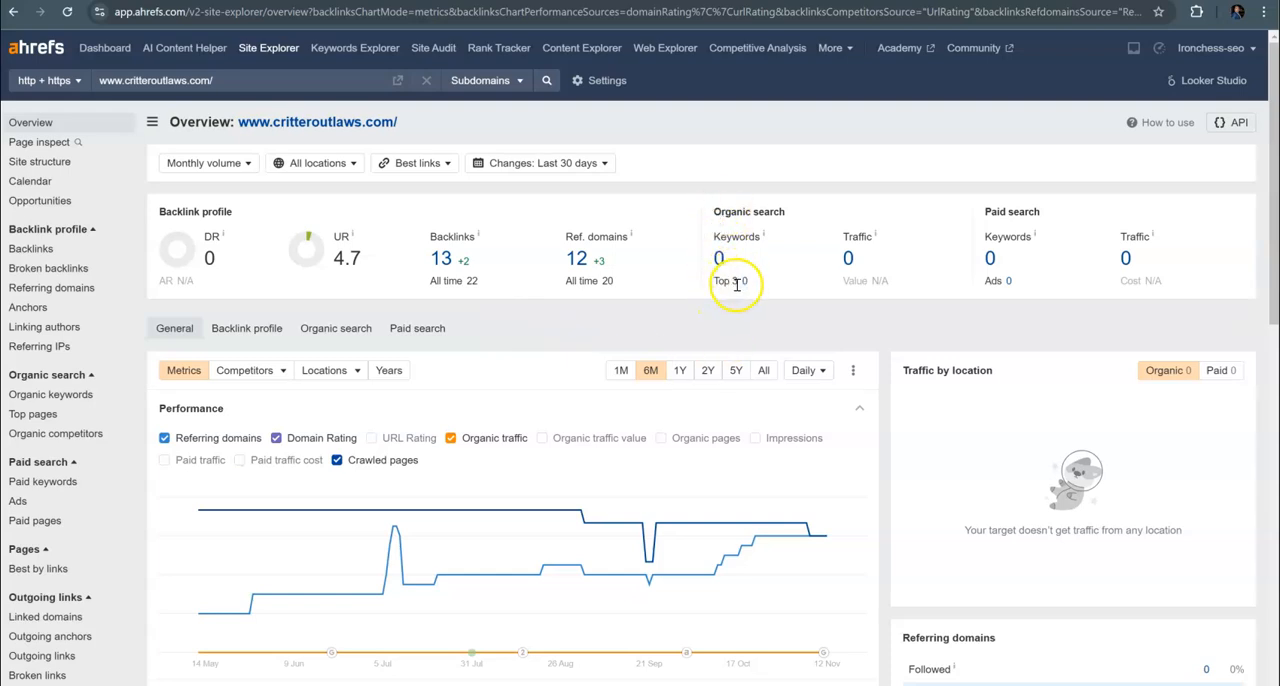
pyautogui.moveTo(752, 215)
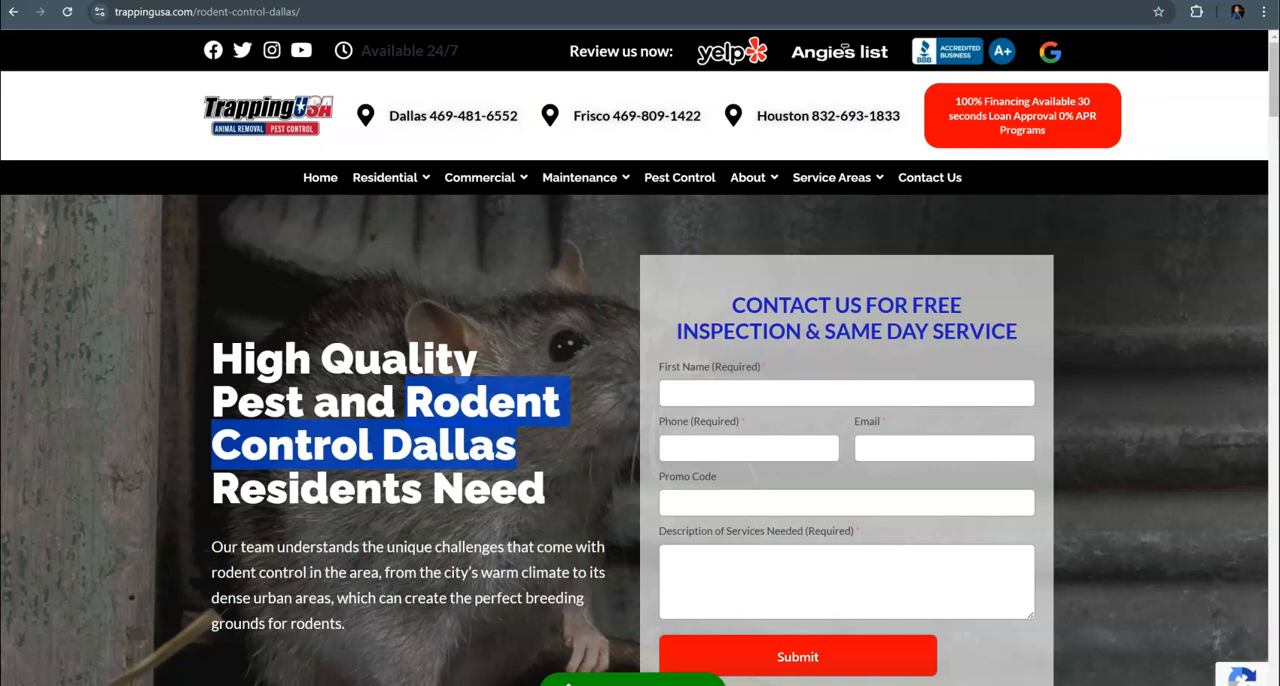
pyautogui.moveTo(483, 323)
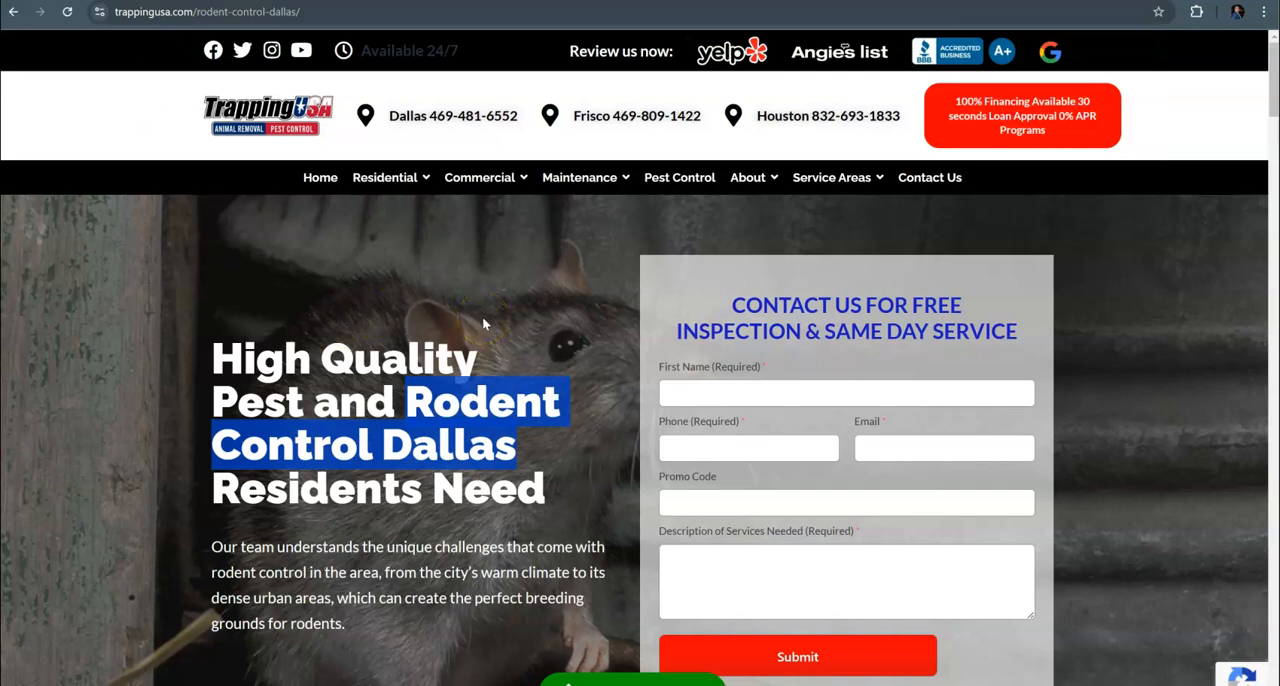
pyautogui.moveTo(320, 210)
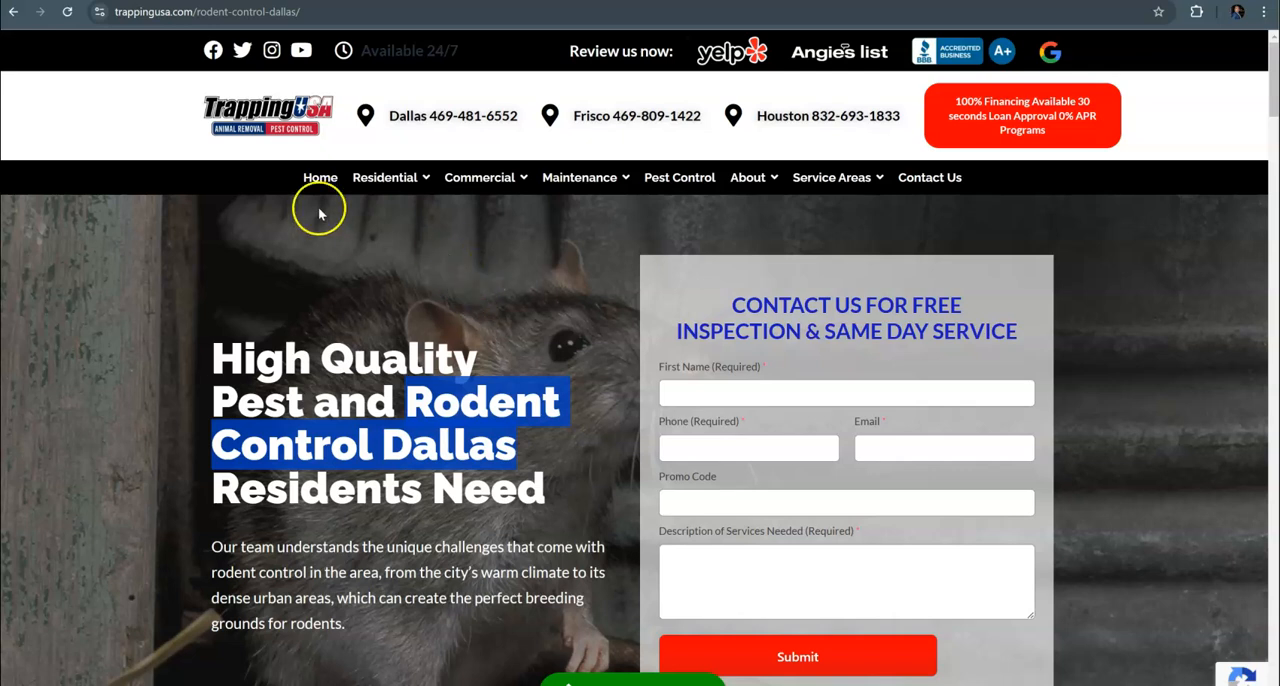
# Step: Open the Residential services menu on the Trapping USA rodent control Dallas page
pyautogui.click(384, 177)
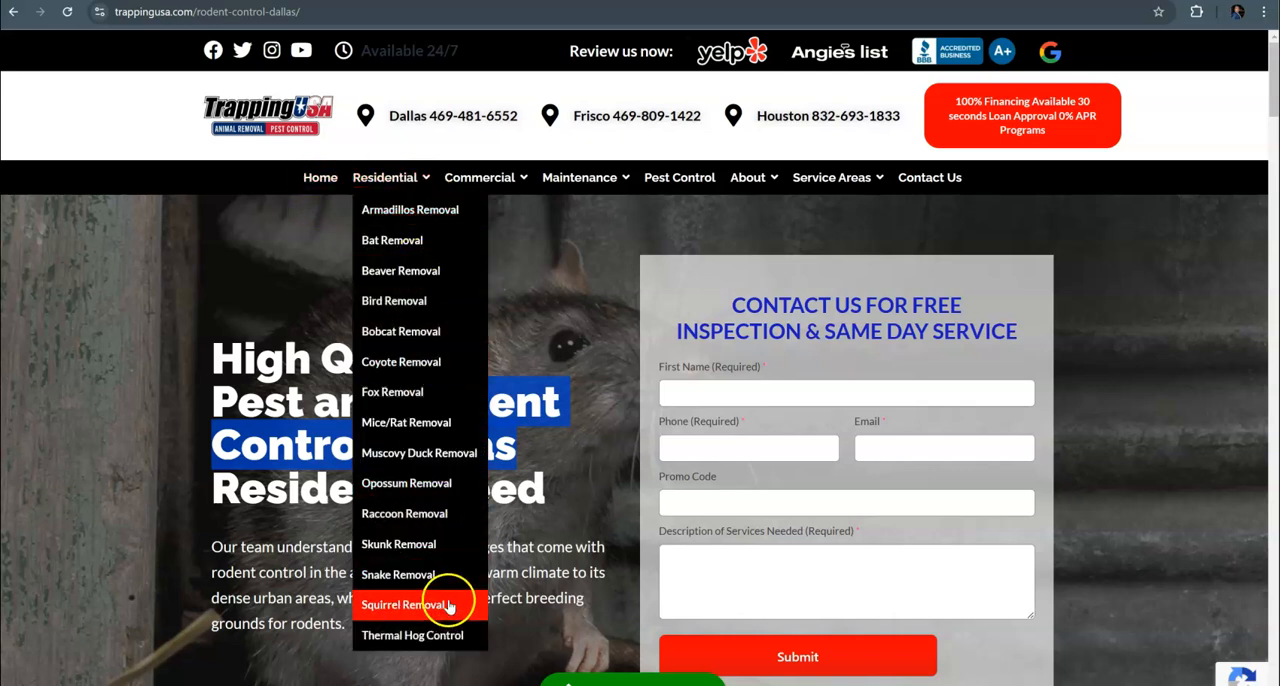
pyautogui.moveTo(405, 422)
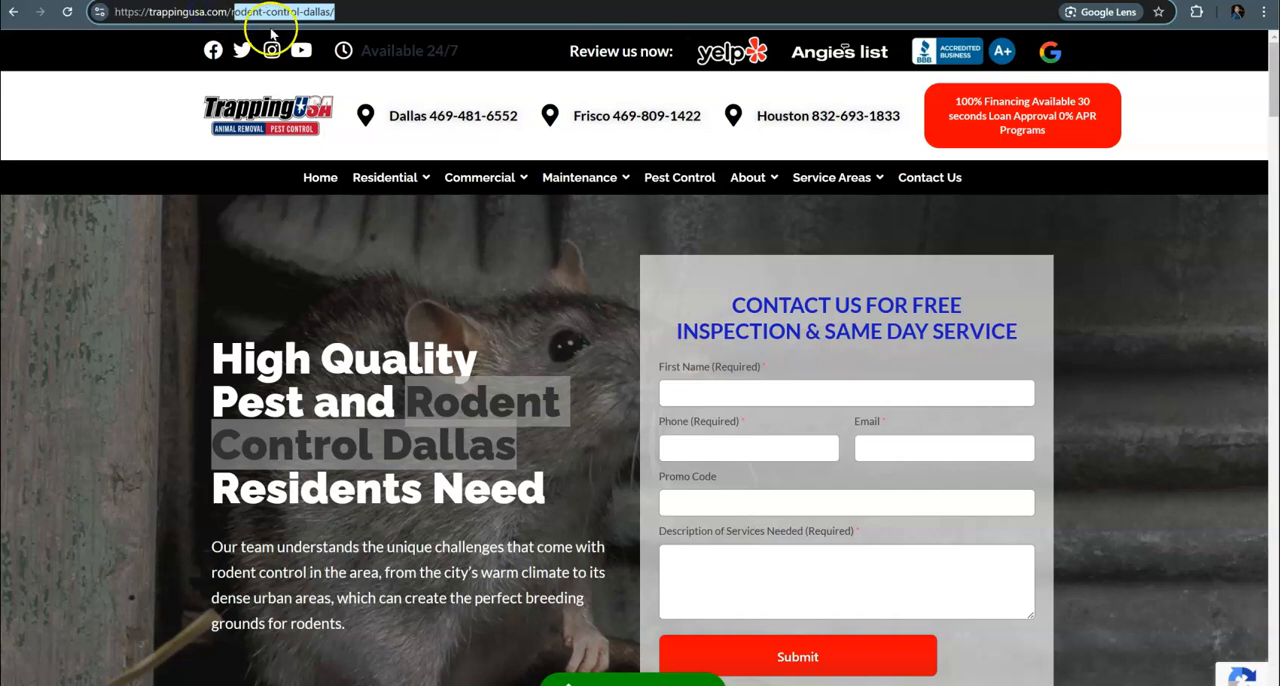
pyautogui.moveTo(452, 419)
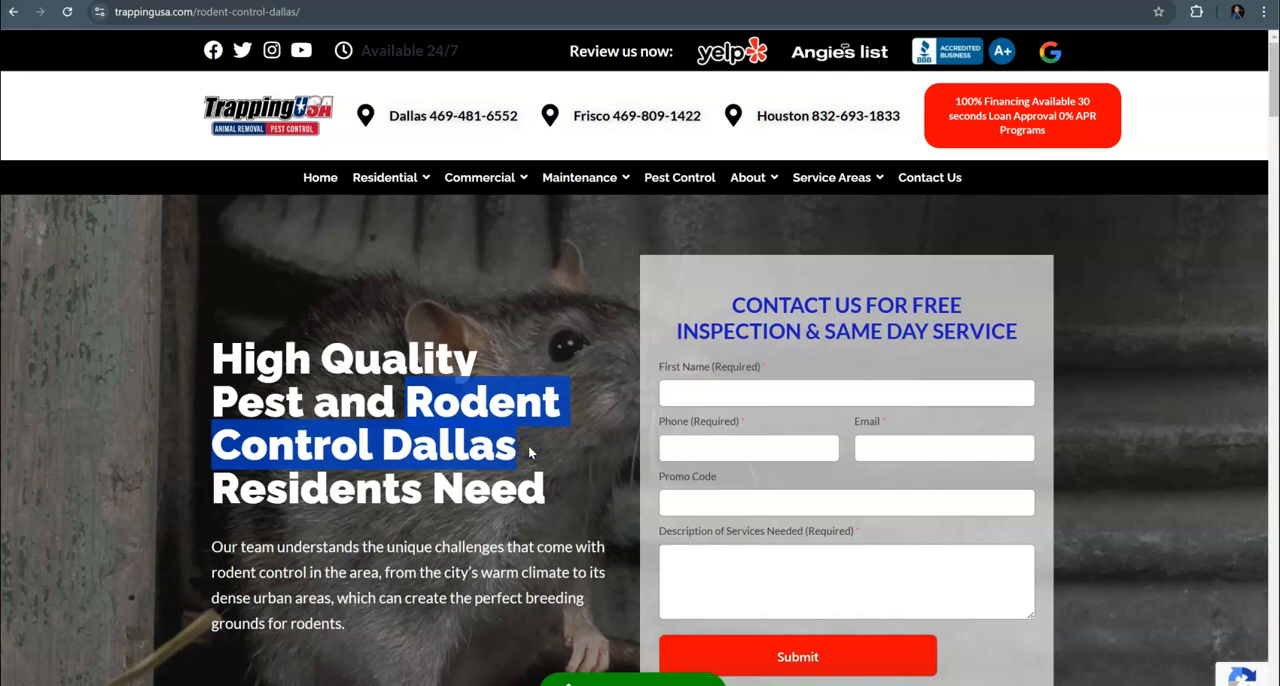
pyautogui.moveTo(418, 399)
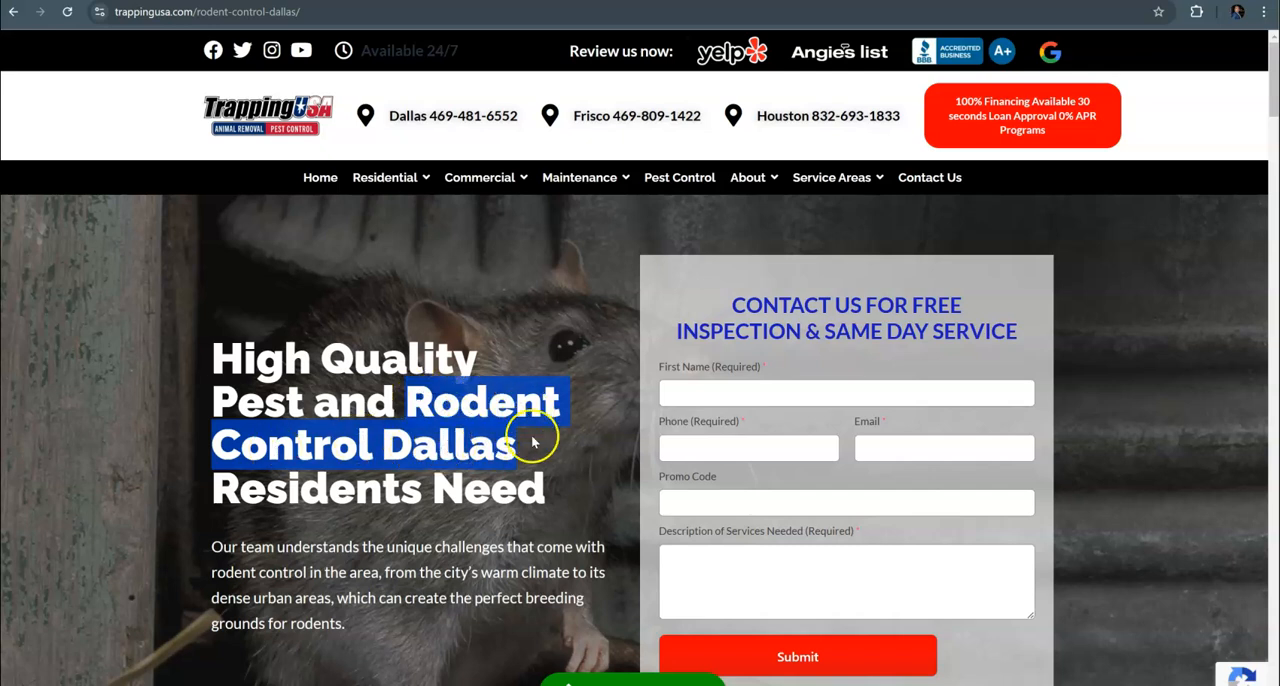
# Step: Run SEO Minion's on-page analysis on the Trapping USA Dallas page, then close the panel
pyautogui.click(1196, 11)
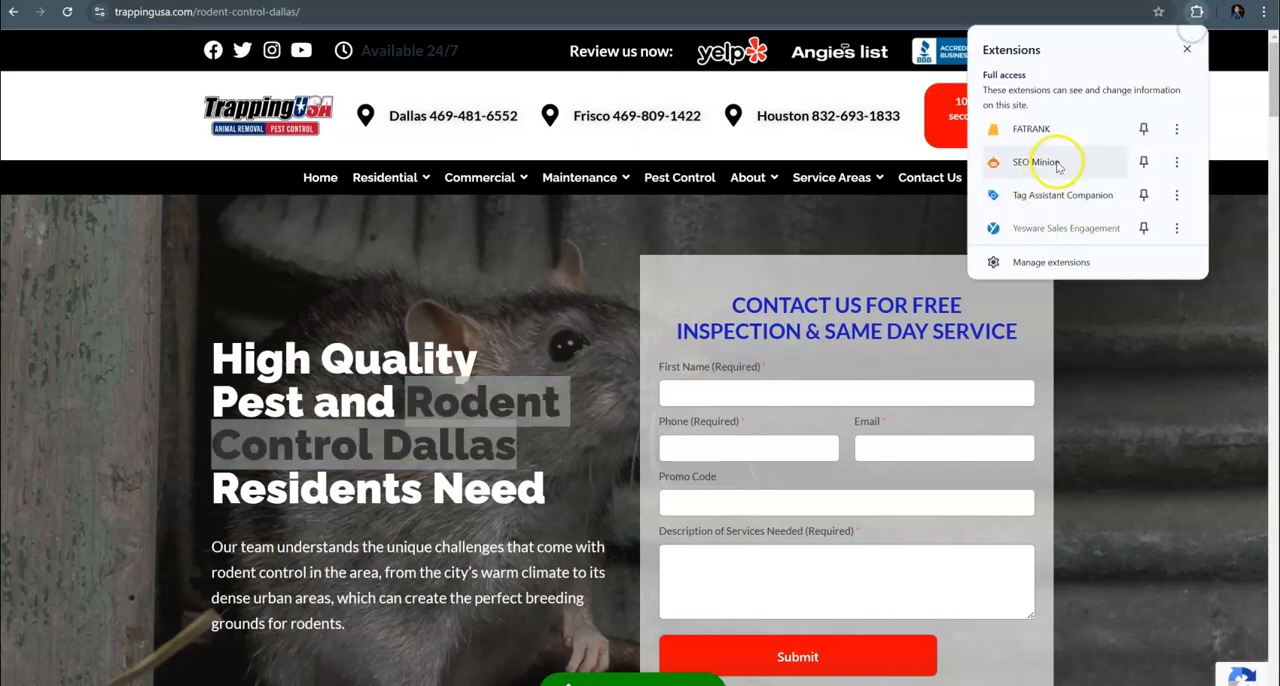
pyautogui.click(1038, 162)
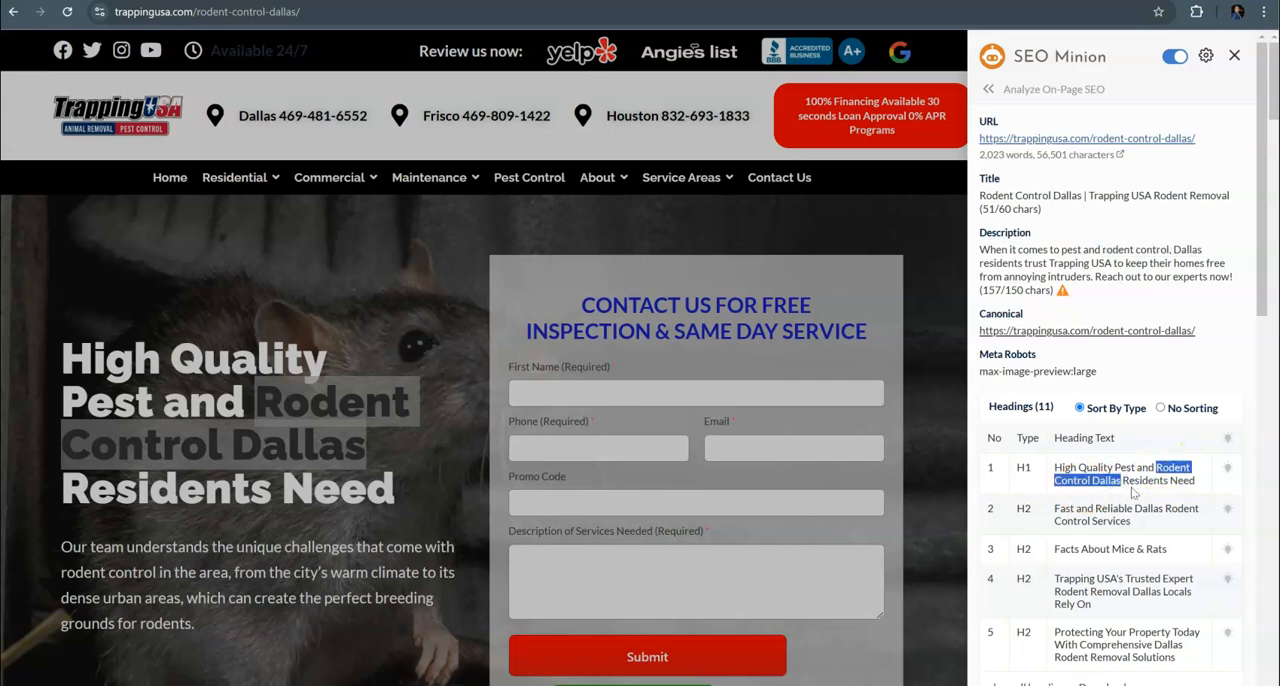
pyautogui.moveTo(1166, 338)
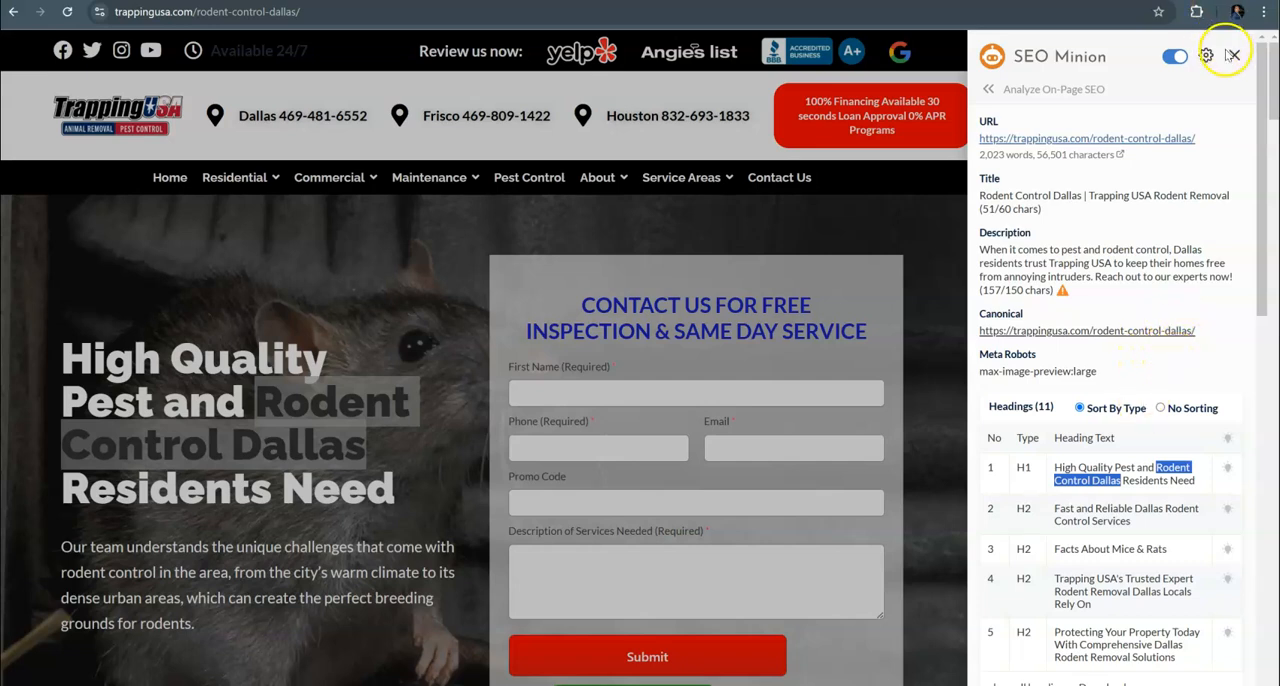
pyautogui.click(1231, 55)
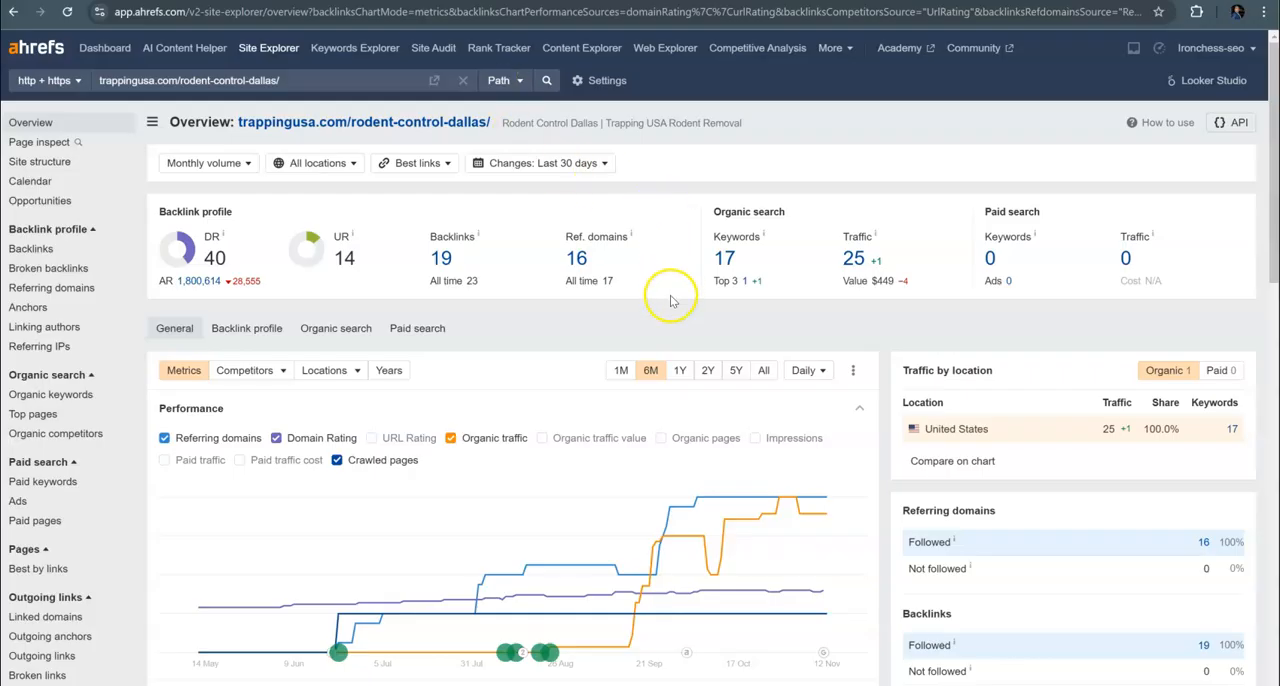
pyautogui.moveTo(657, 334)
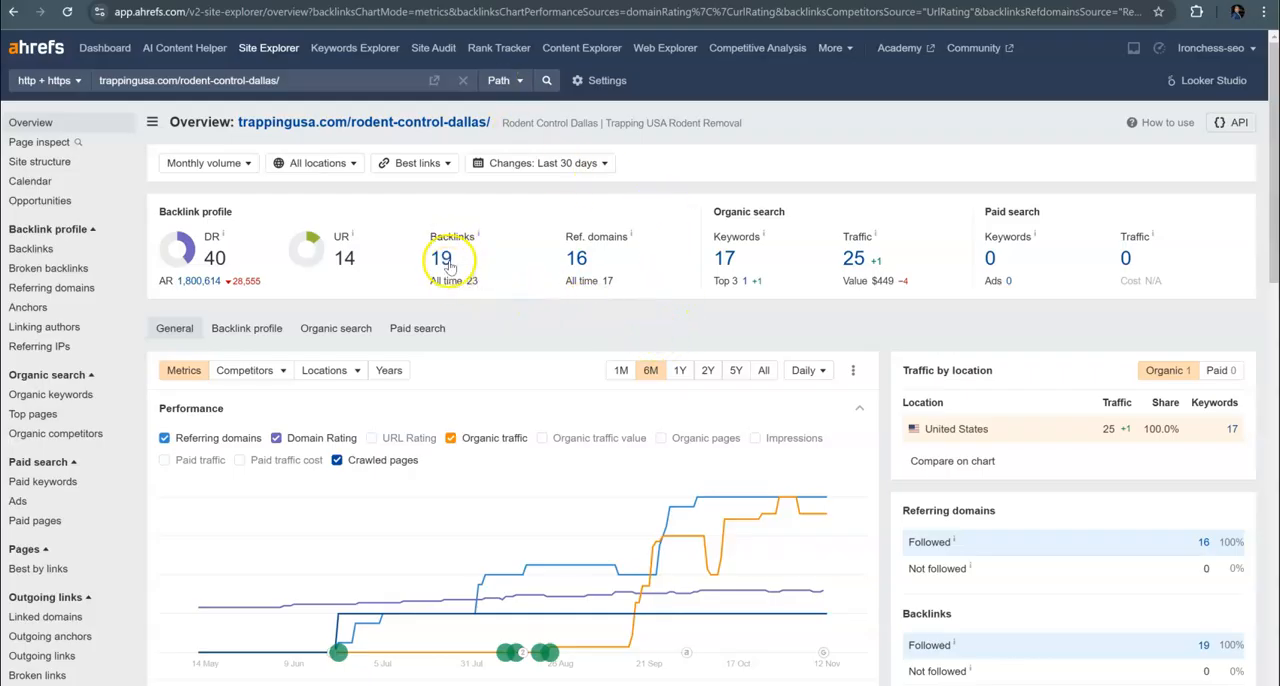
pyautogui.moveTo(505, 131)
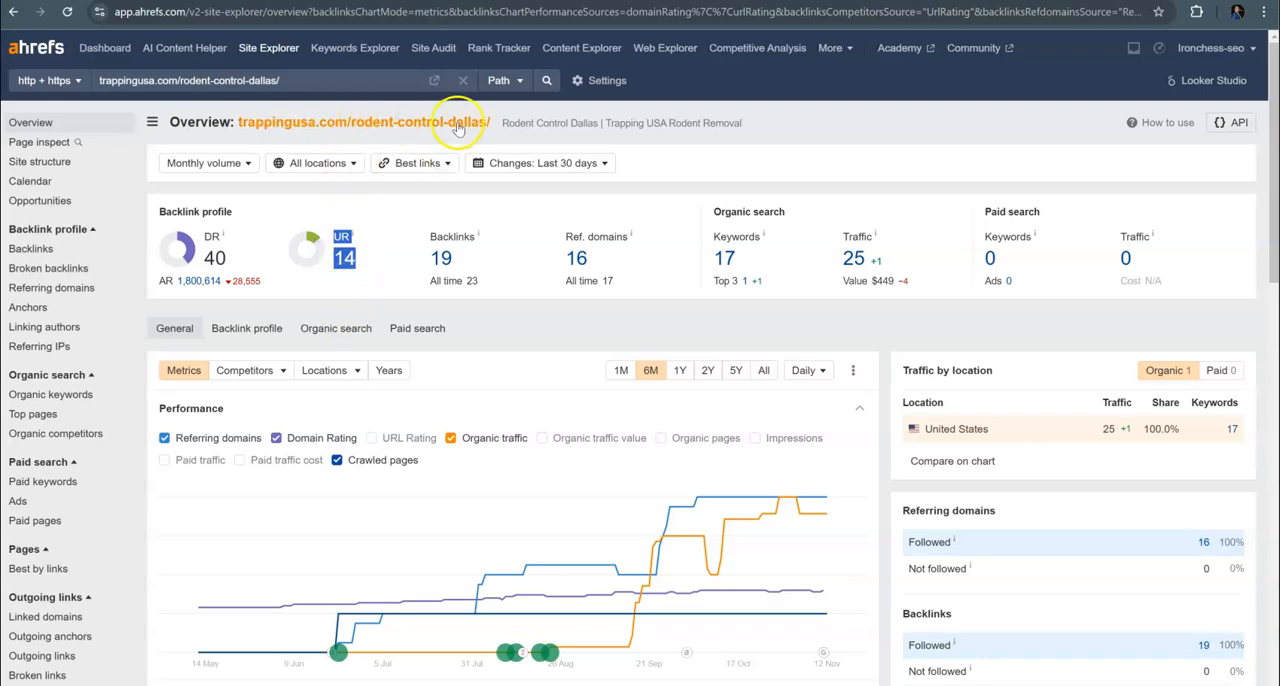
# Step: View the Ahrefs Path-mode overview for trappingusa.com/rodent-control-dallas/ and its 17 organic keywords
pyautogui.click(50, 394)
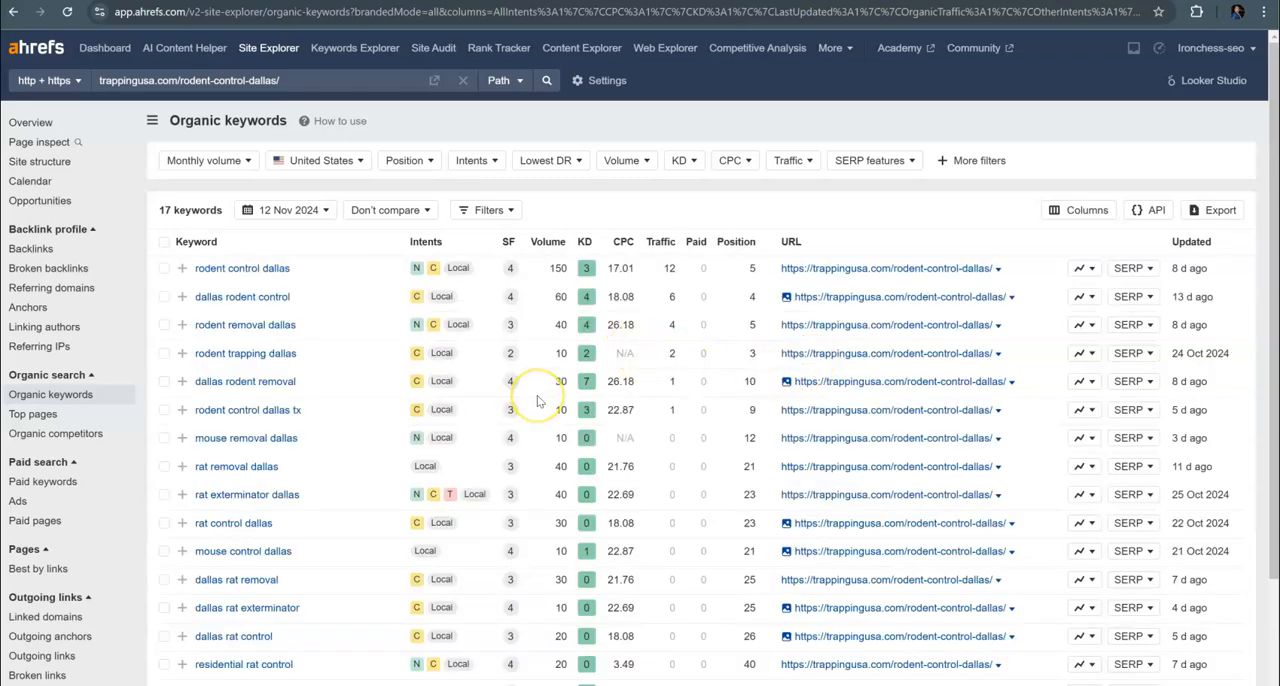
pyautogui.moveTo(340, 320)
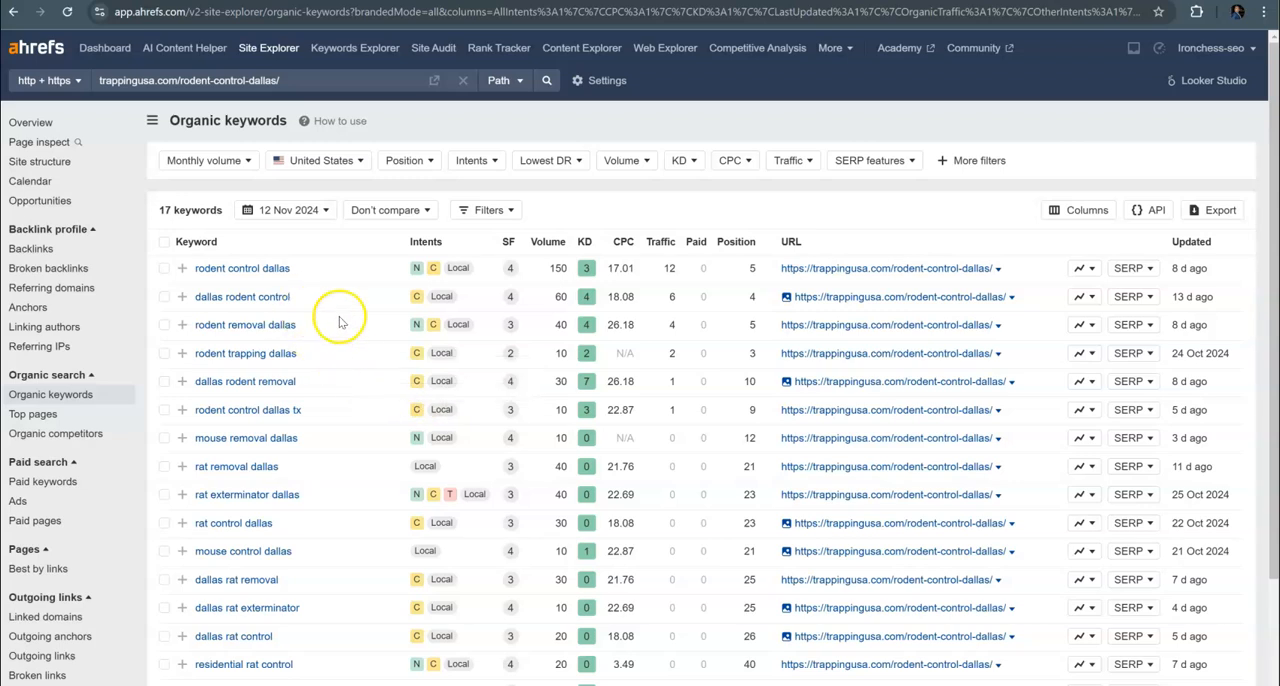
pyautogui.moveTo(570, 280)
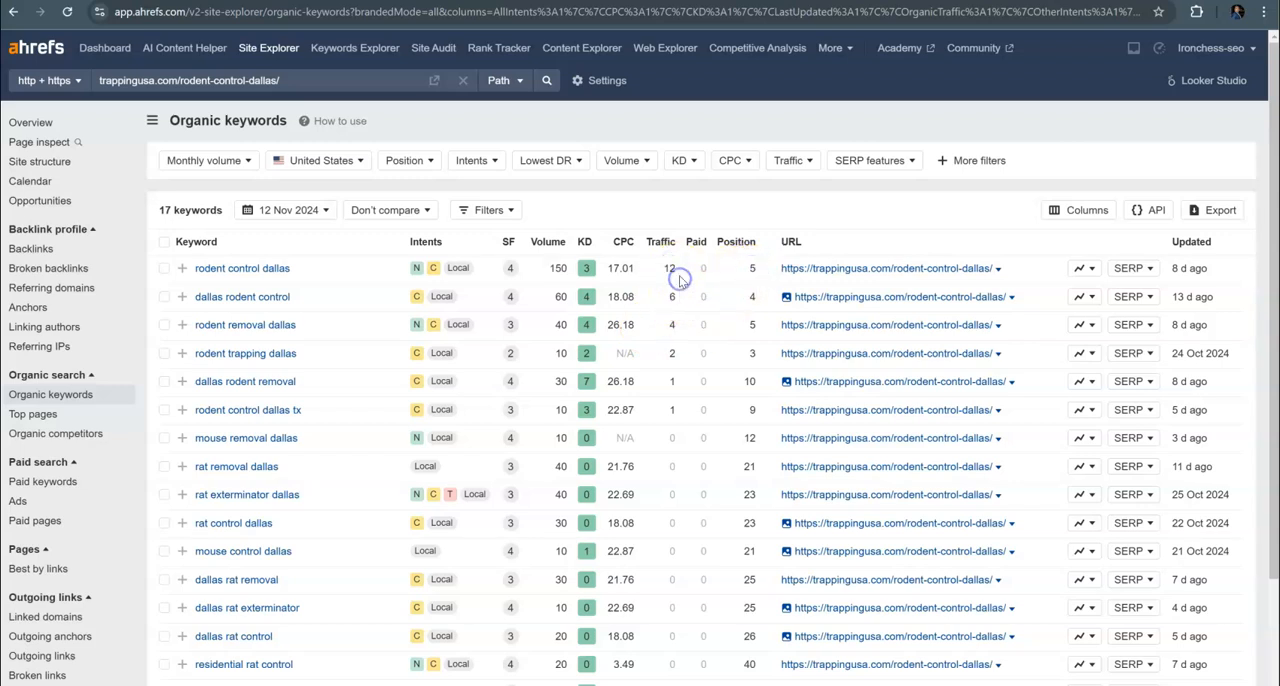
pyautogui.moveTo(680, 285)
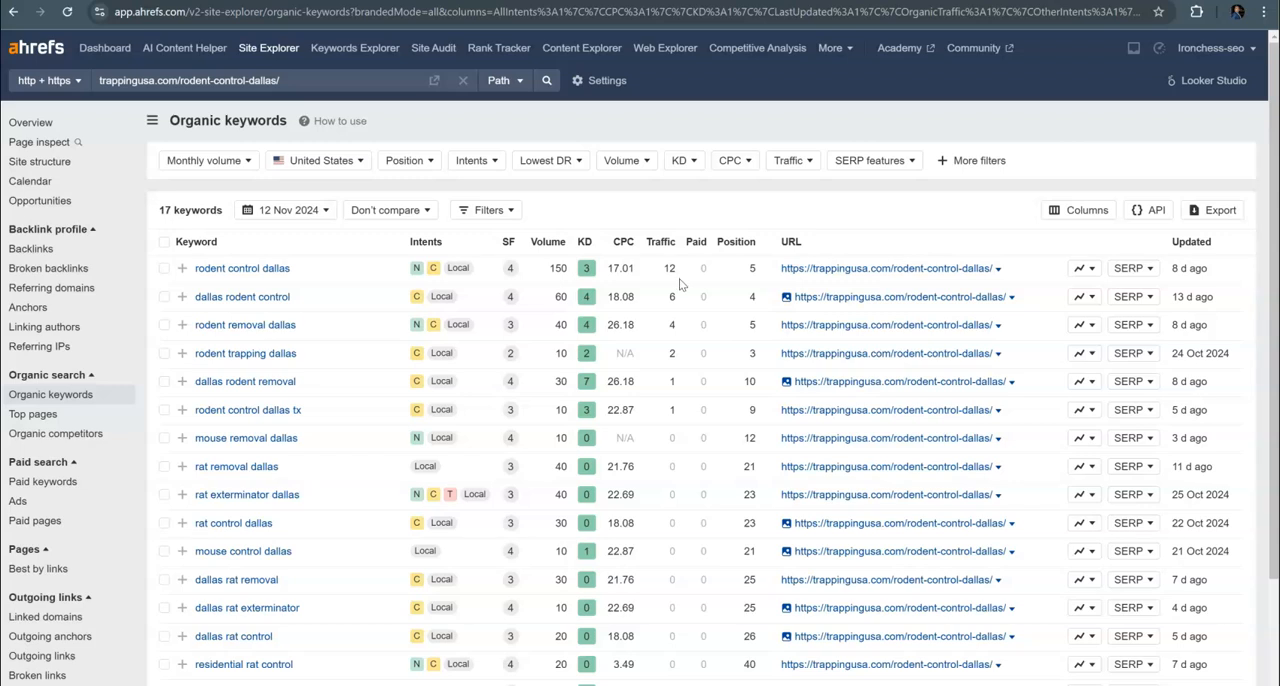
pyautogui.moveTo(669, 324)
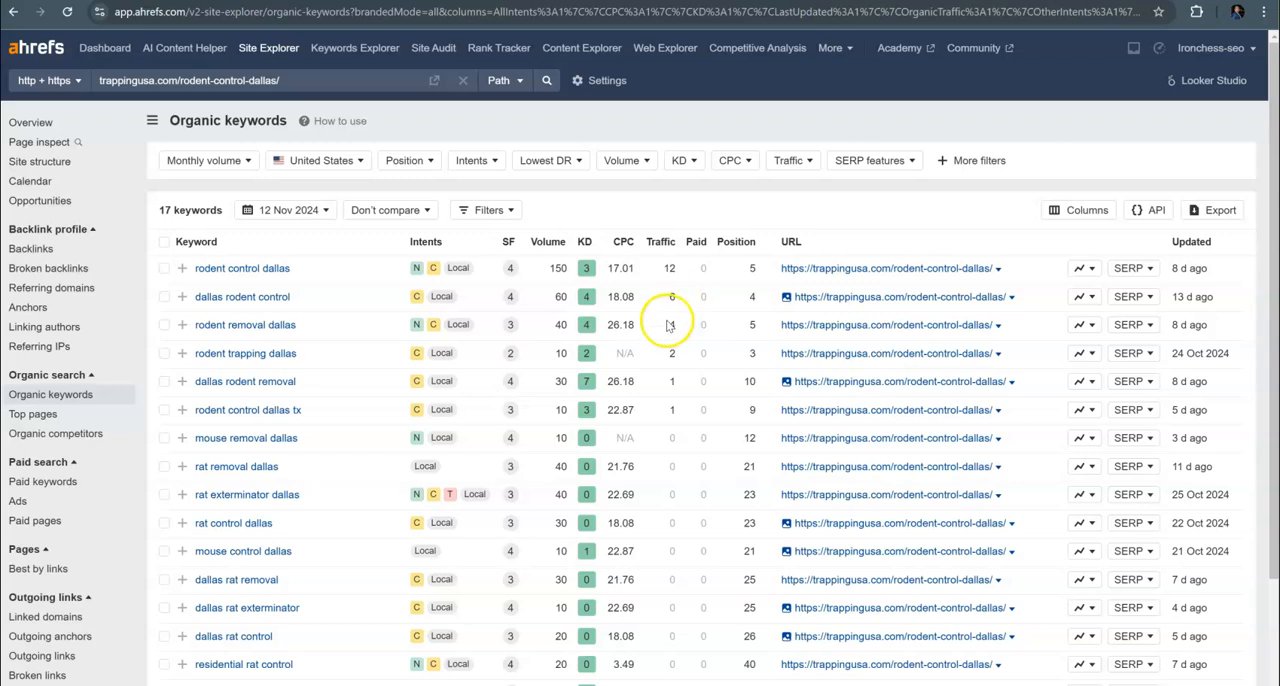
pyautogui.moveTo(685, 305)
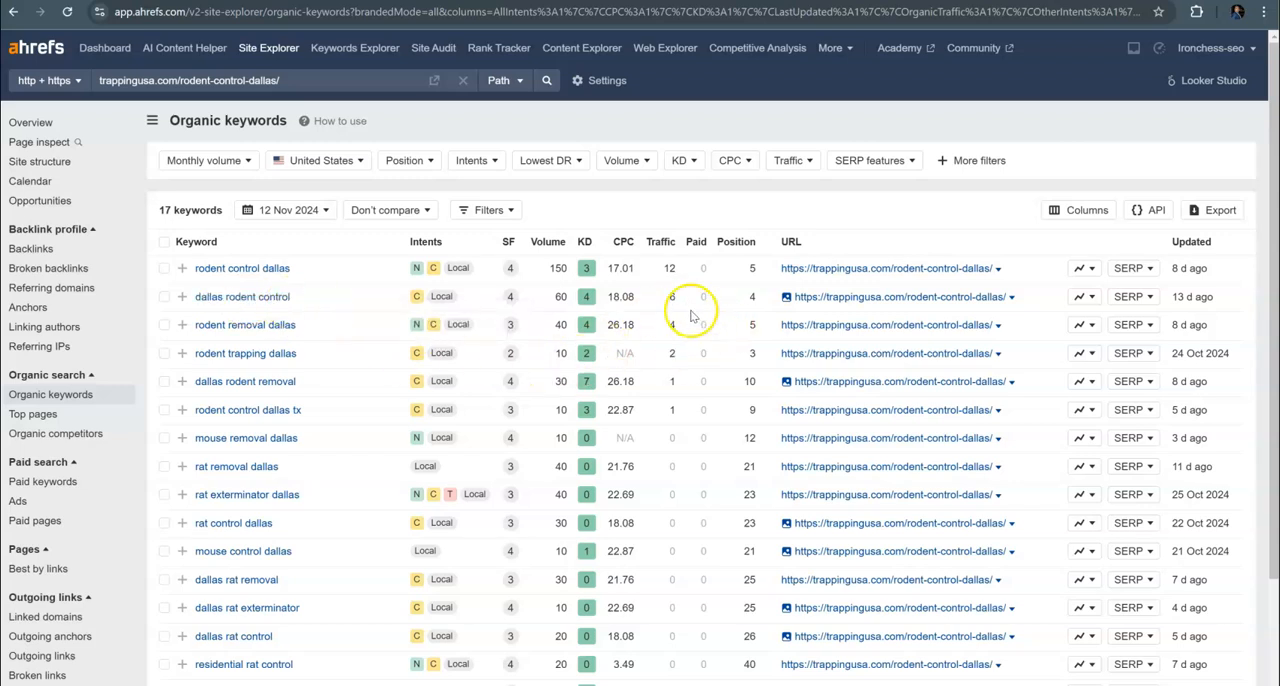
pyautogui.moveTo(323, 332)
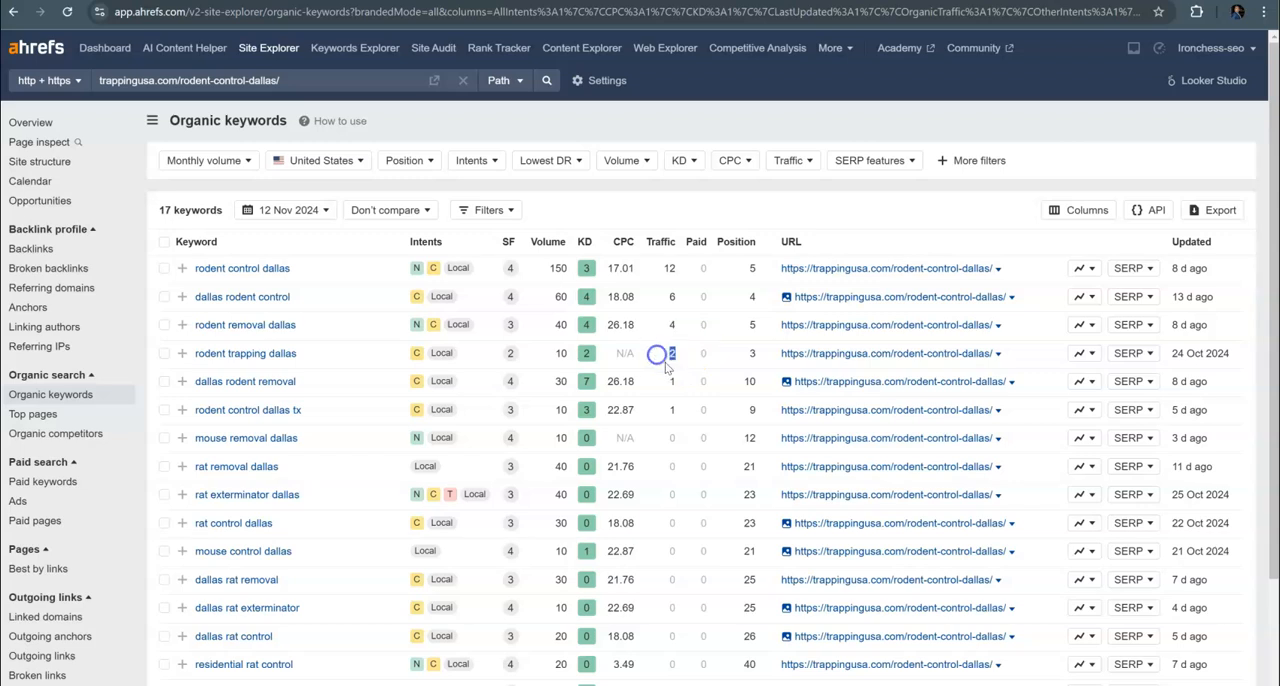
pyautogui.moveTo(671, 381)
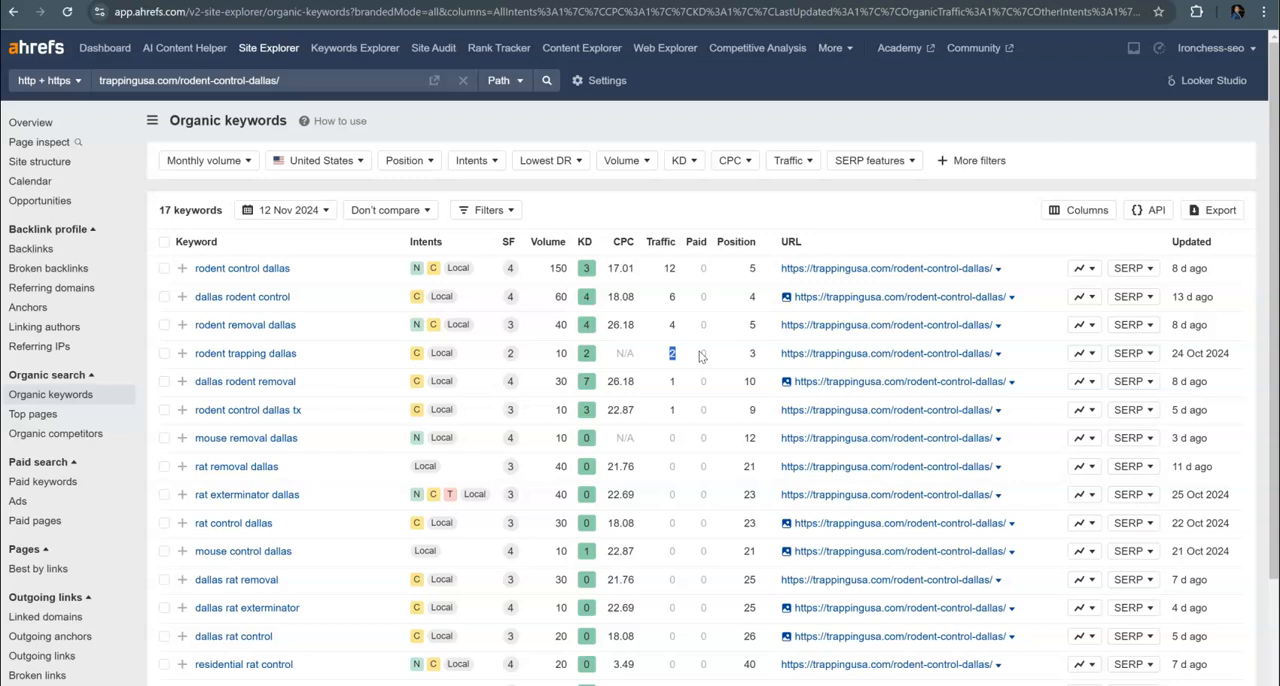
pyautogui.moveTo(307, 517)
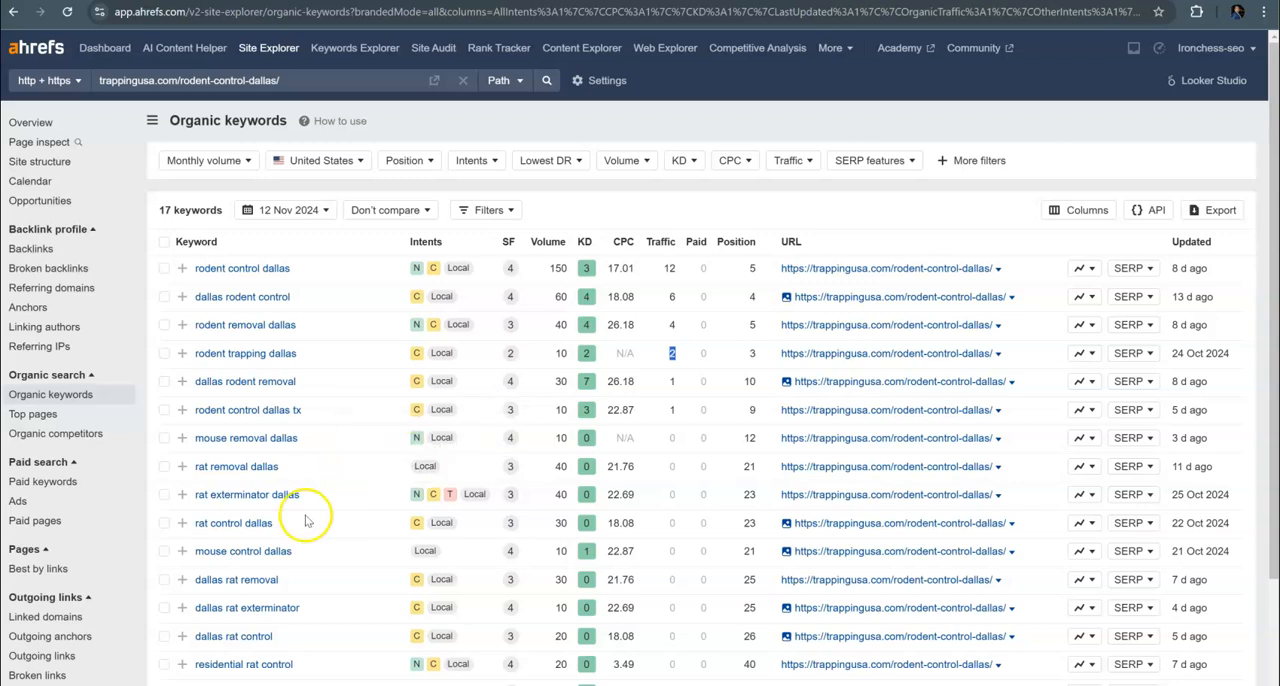